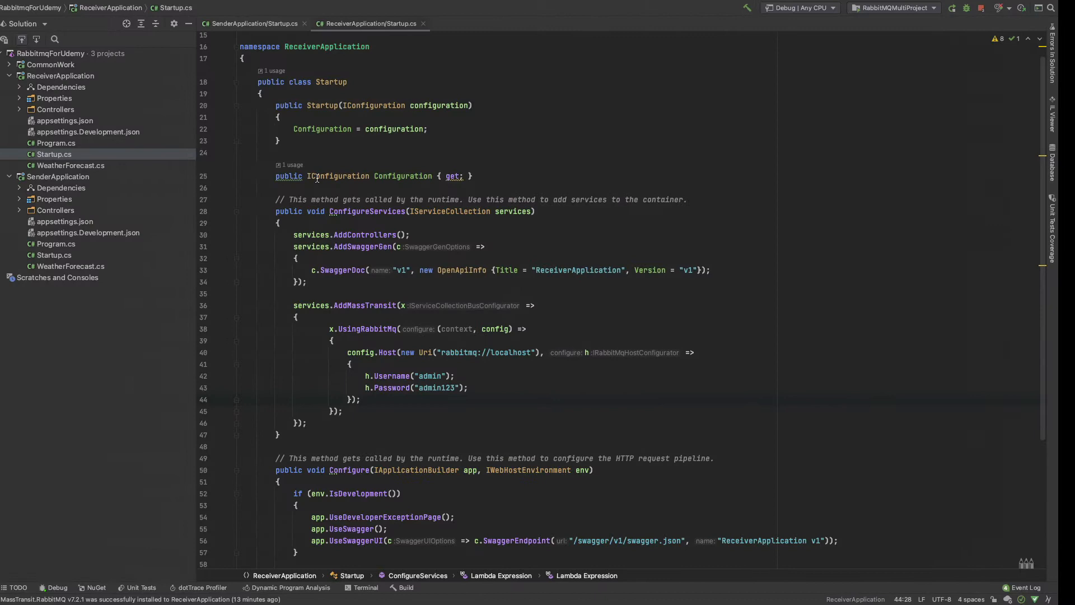
Collapse ReceiverApplication and expand SenderApplication's Controllers folder in the Solution Explorer
scroll(down, 3)
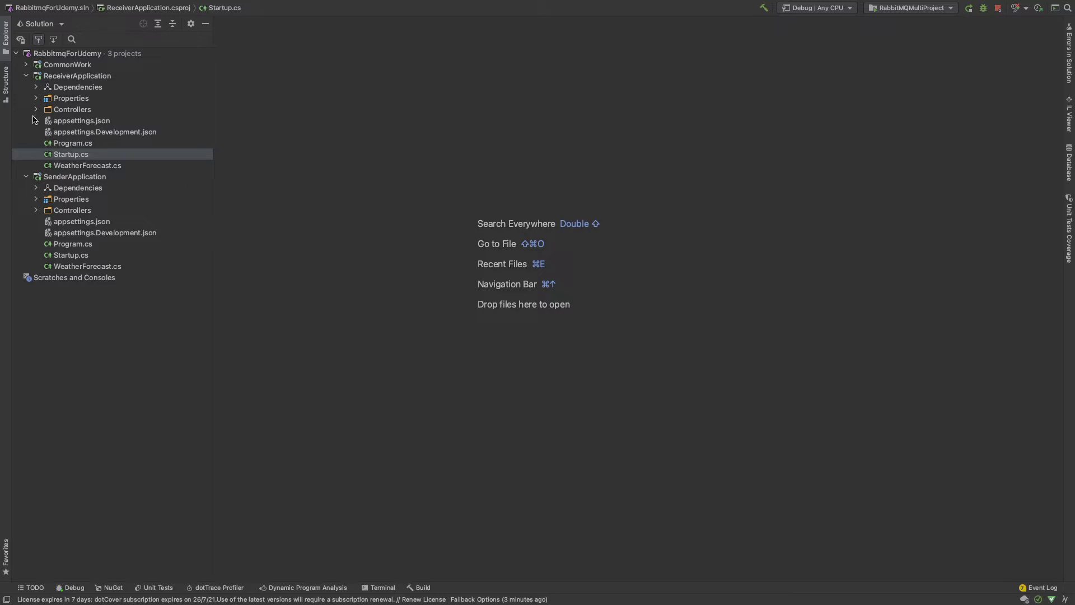
click(72, 109)
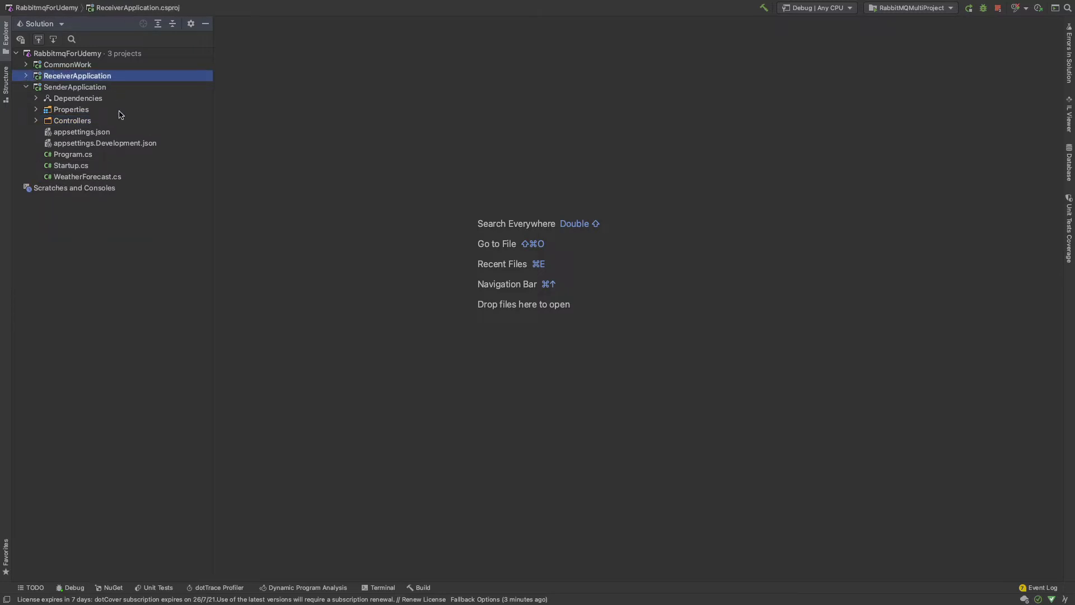
click(71, 120)
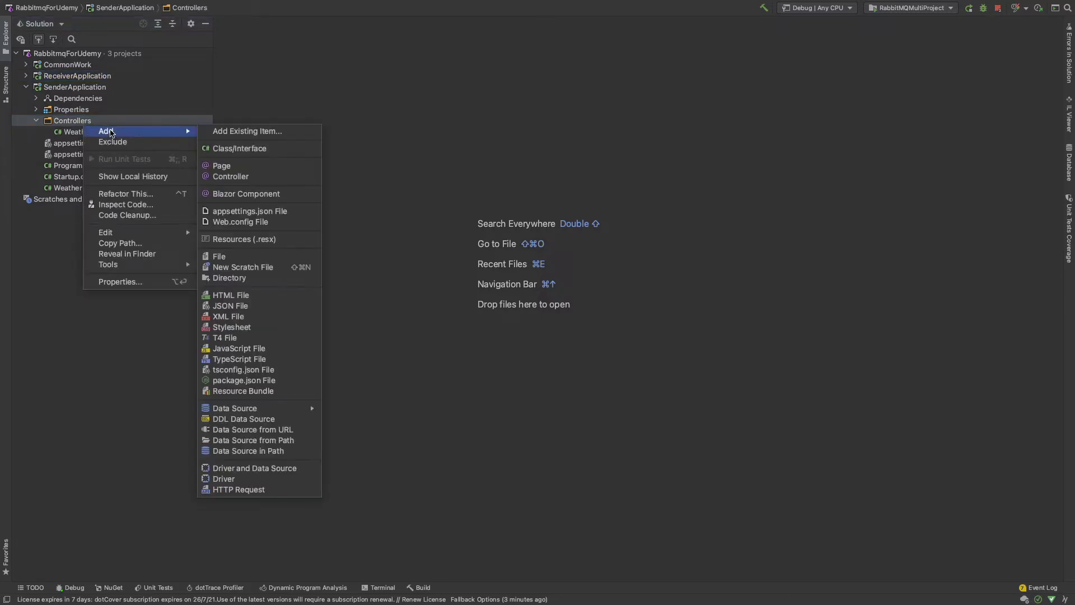
mouse_move(239, 148)
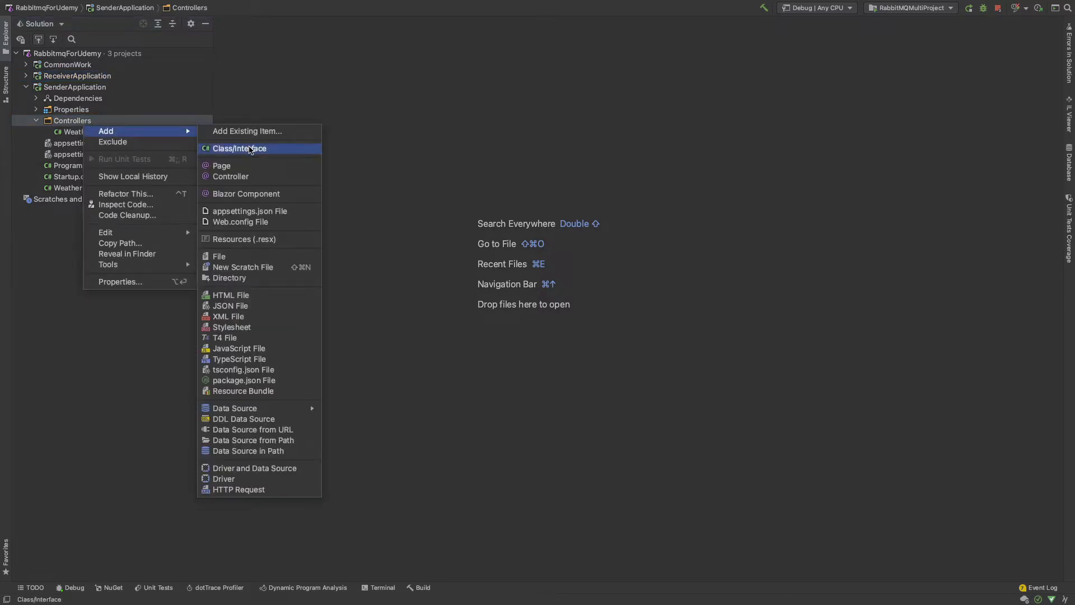
click(239, 148)
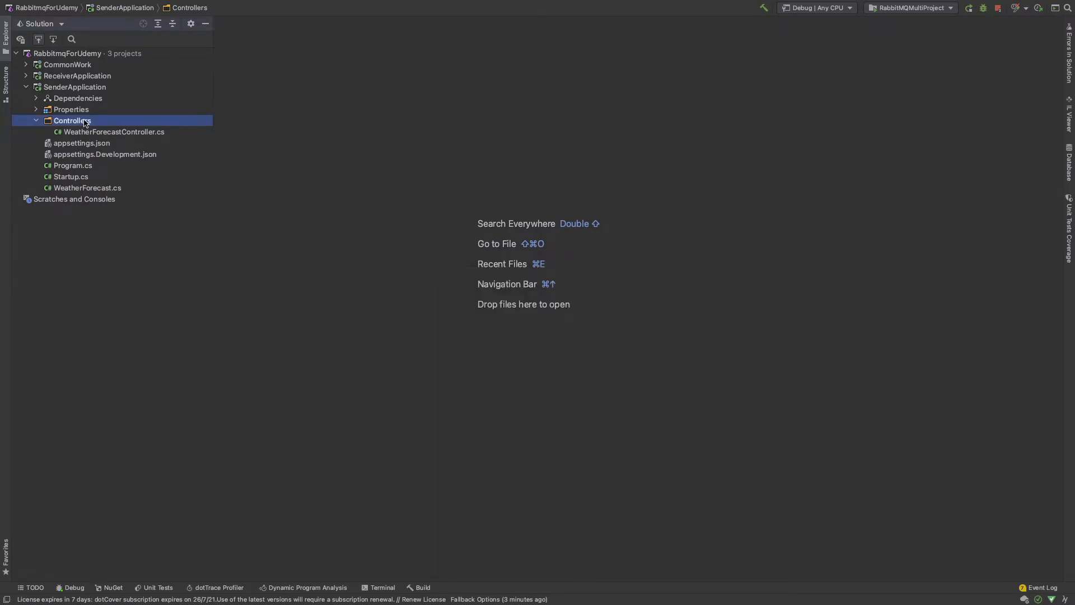
Add a controller named RabbitmqTutorialController to SenderApplication's Controllers folder
right_click(73, 120)
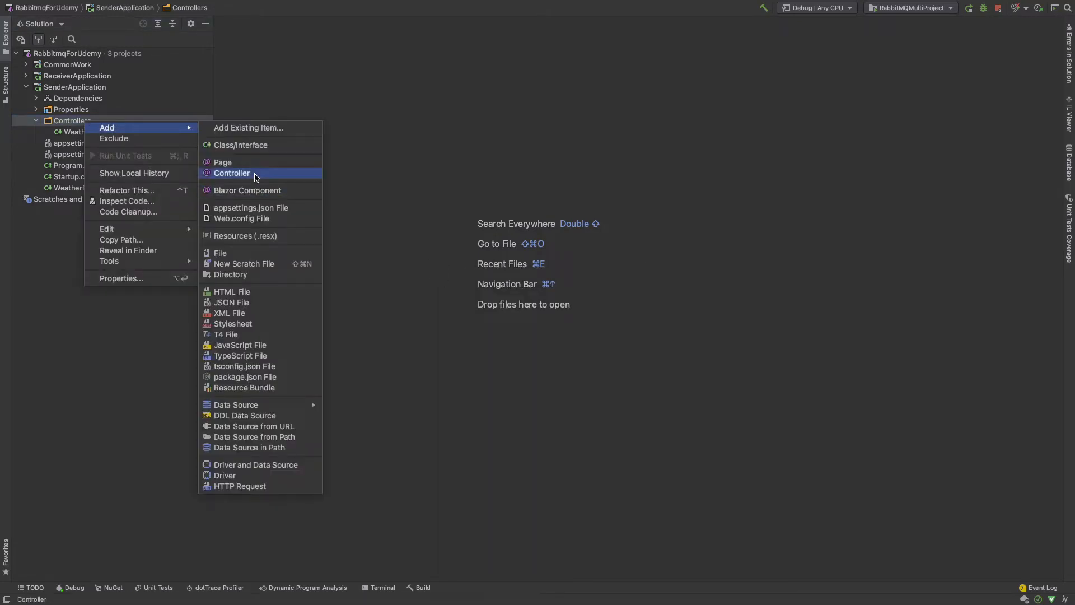
click(231, 173)
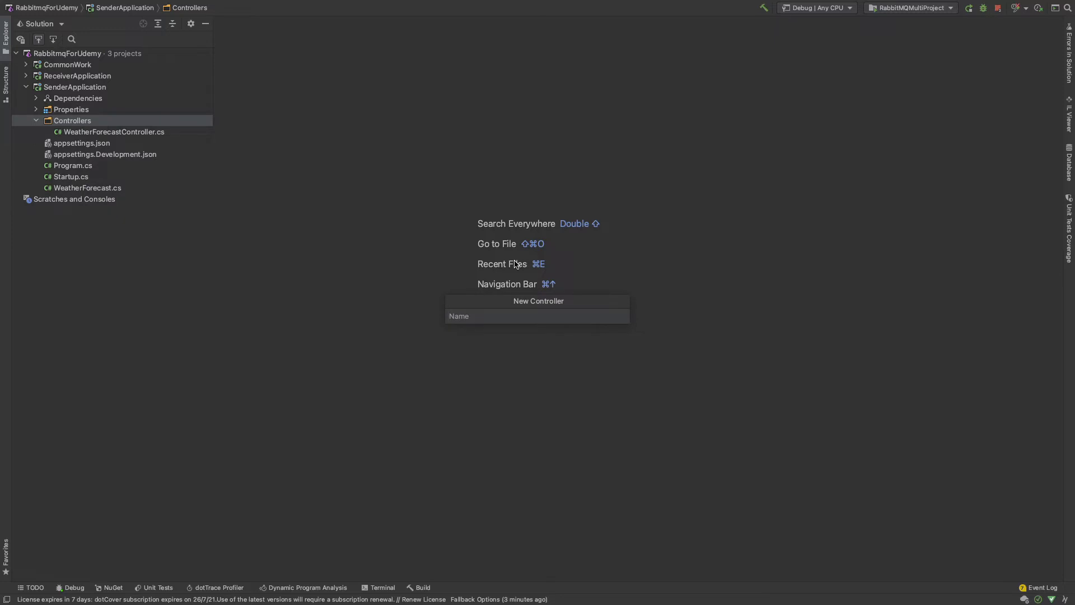
text(Rabb)
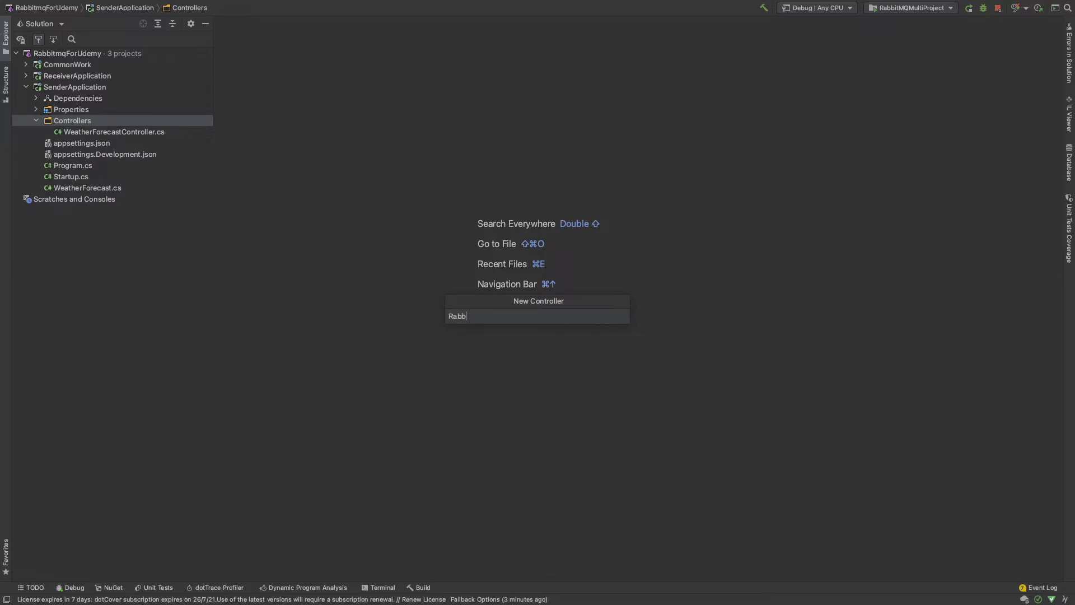
text(itmq)
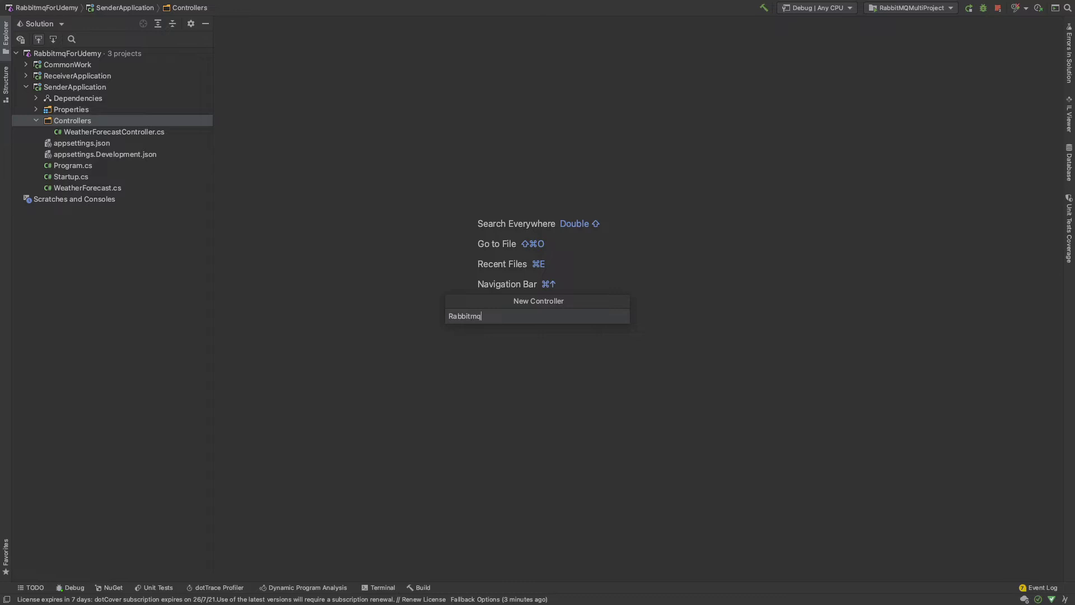
text(TutorialCo)
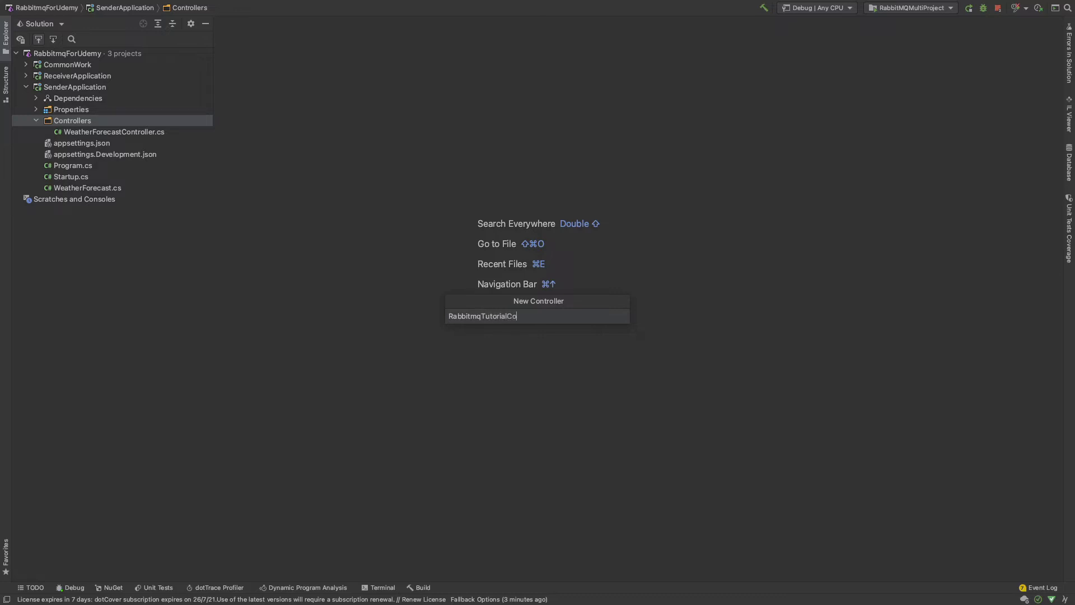
key(enter)
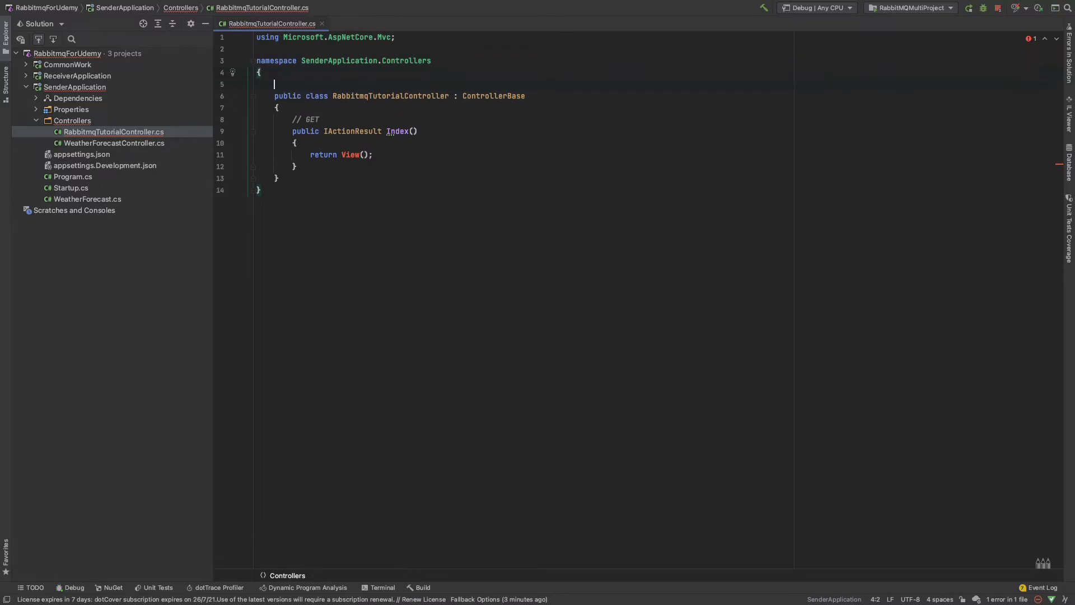
Add [Route("api/[controller]")] and [ApiController] to the class, and stop all running applications
text([Route("api)
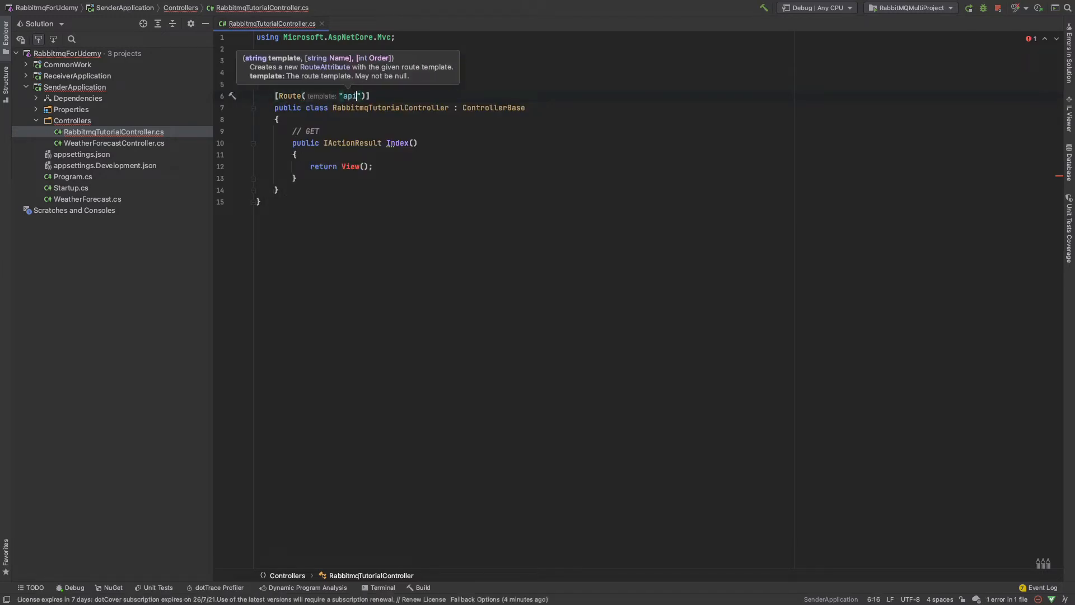
text(/[)
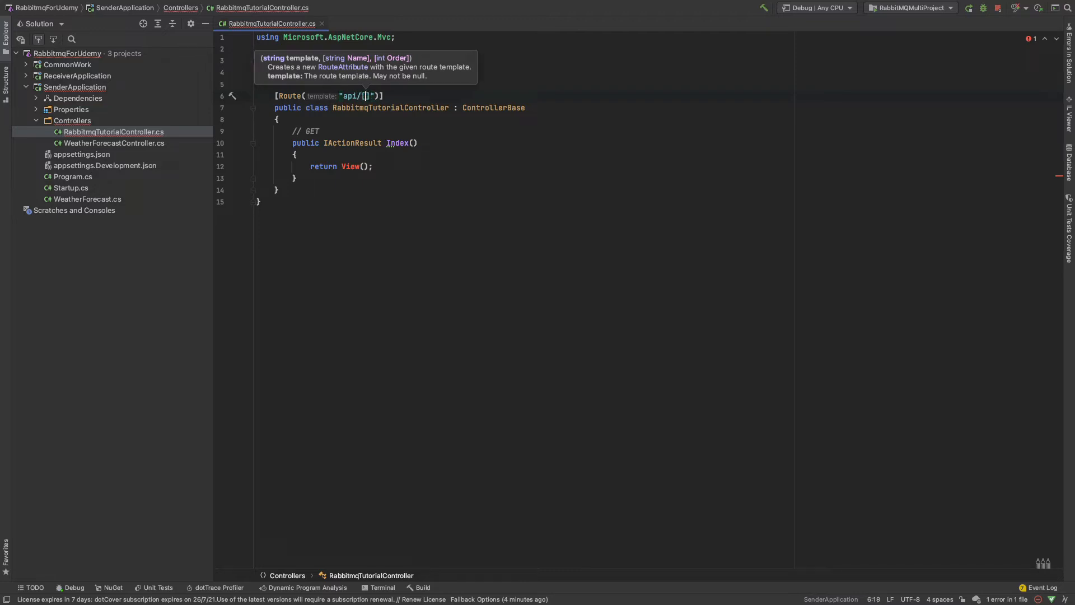
text(controller)
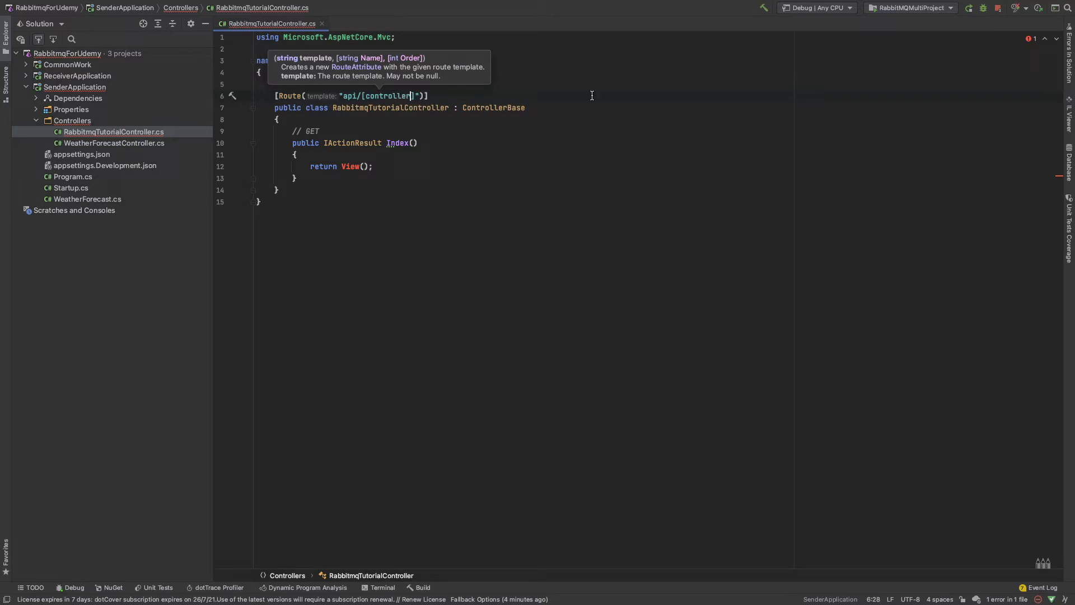
click(997, 8)
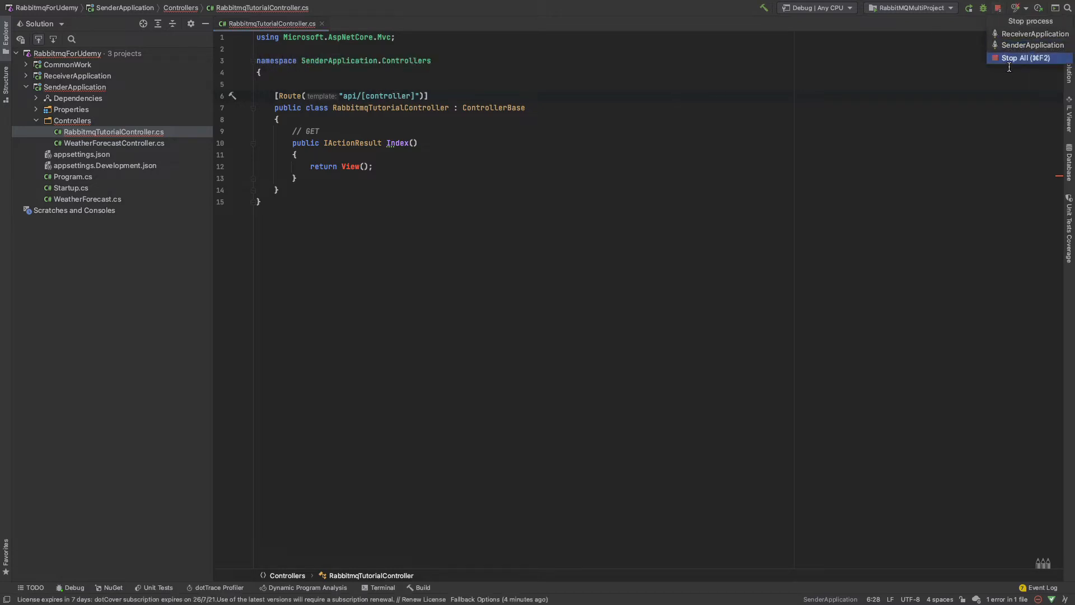
click(1024, 58)
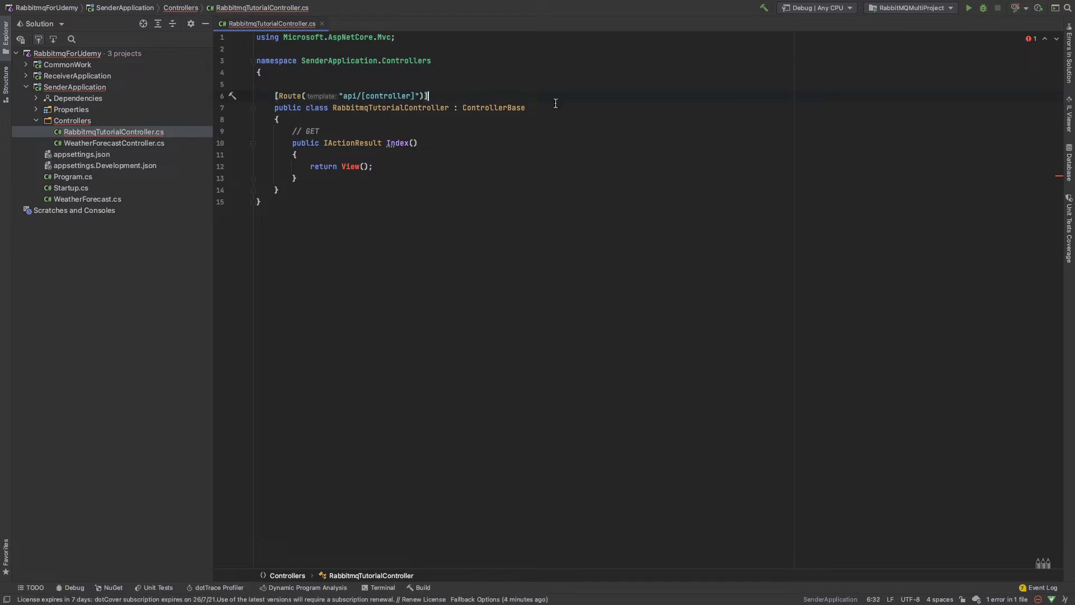
key(Enter)
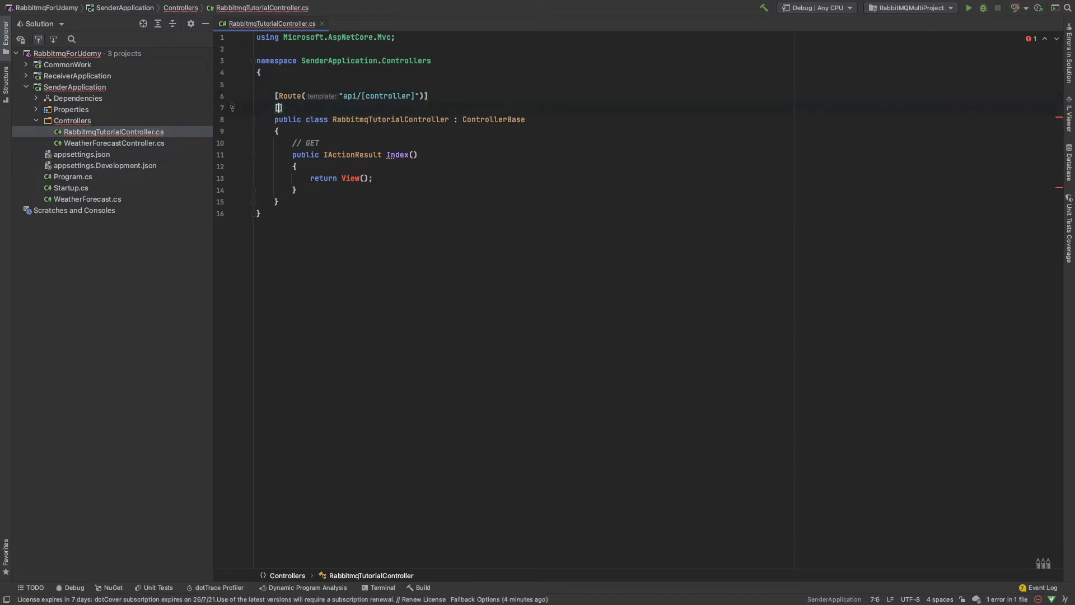
text([ApiController)
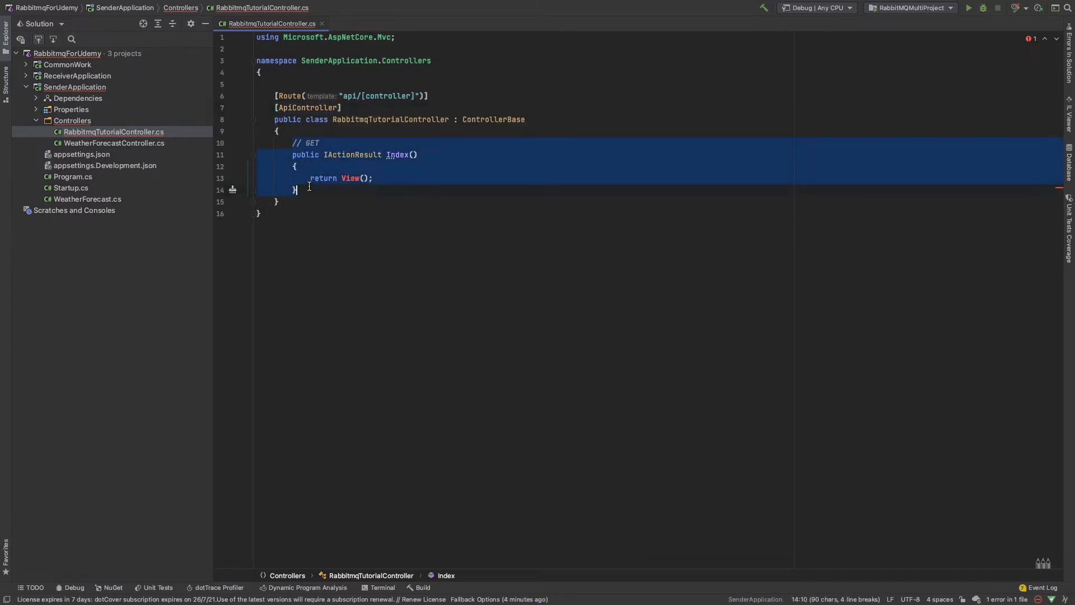
Delete the default Index action from RabbitmqTutorialController
key(Delete)
text(//)
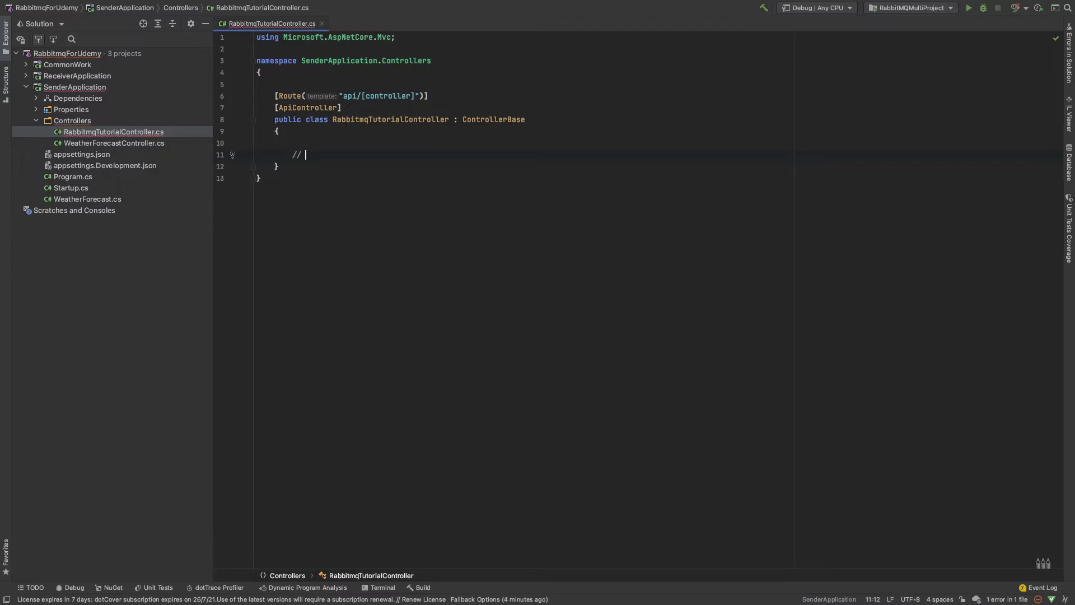
mouse_move(467, 248)
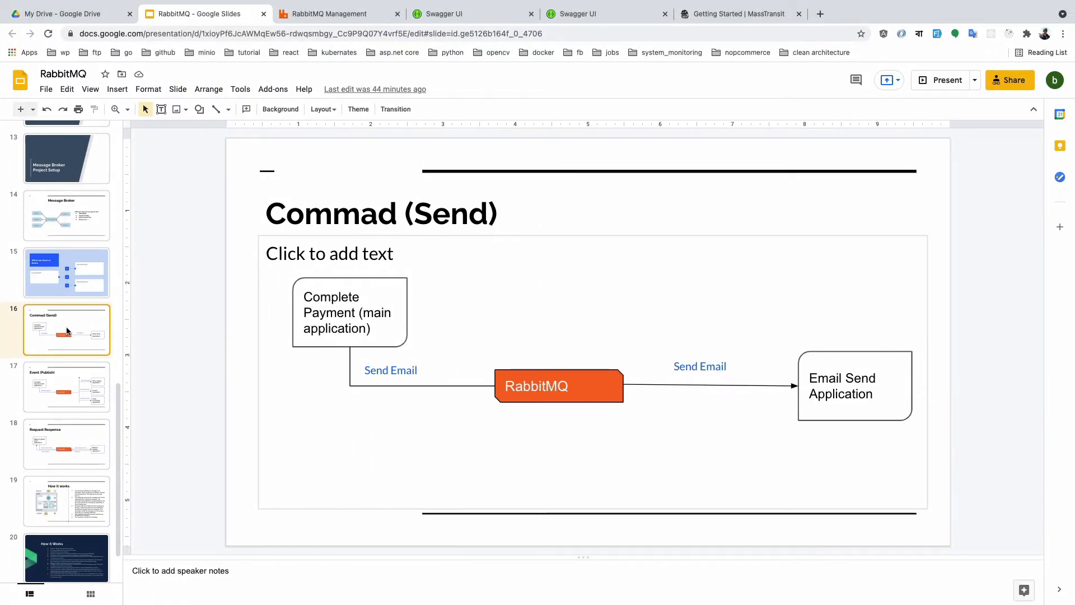
View the Event (Publish) and Command (Send) slides in the RabbitMQ deck
click(66, 387)
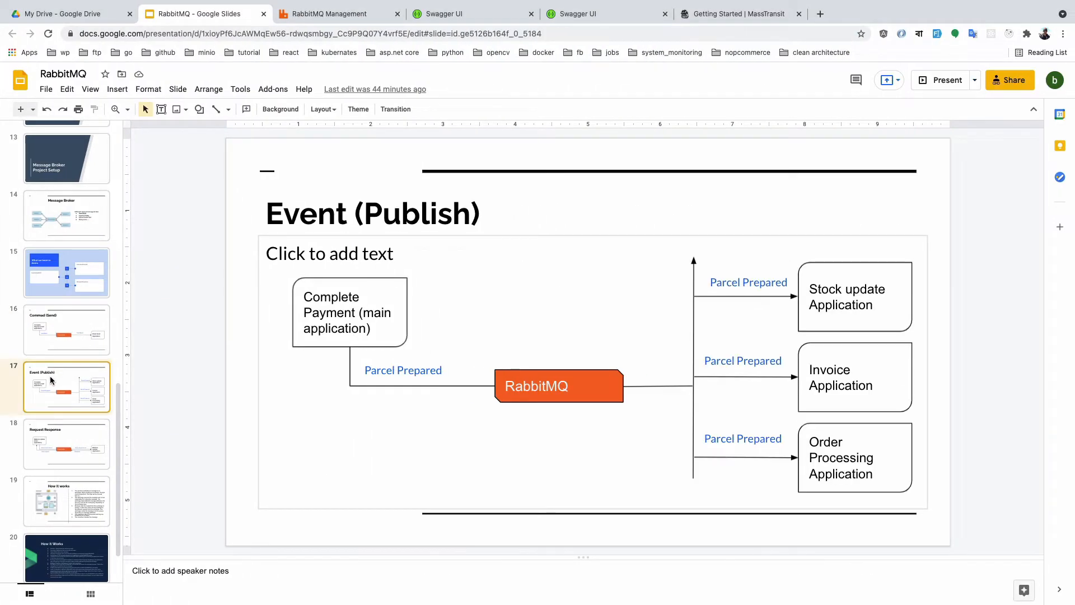
click(67, 330)
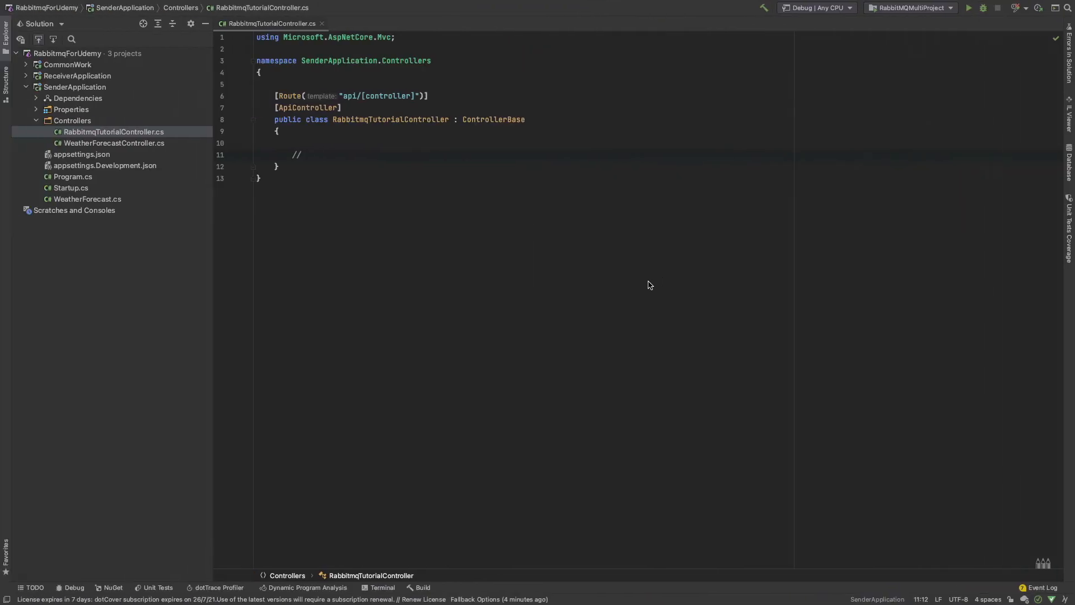
Add a "command send part" comment and an empty async Test1 returning Task<IActionResult>
text(command)
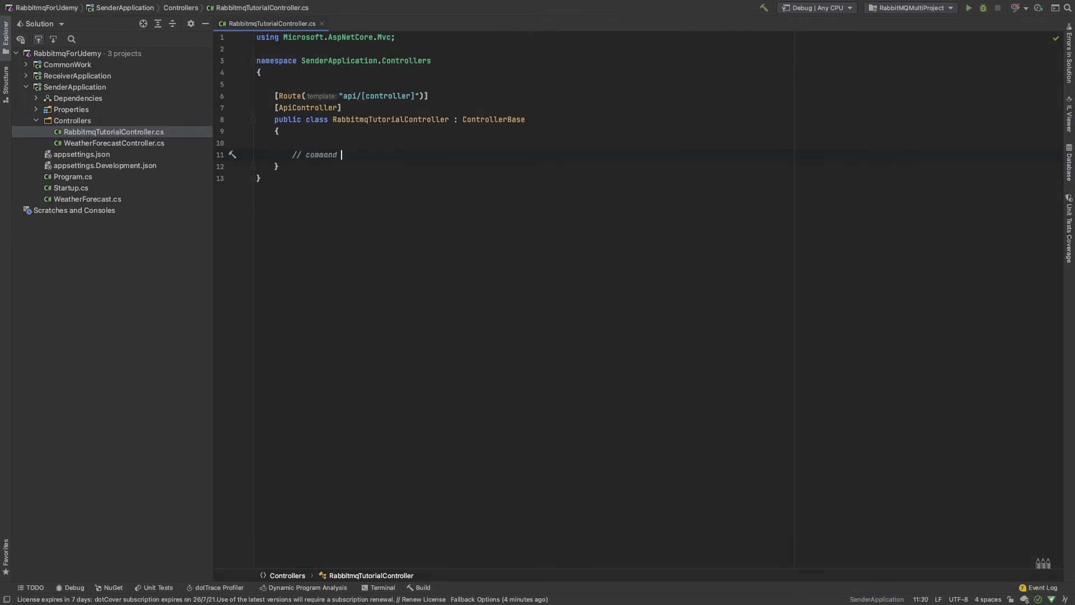
text(send part)
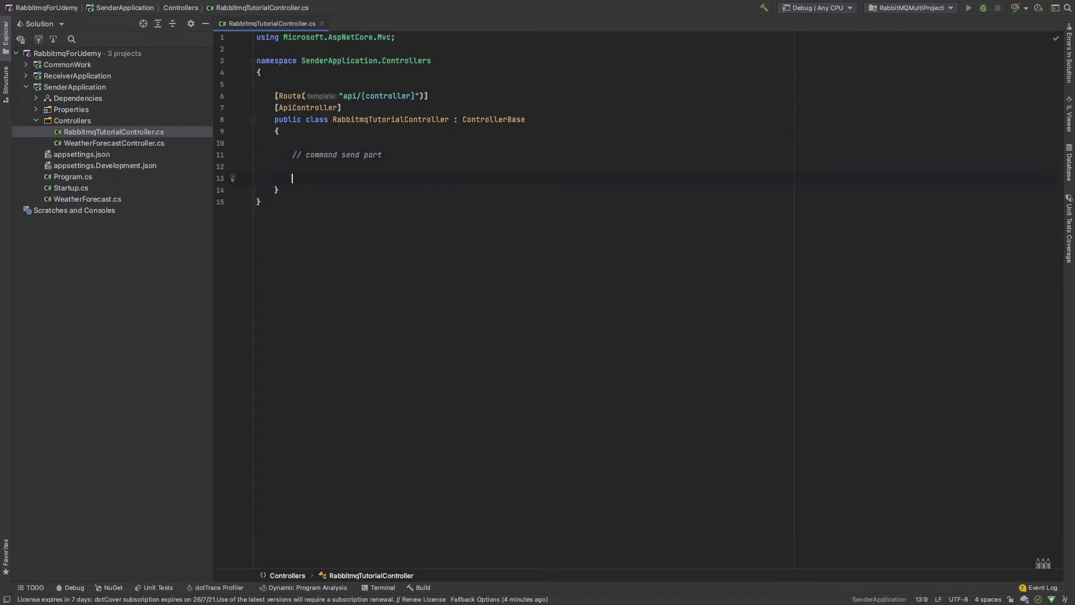
text(pu)
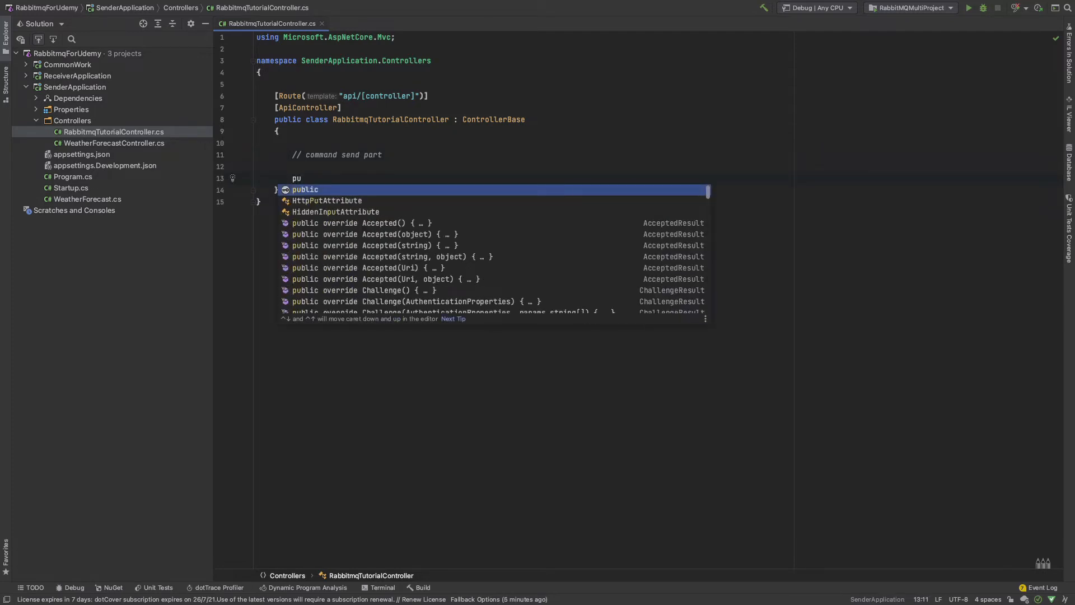
text(async)
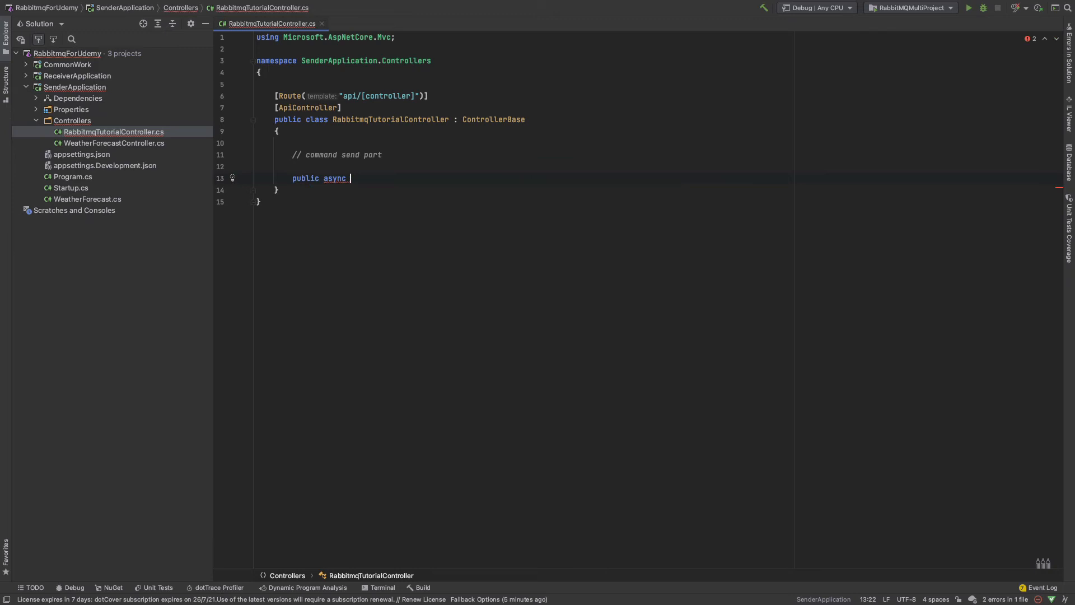
text(Task<>)
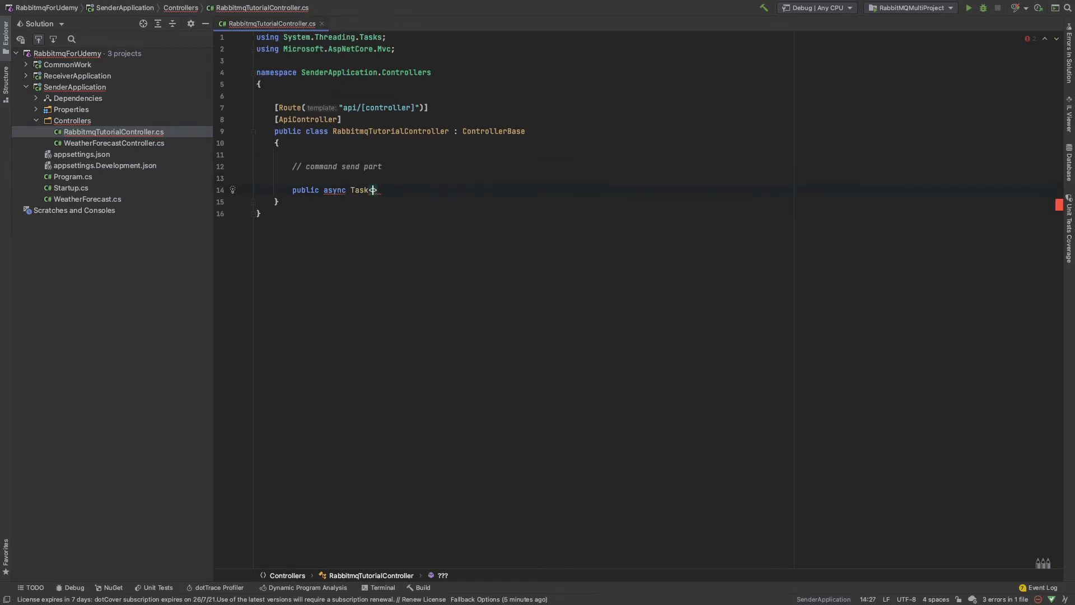
text(<IActionResult)
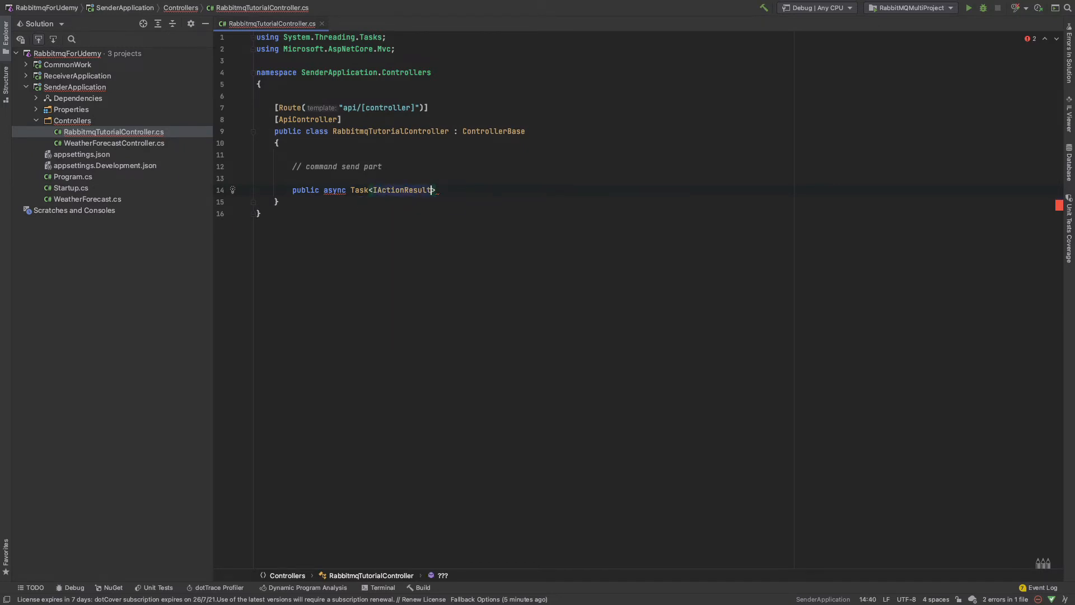
text(_Test1)
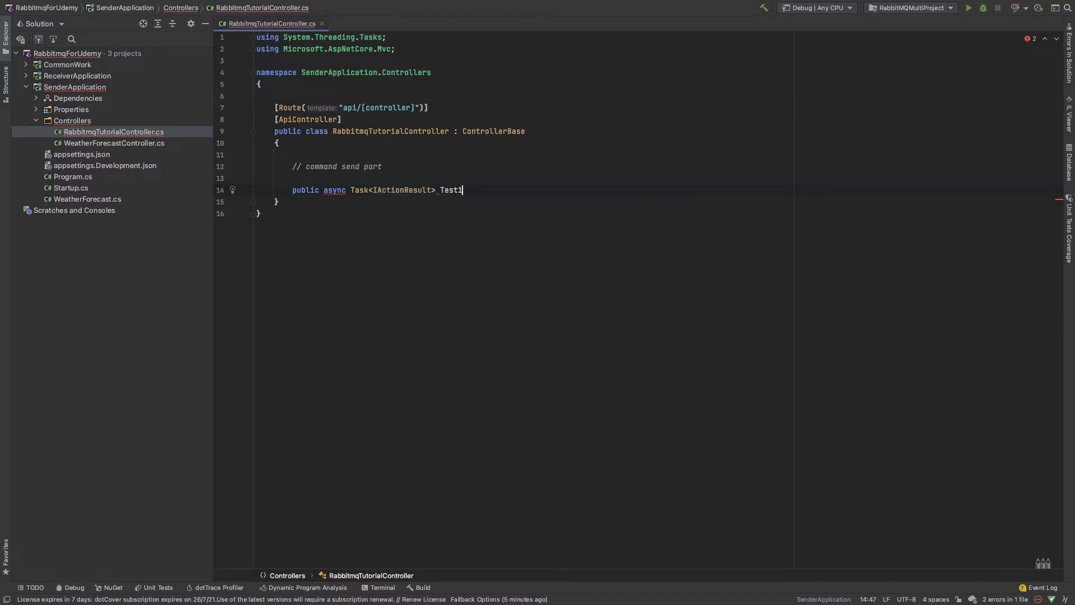
text((){)
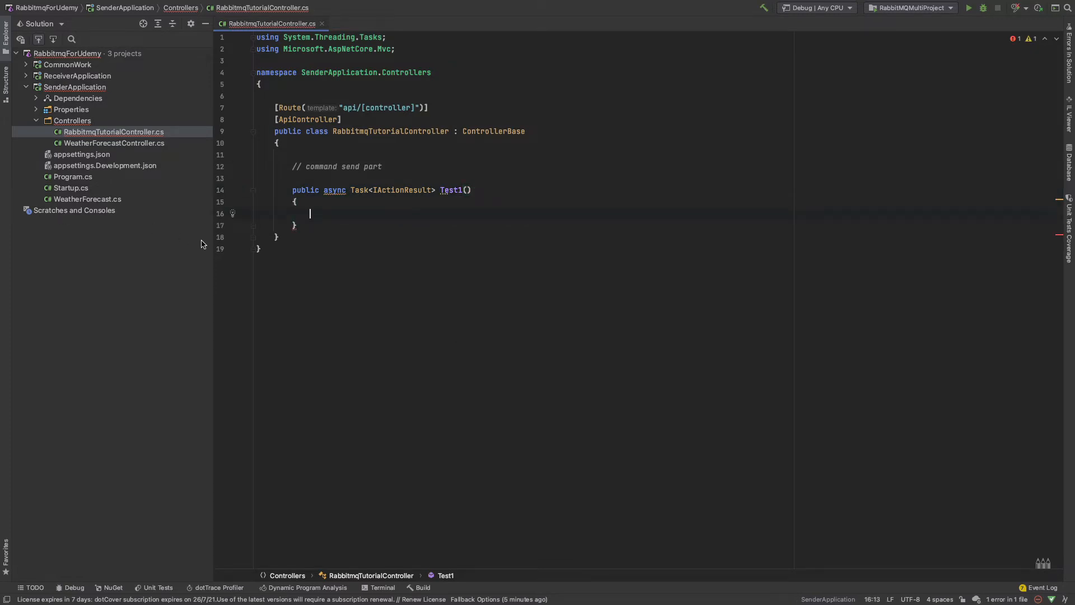
mouse_move(364, 190)
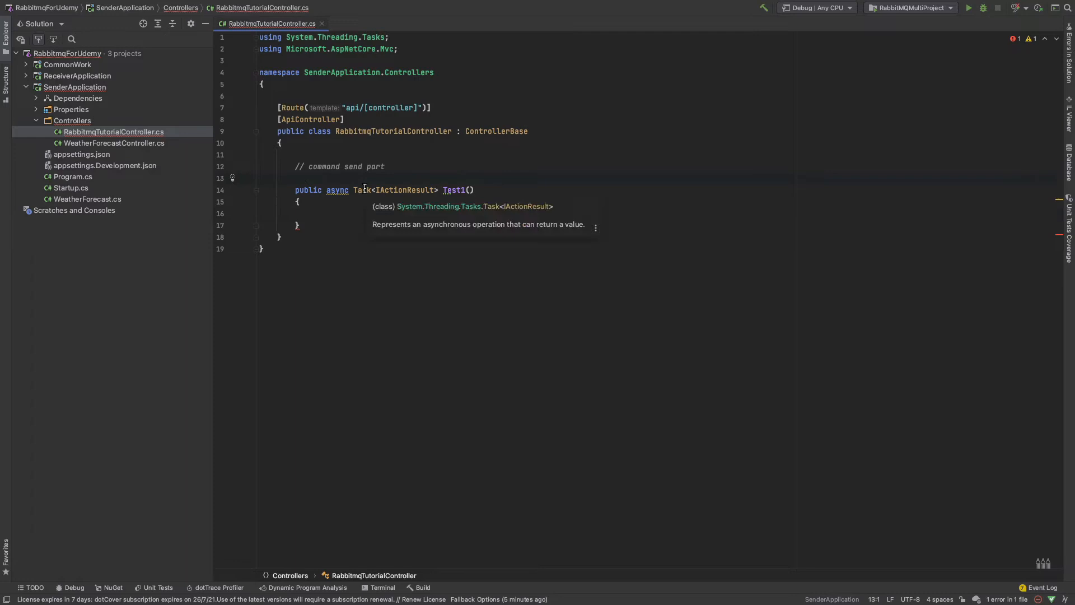
Mark Test1 with [HttpPost] and expand the CommonWork project
key(Enter)
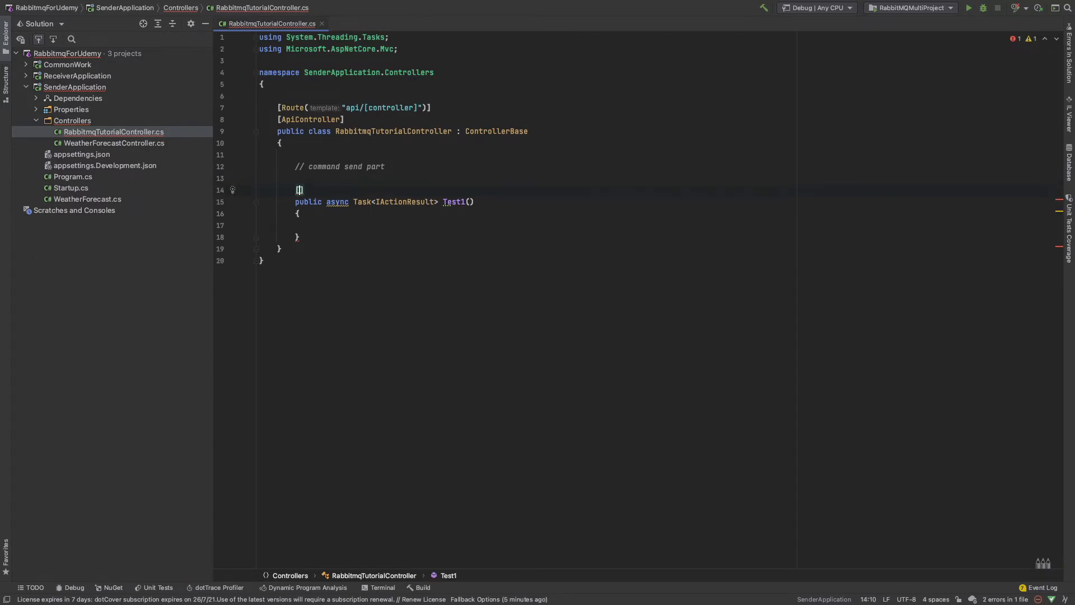
text(HttpPost)
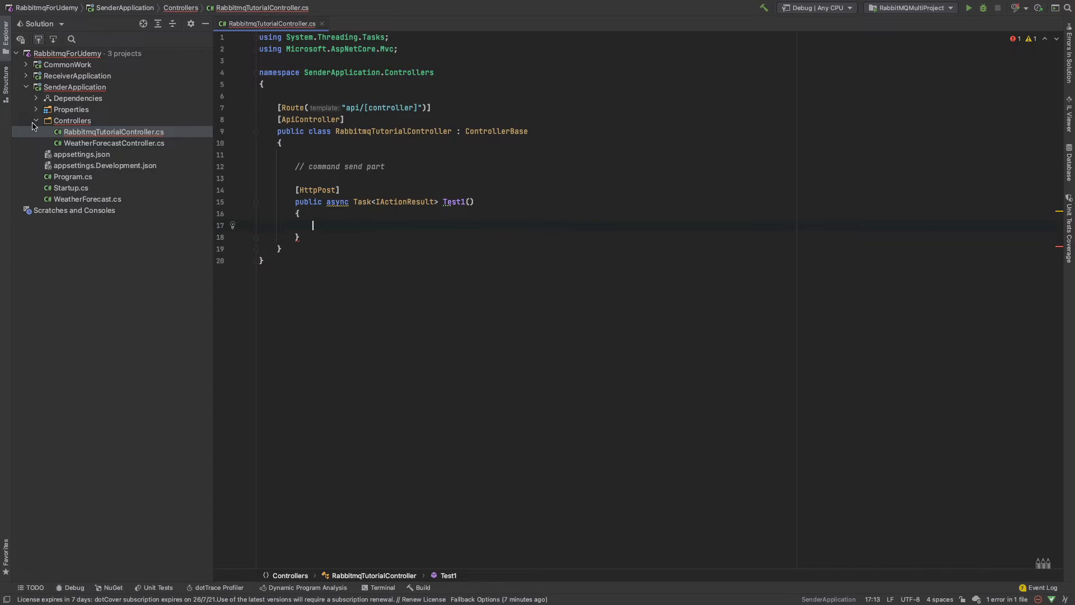
click(26, 64)
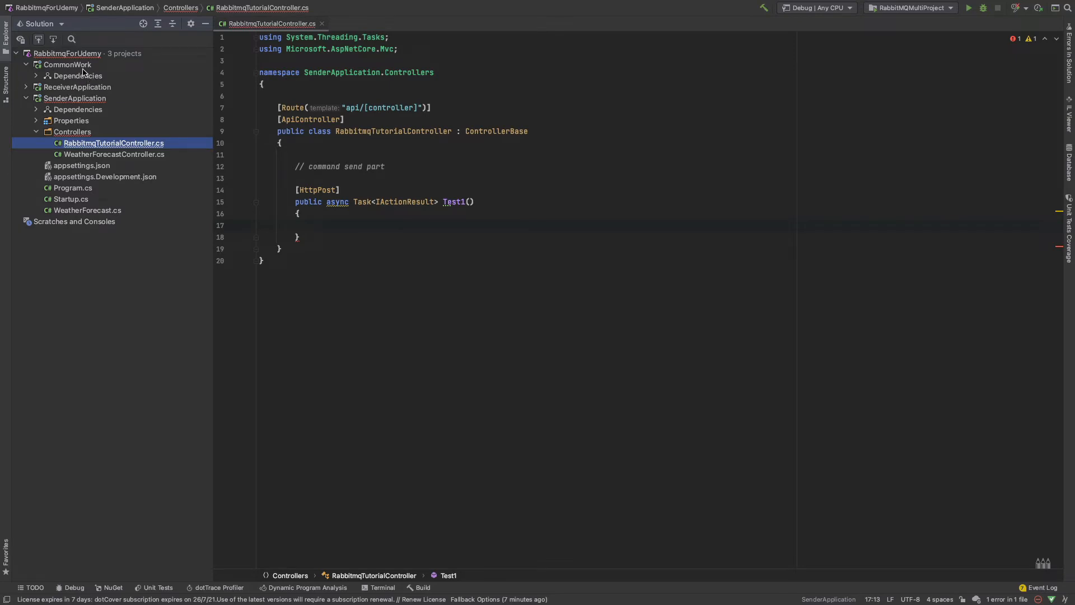
Add a Product class with Name and Price properties to CommonWork
right_click(66, 65)
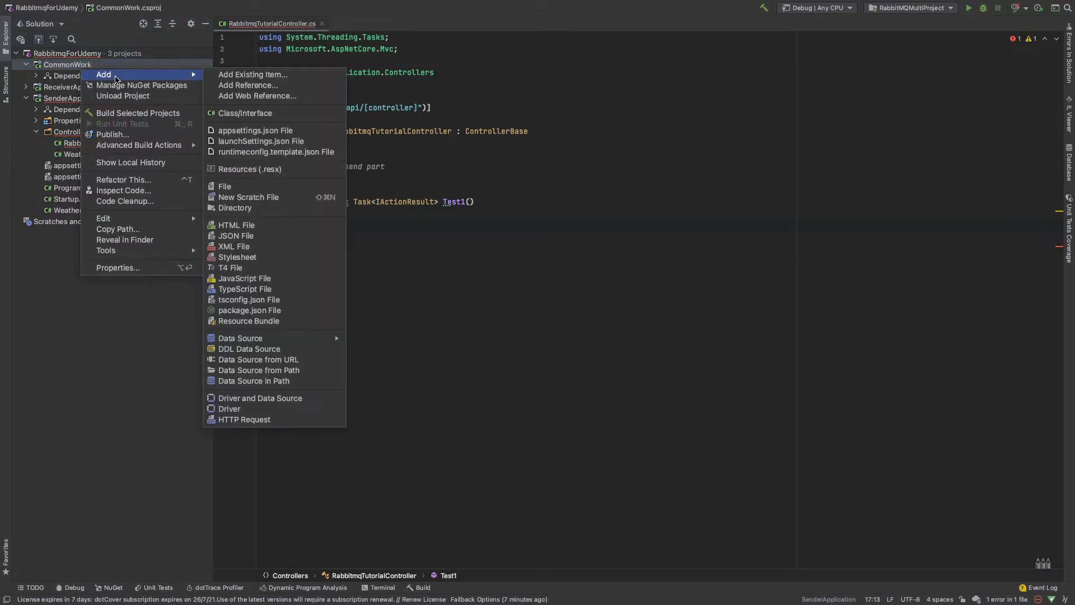
click(244, 113)
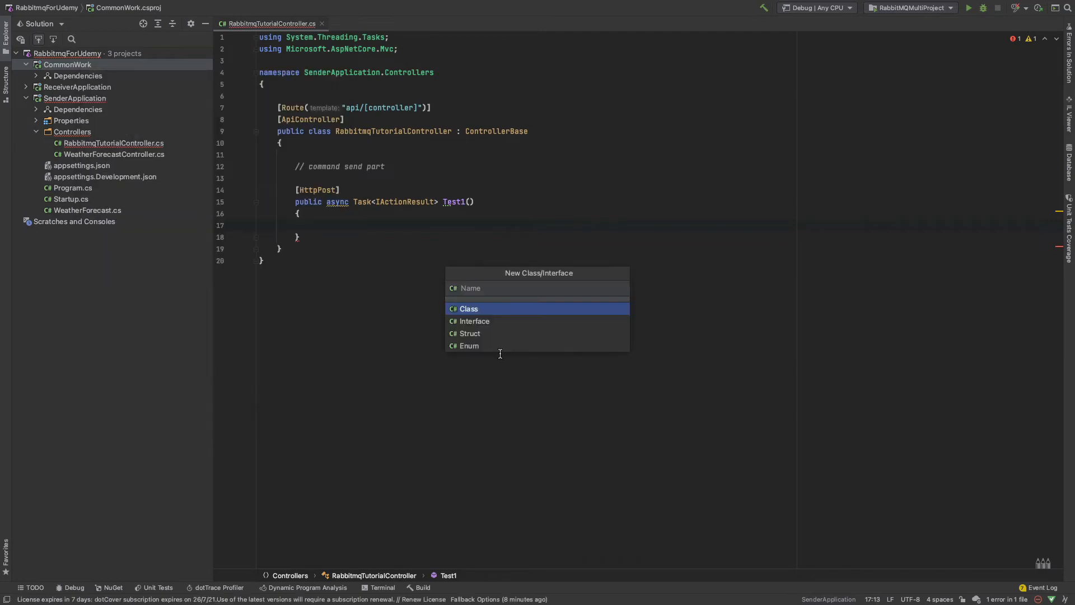
text(Produc)
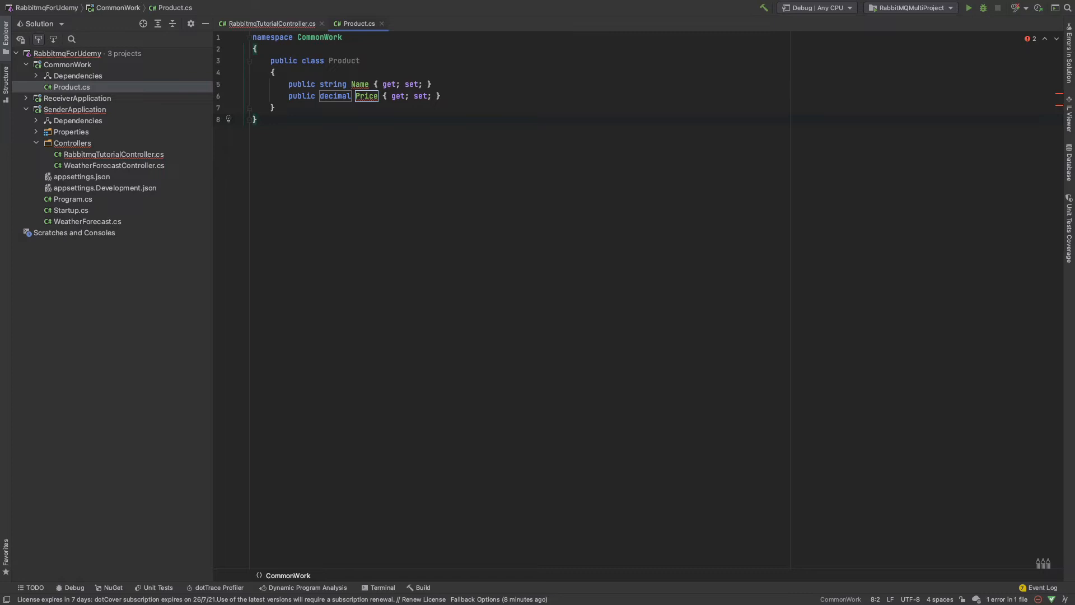
click(271, 23)
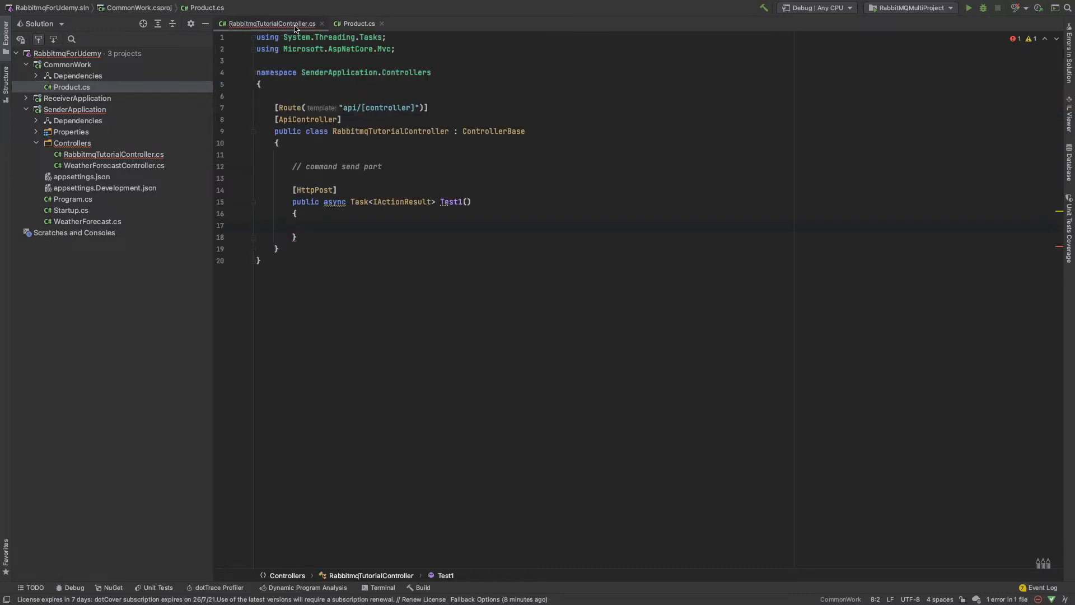
Start a new Product initializer in Test1, importing CommonWork
click(310, 225)
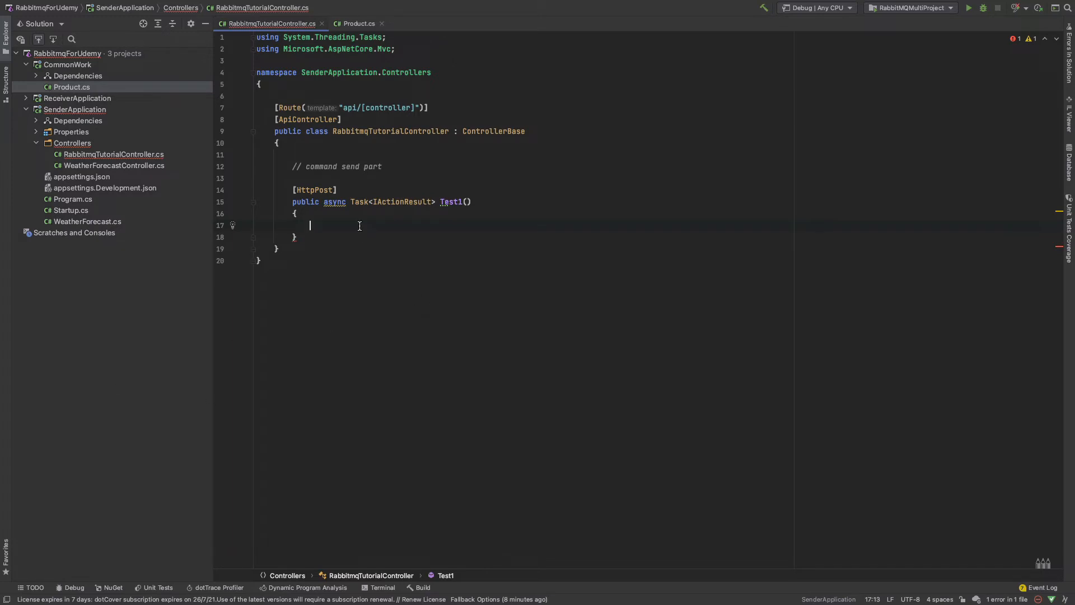
text(var product =)
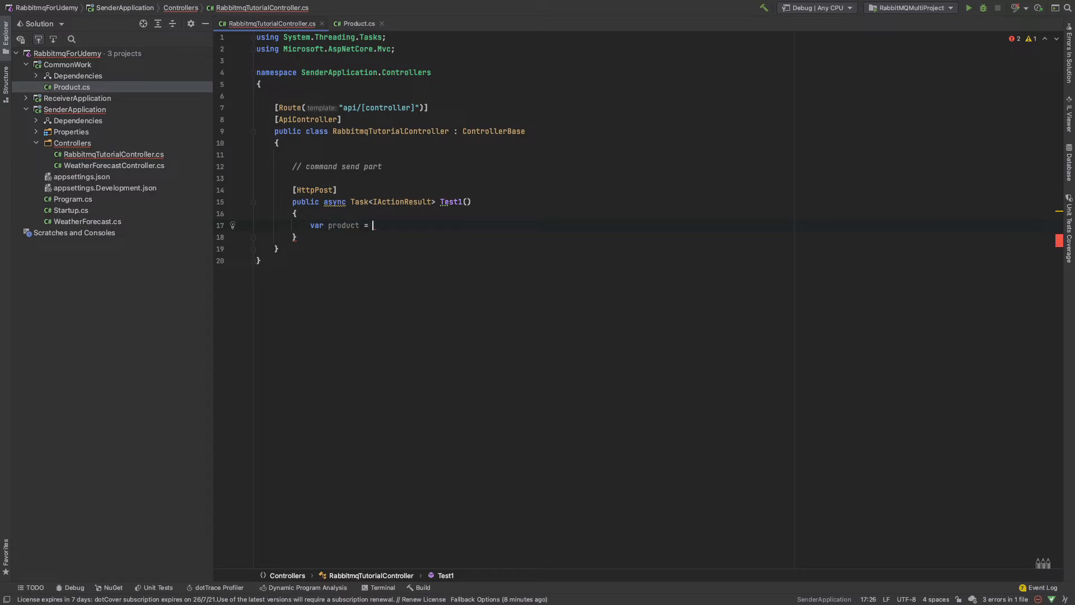
text(new Product)
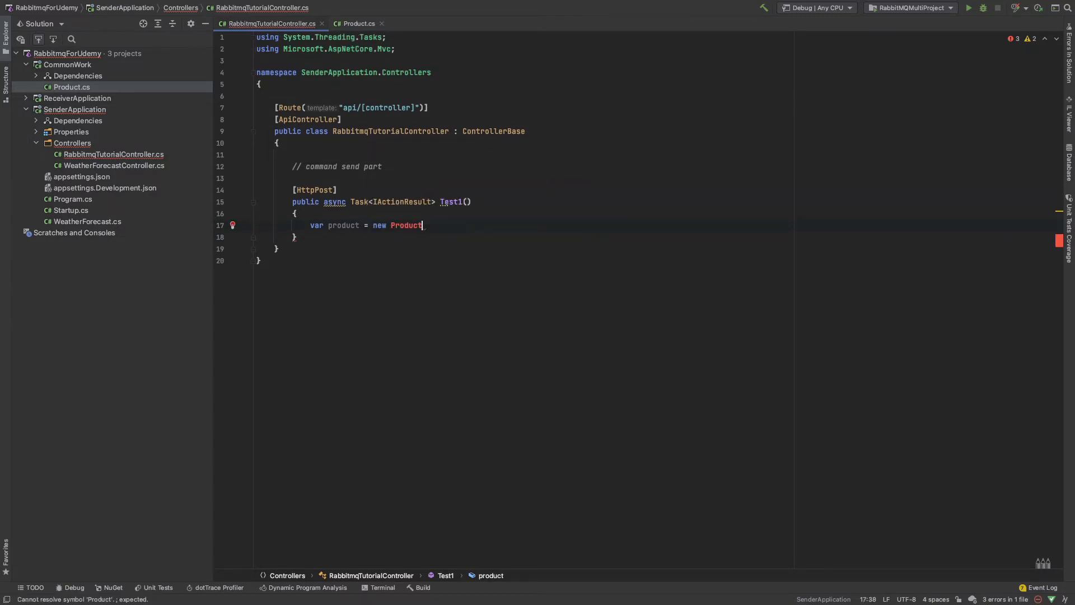
text(())
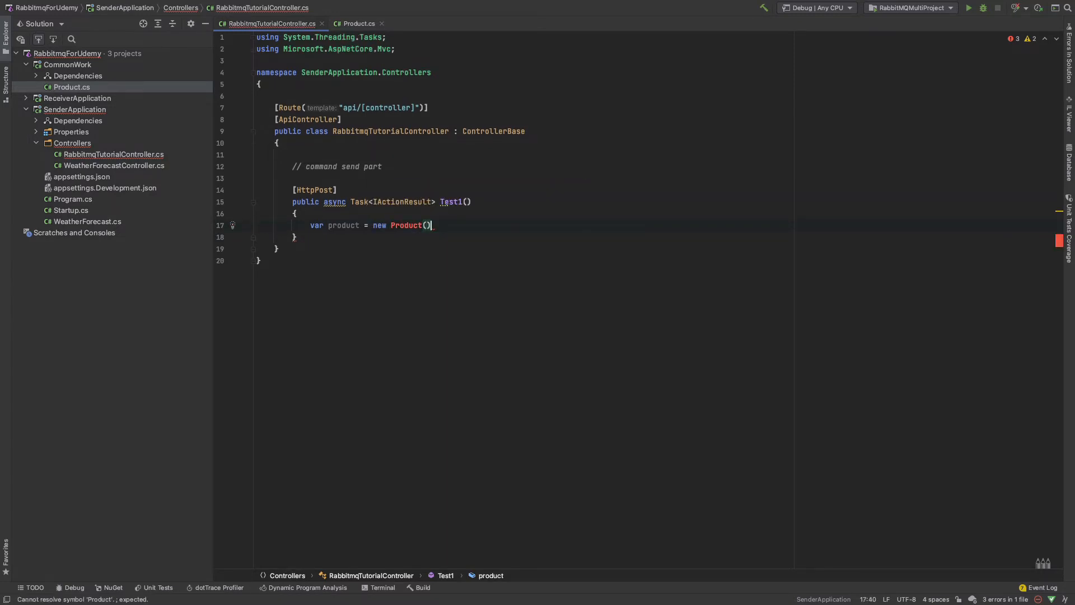
text({)
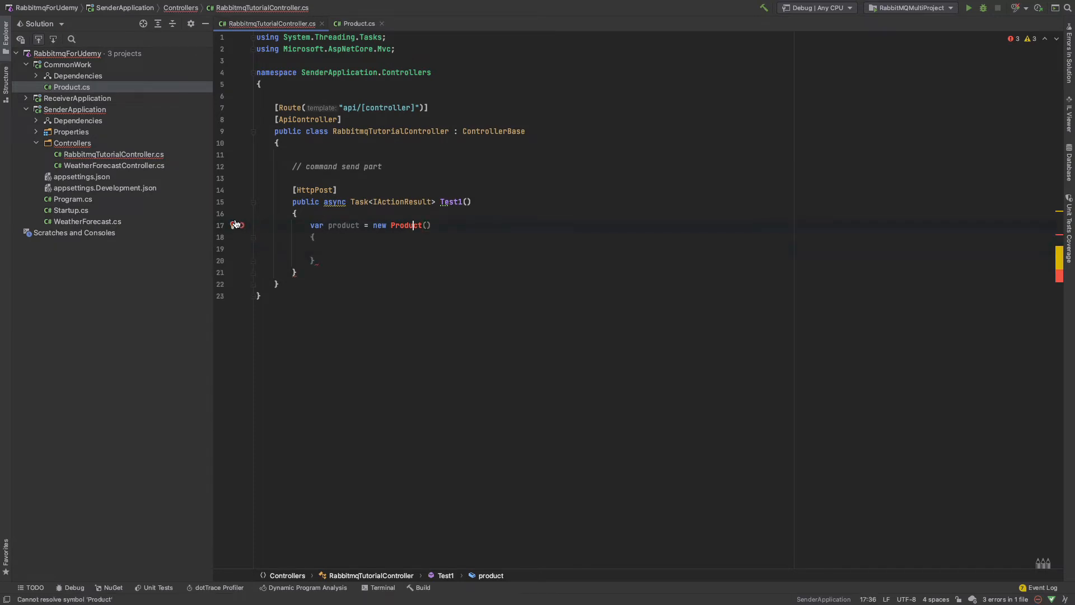
text(using CommonWork;)
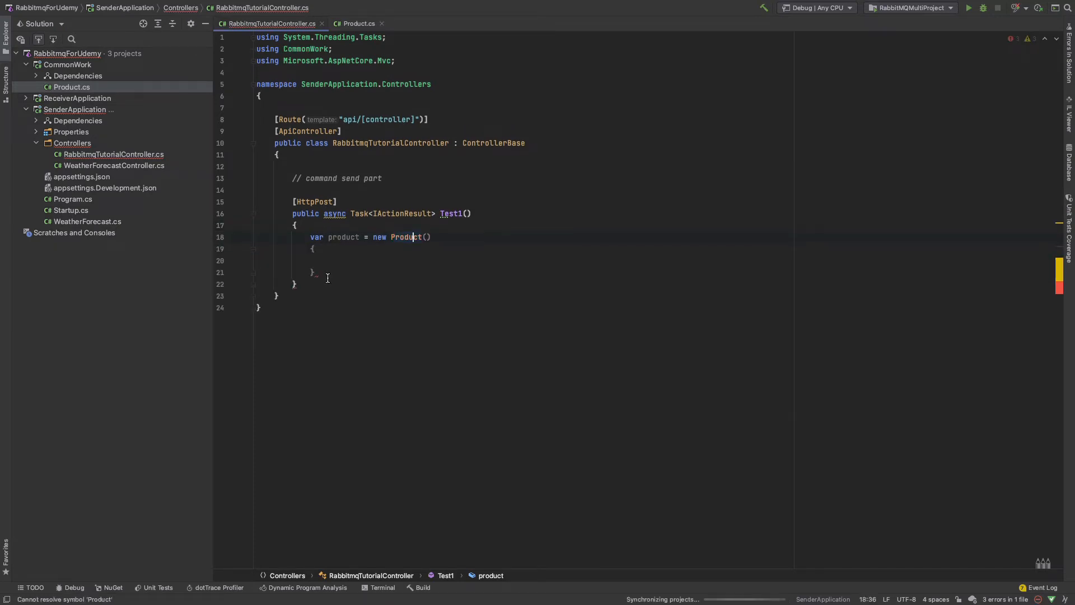
text(;)
click(657, 260)
text(Name =)
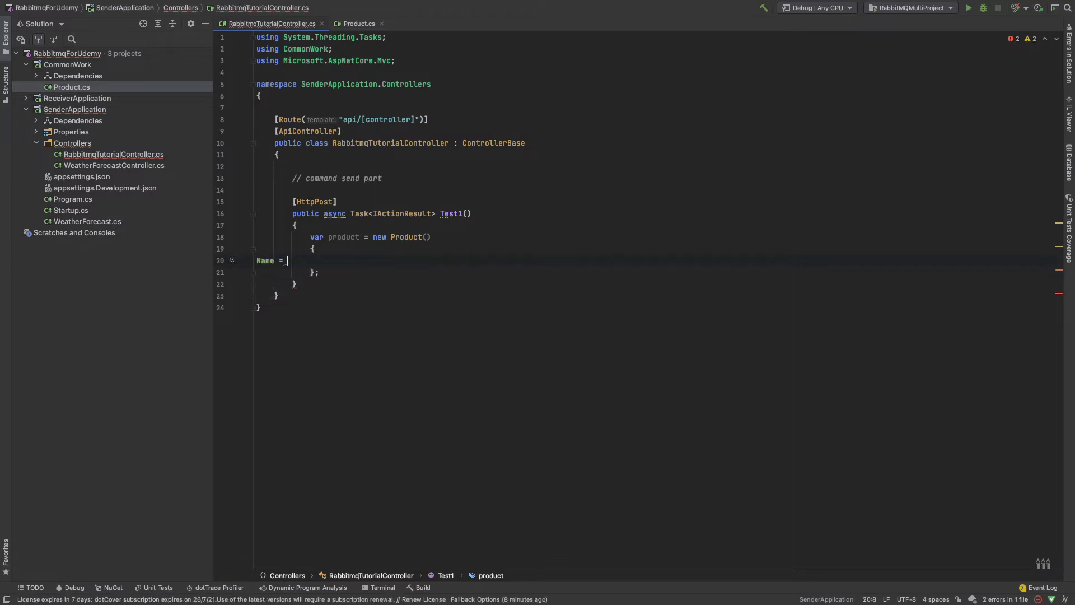
Set the product's Name to "computer" and Price to 500
text(")
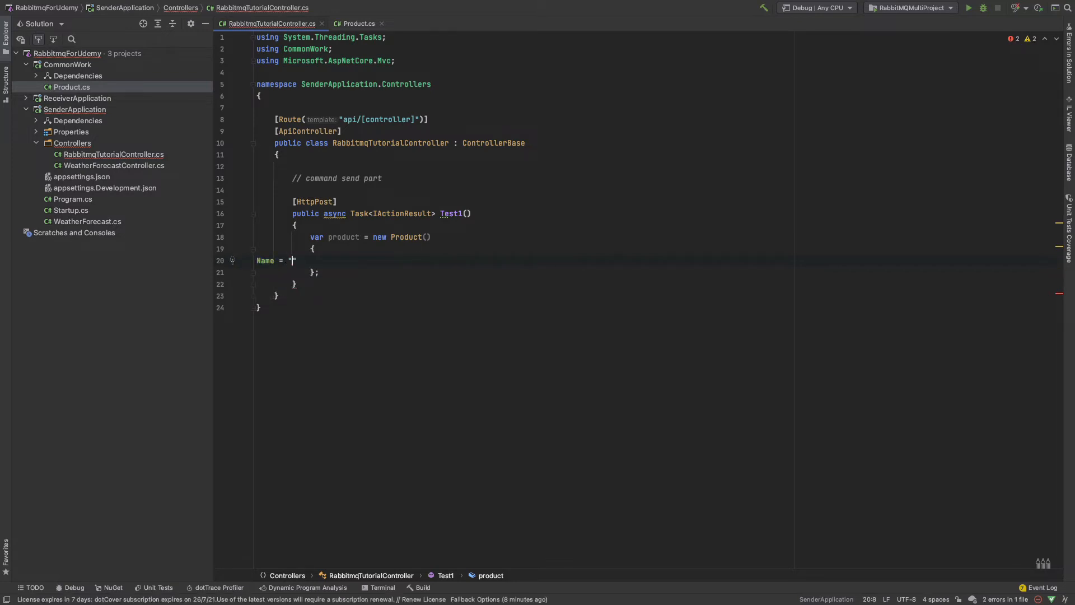
text(sumon)
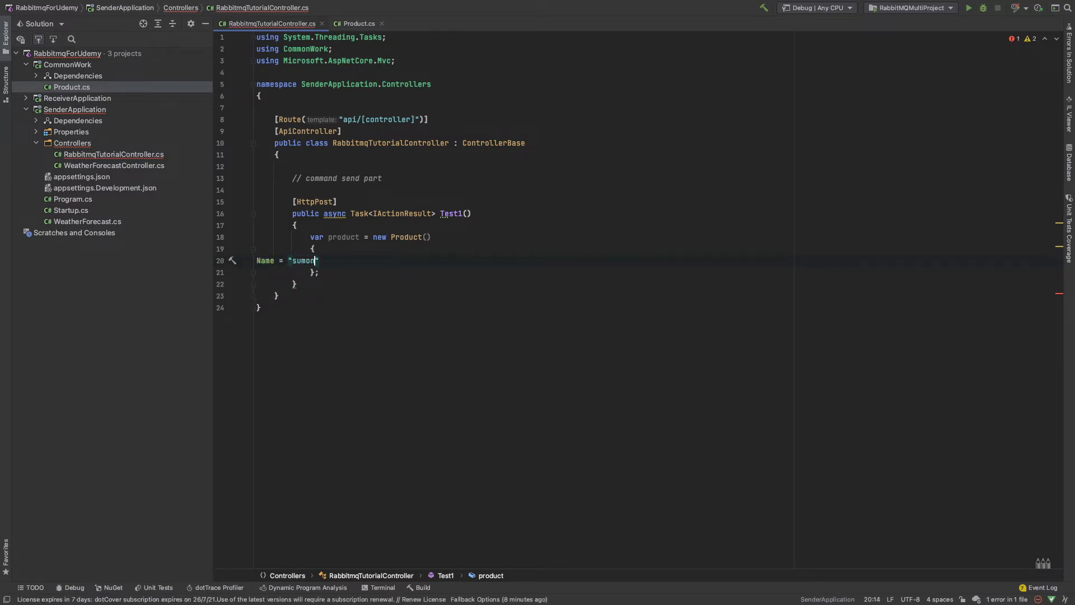
key(BackSpace)
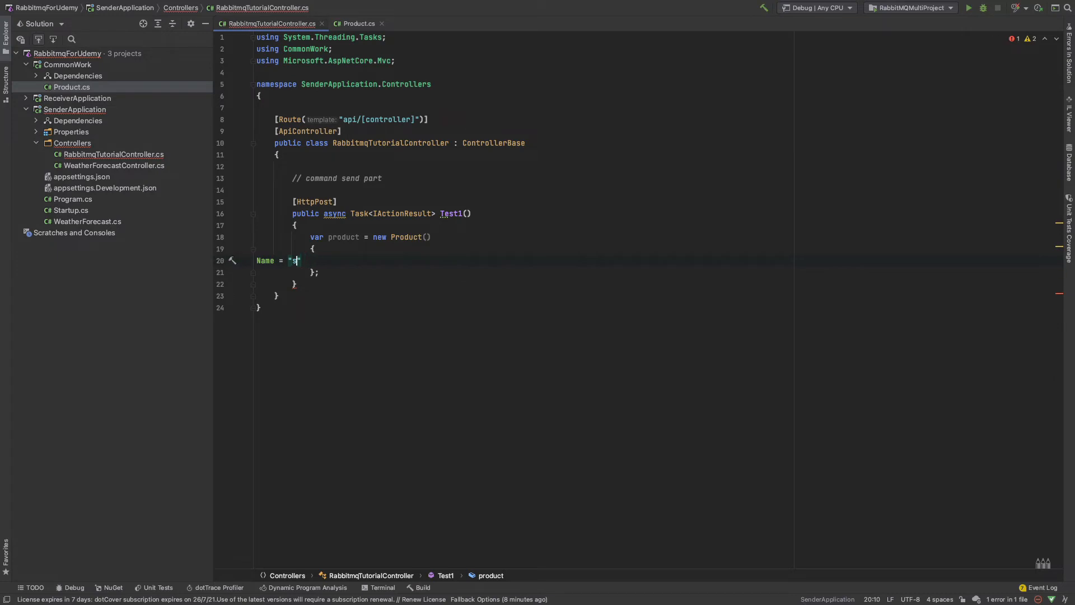
text(omputer)
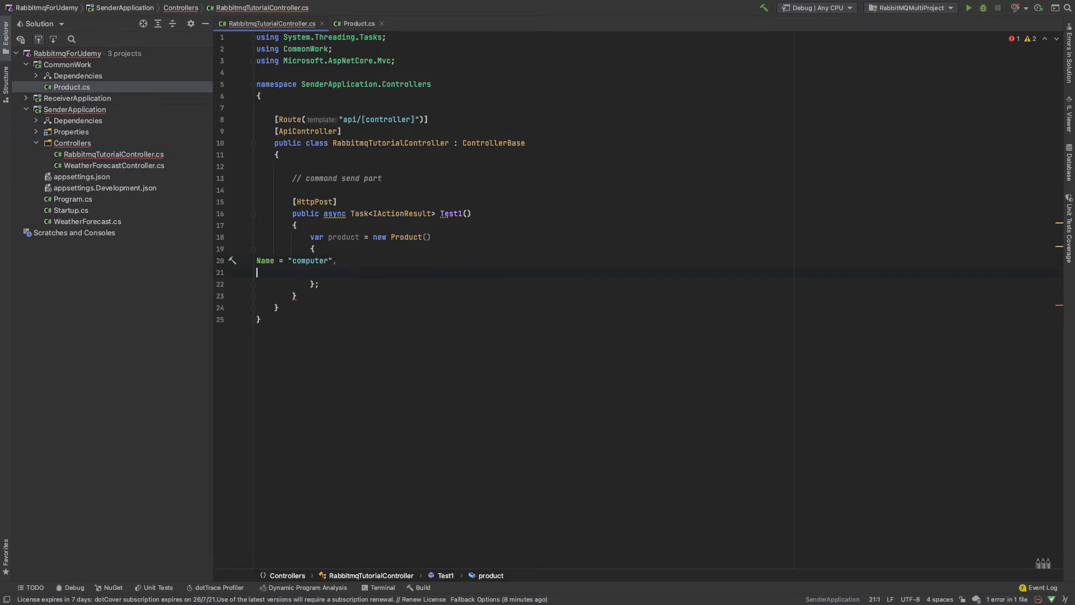
text(price =)
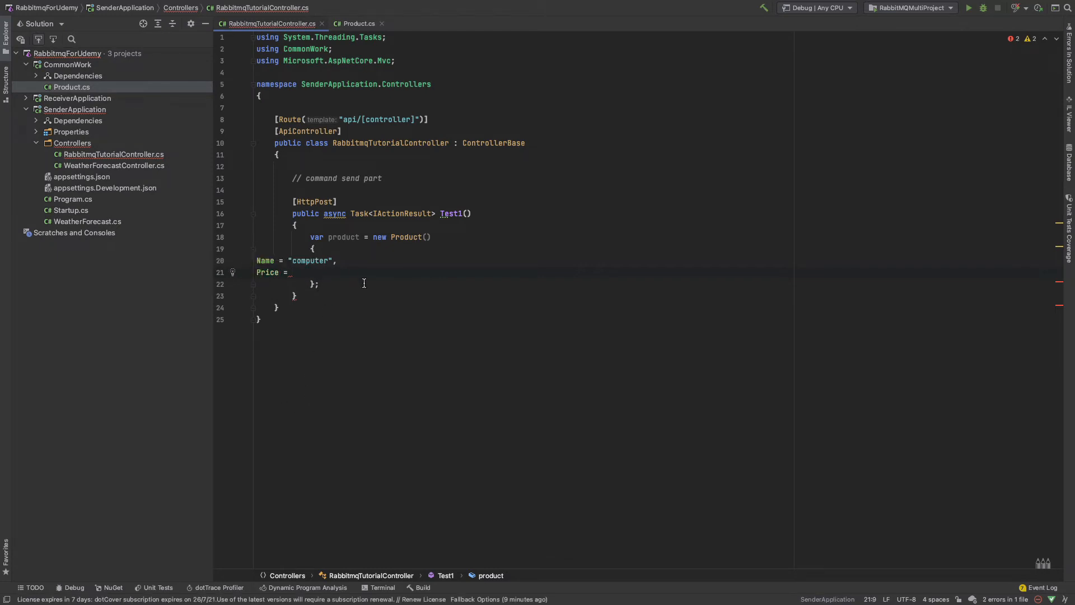
text(500)
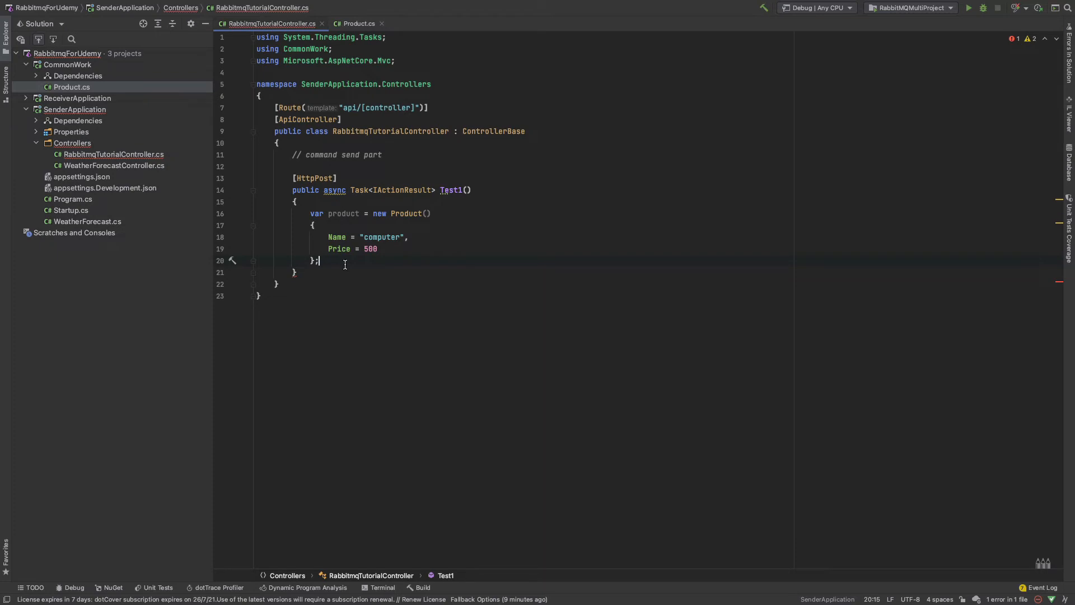
key(enter)
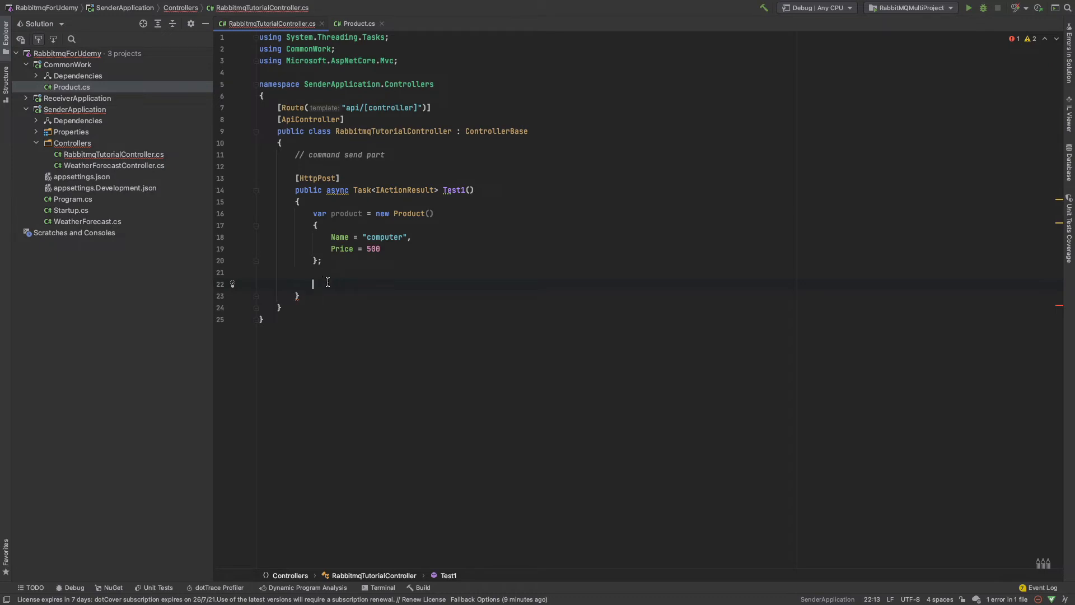
Define url as new Uri("rabbitmq://localhost/send-tutorial") and begin an endpoint variable
text(v)
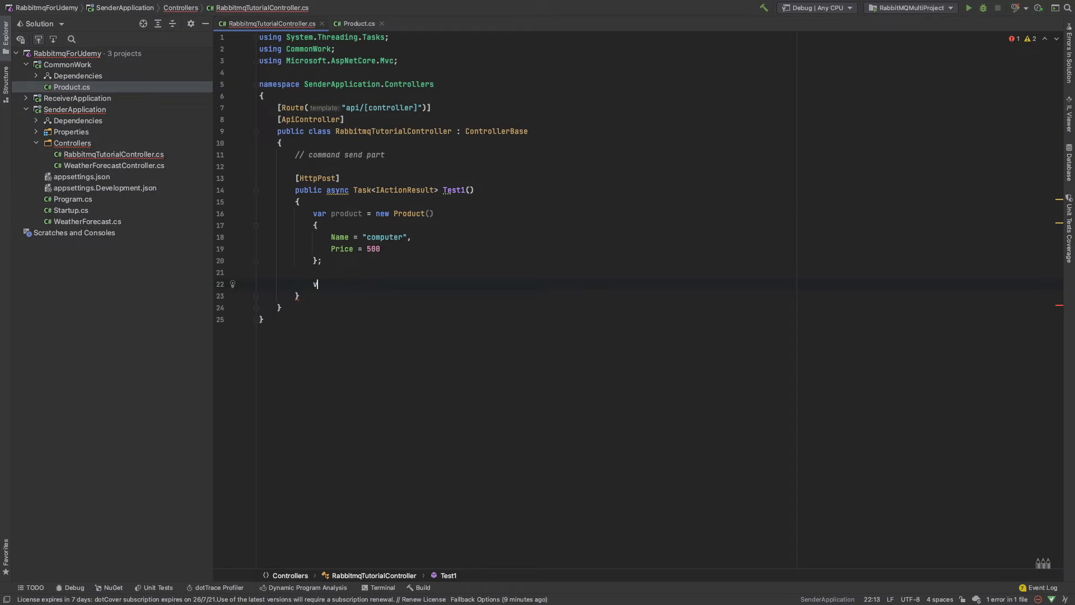
text(ar url)
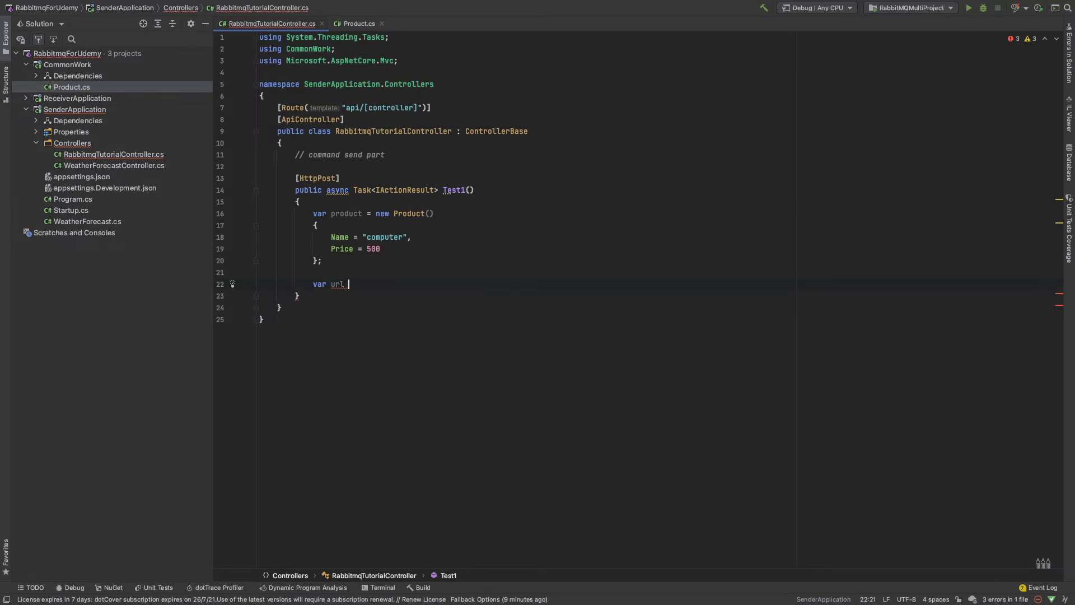
text(= new Uri)
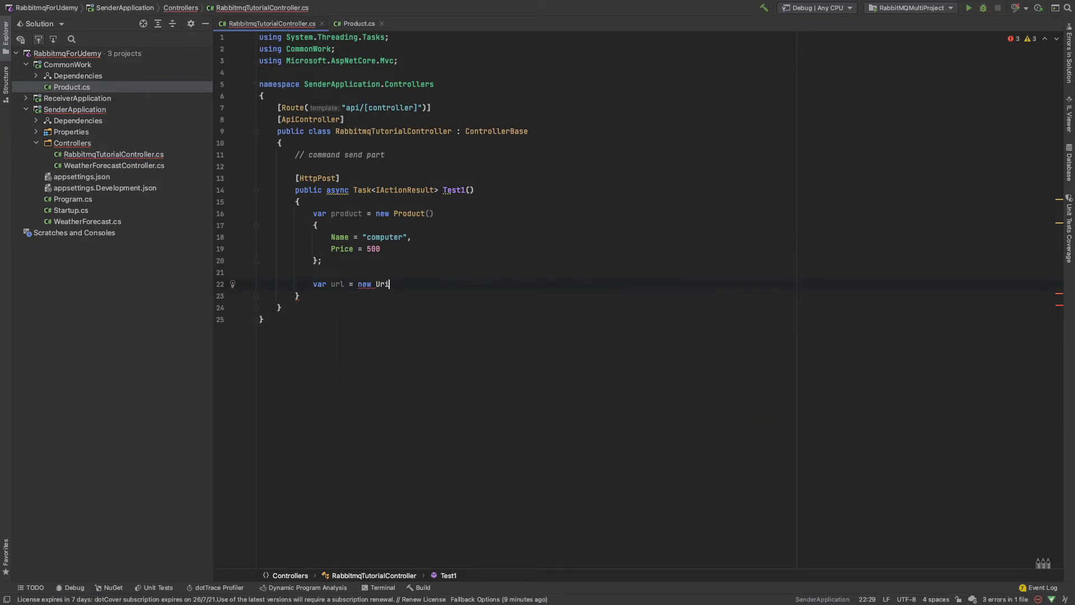
text((")
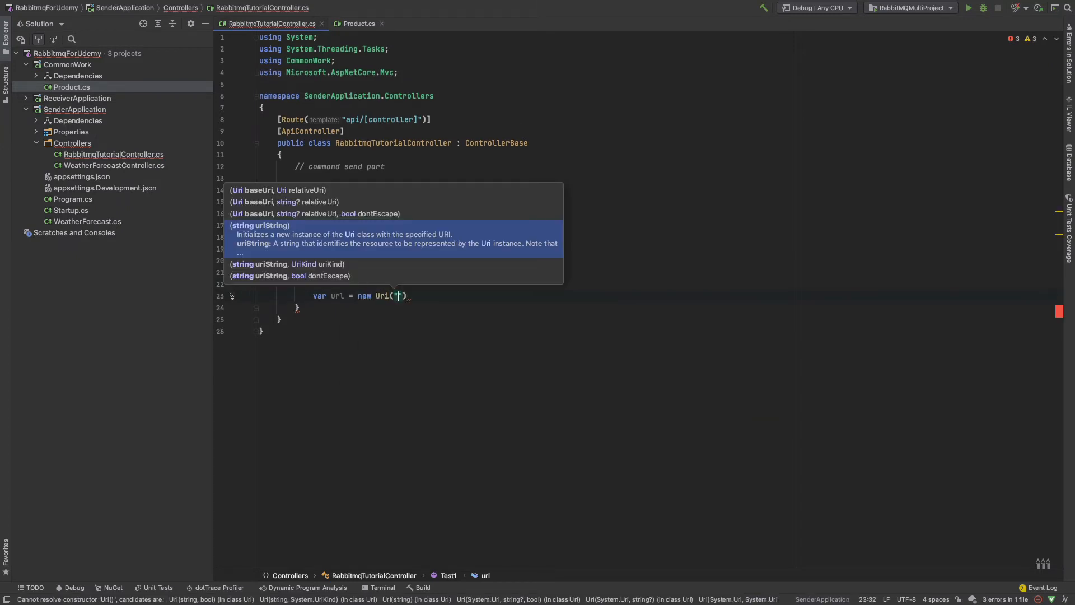
text(rabbit)
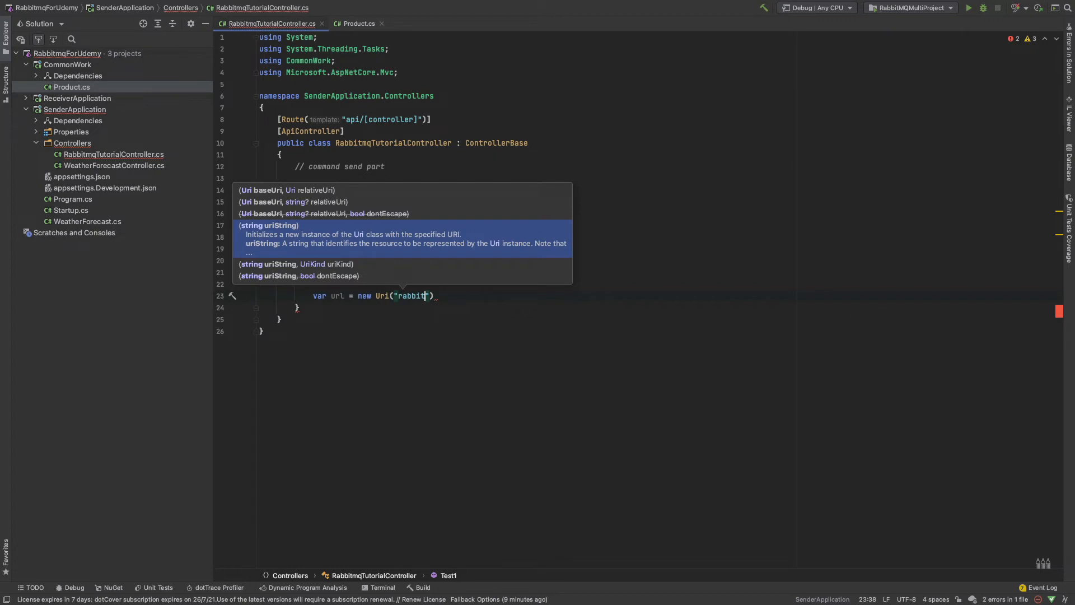
text(mq:)
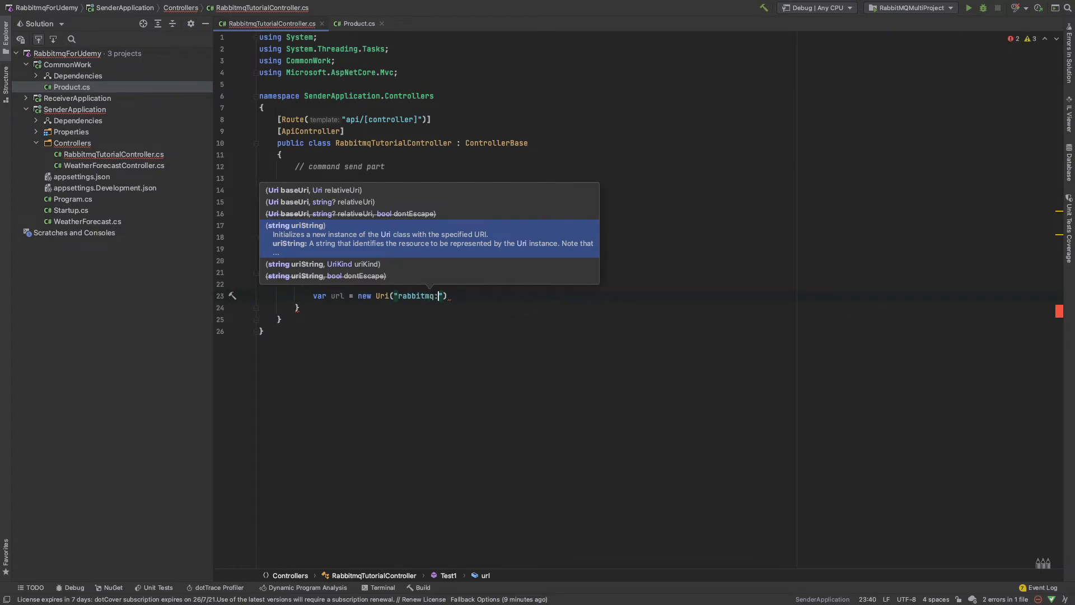
text(//Loc)
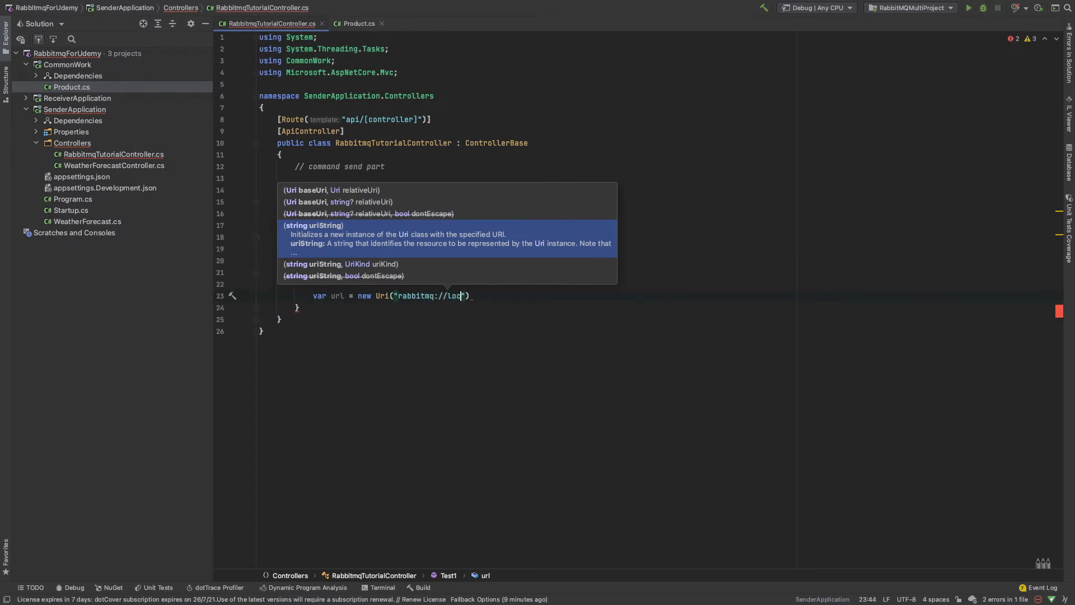
text(alhost)
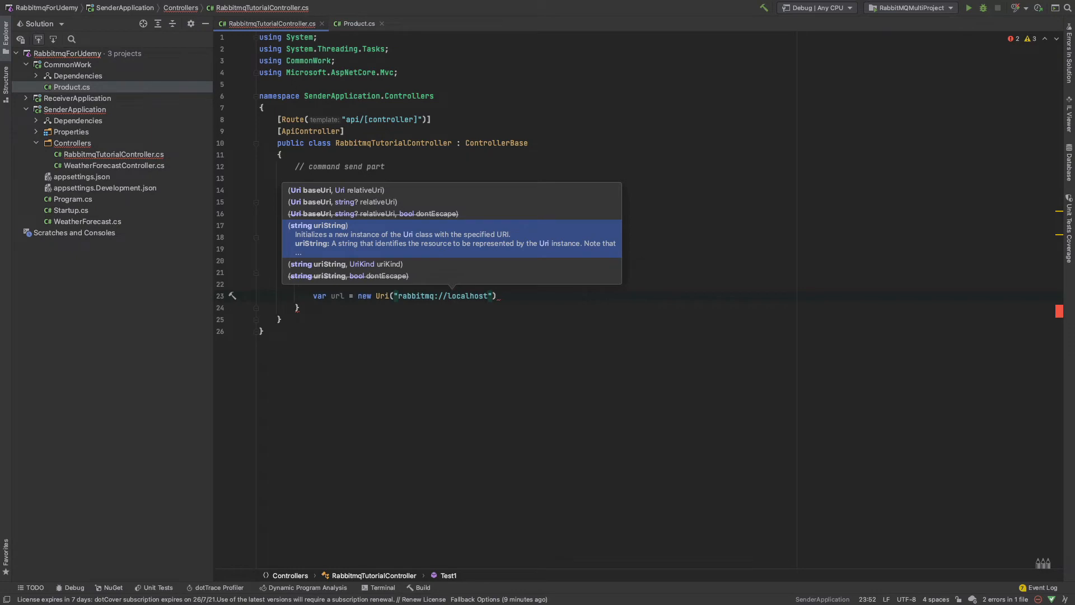
text(/send-tutorial)
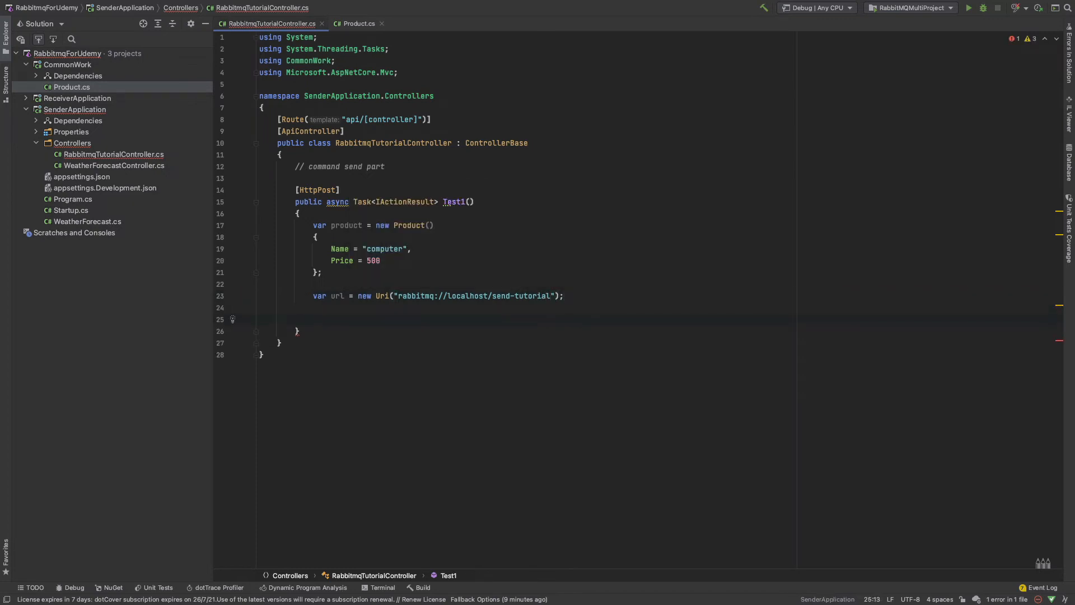
text(var end)
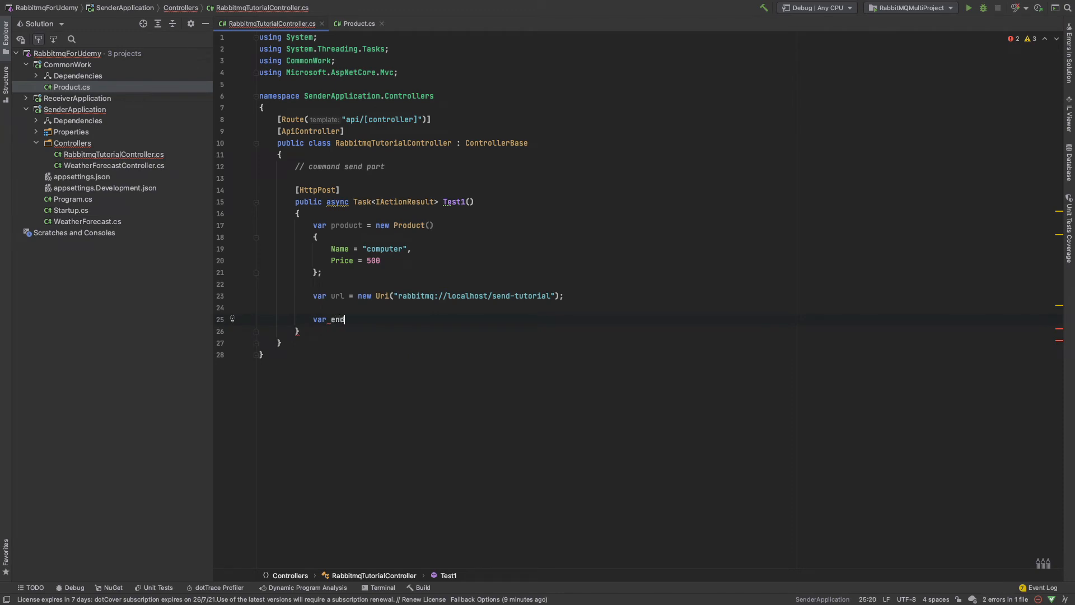
text(point =)
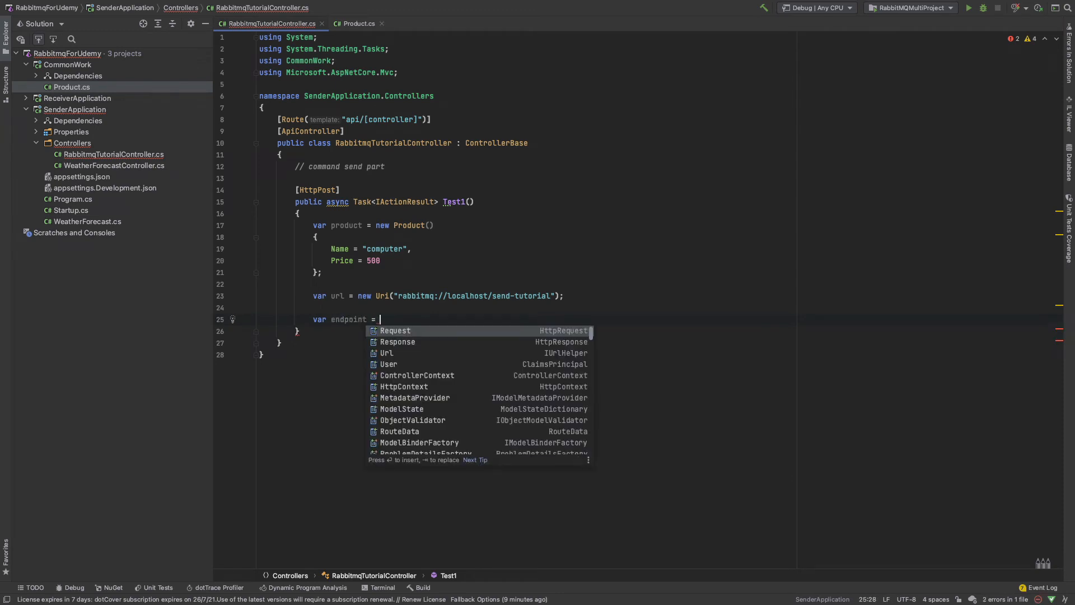
mouse_move(396, 330)
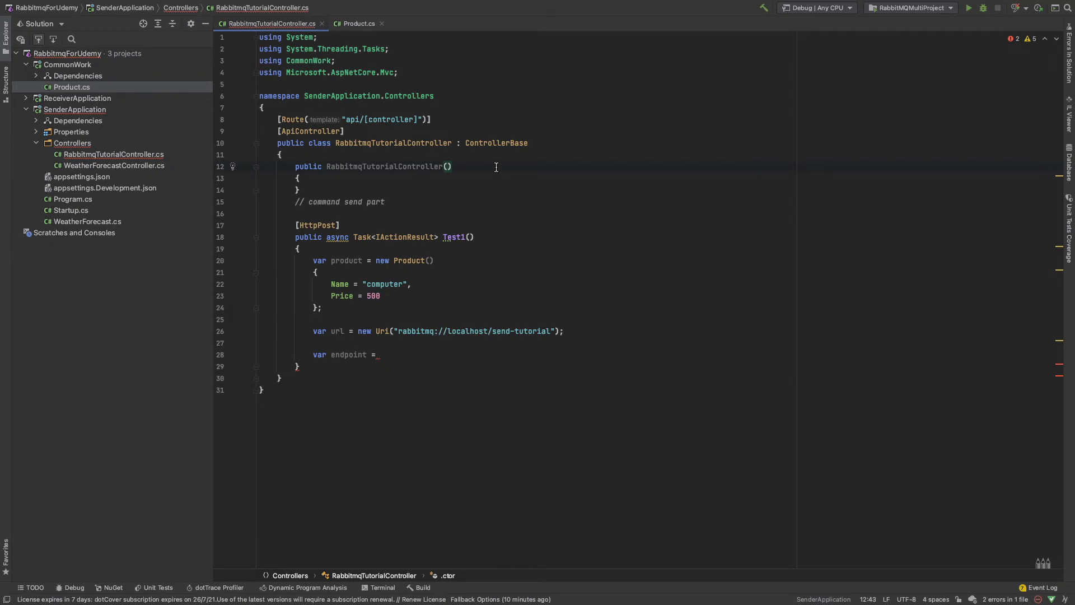
Add an IBus constructor parameter stored in a private readonly _bus field
text(I)
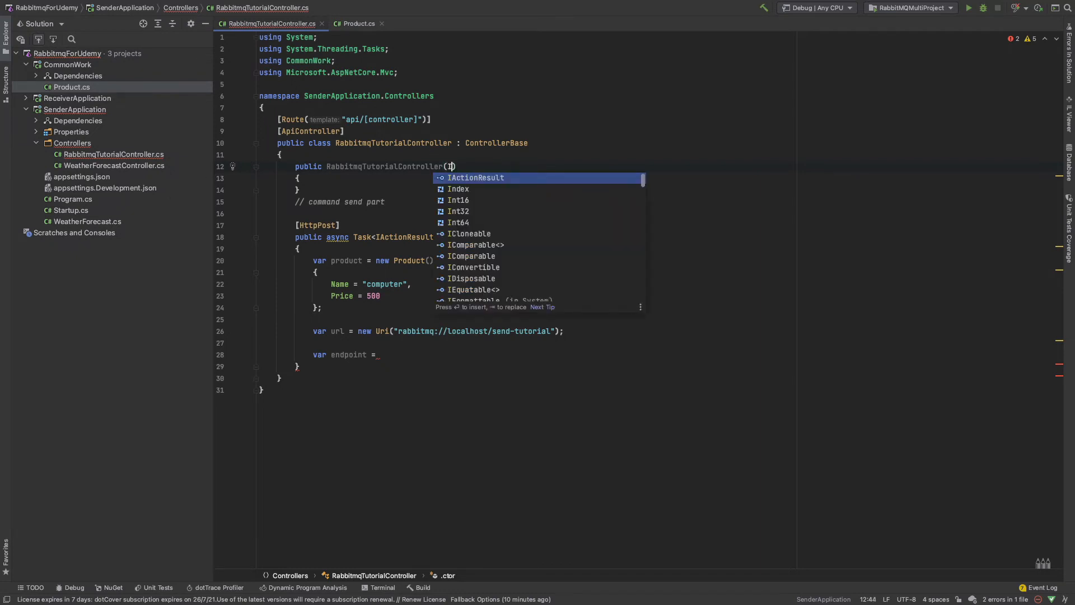
text(Bus bus)
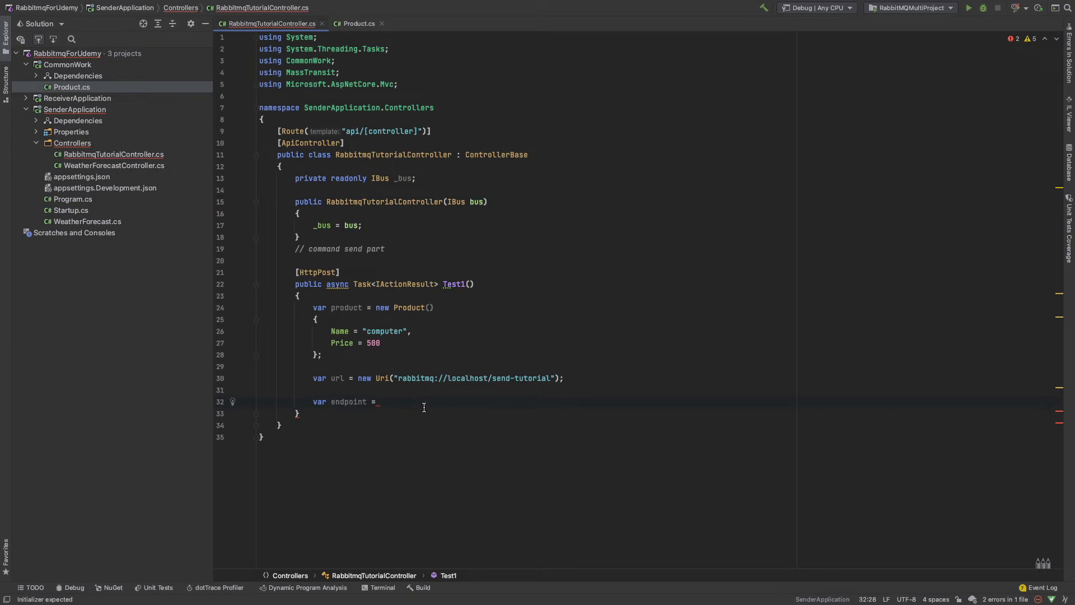
In Test1, await _bus.GetSendEndpoint(url) and await endpoint.Send(product)
text(await _b)
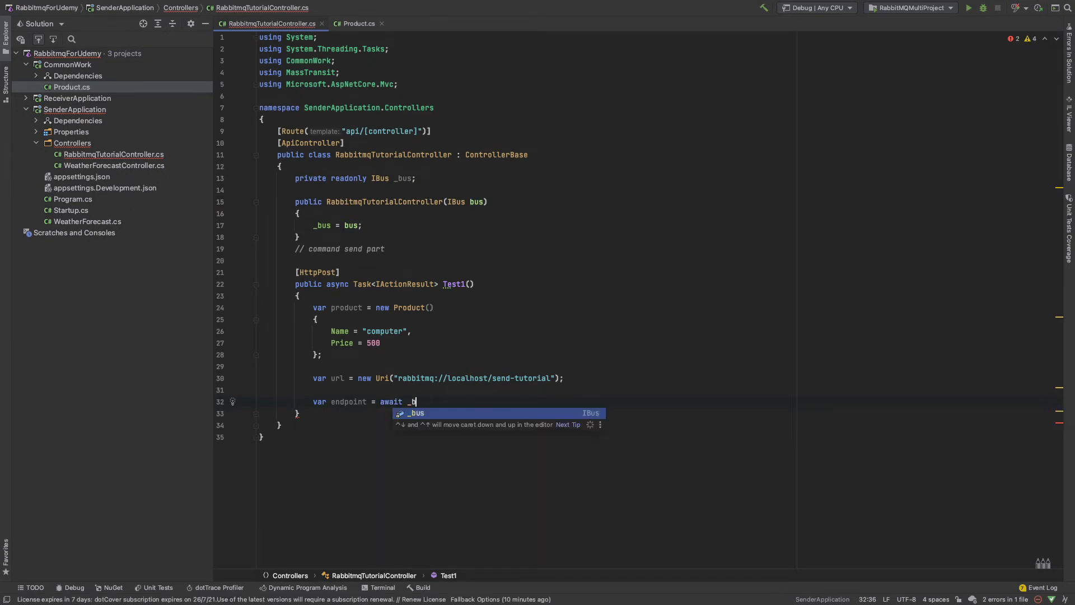
text(us.)
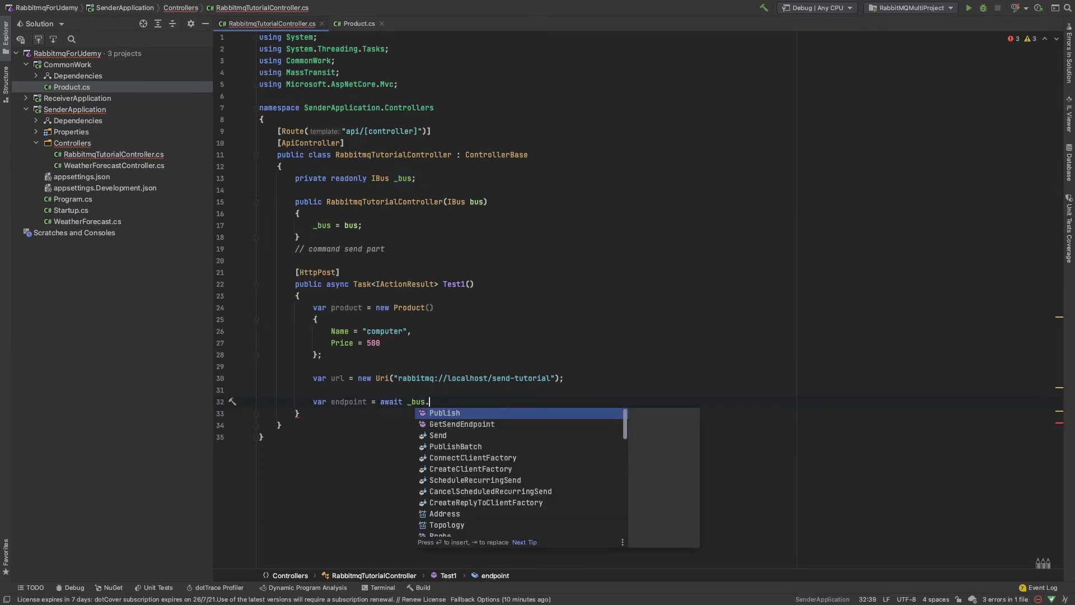
text(Get)
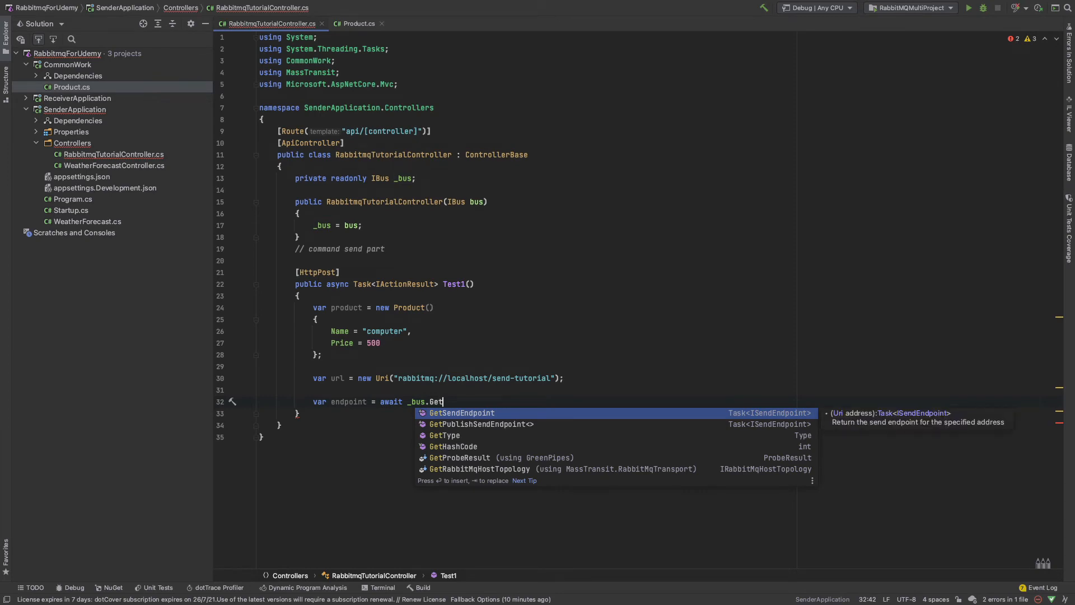
text(SendEndpoint()
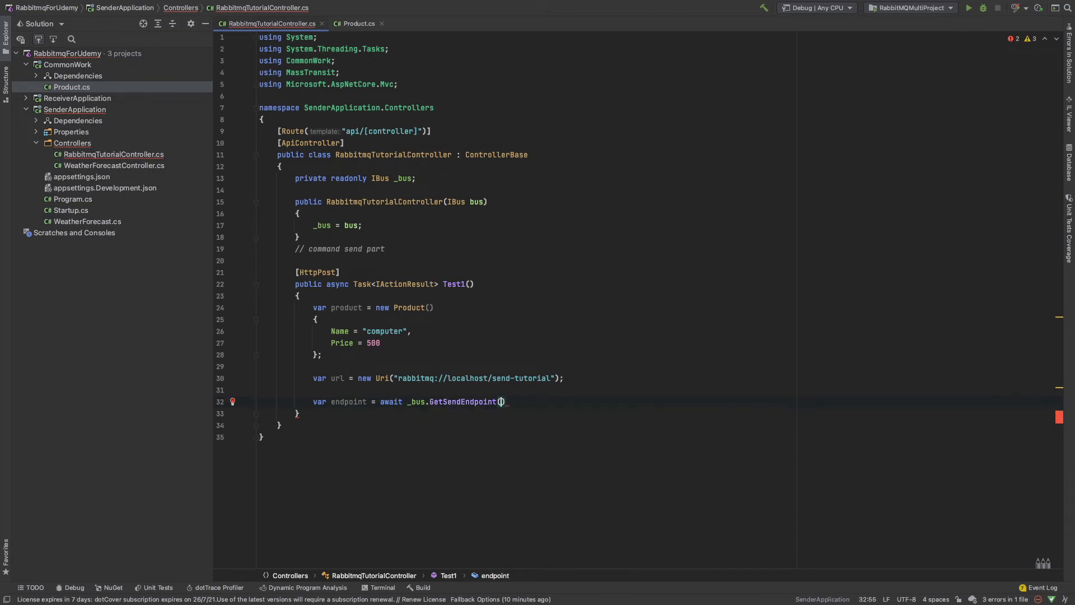
text(url)
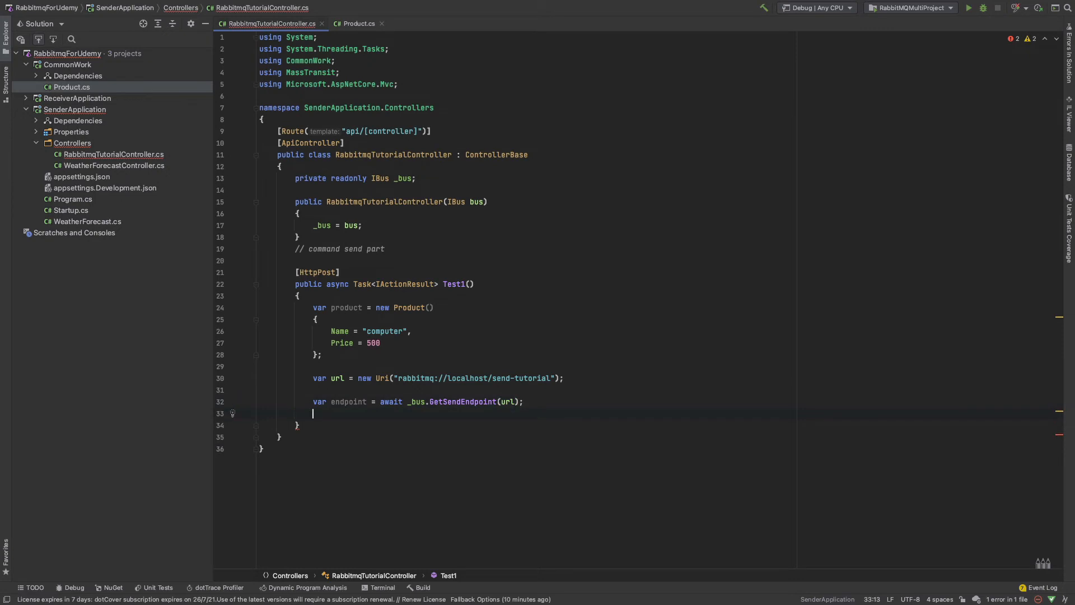
text(await e)
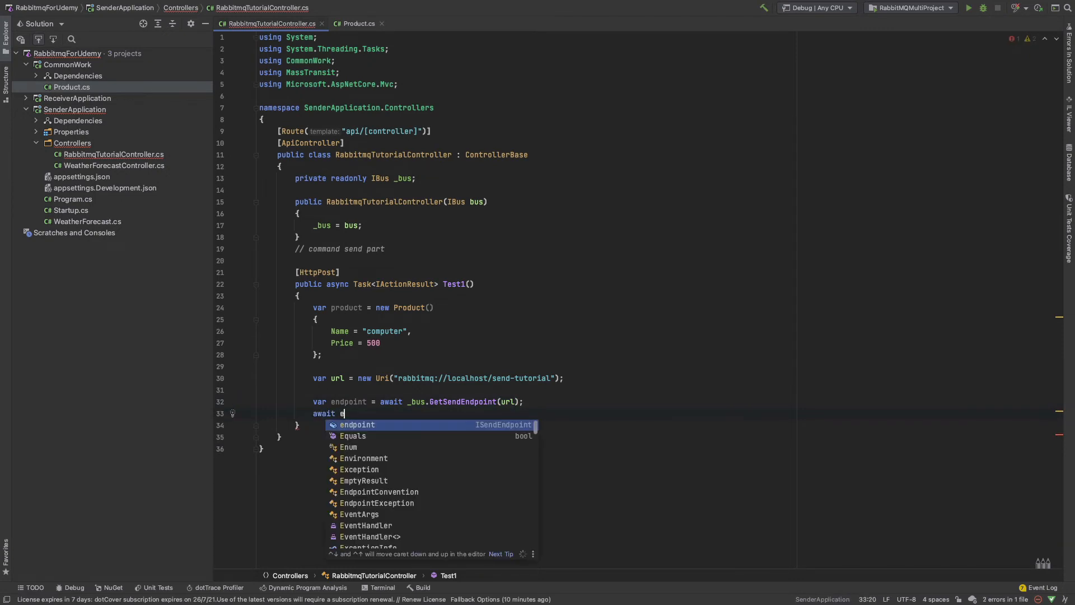
text(ndpoint.se)
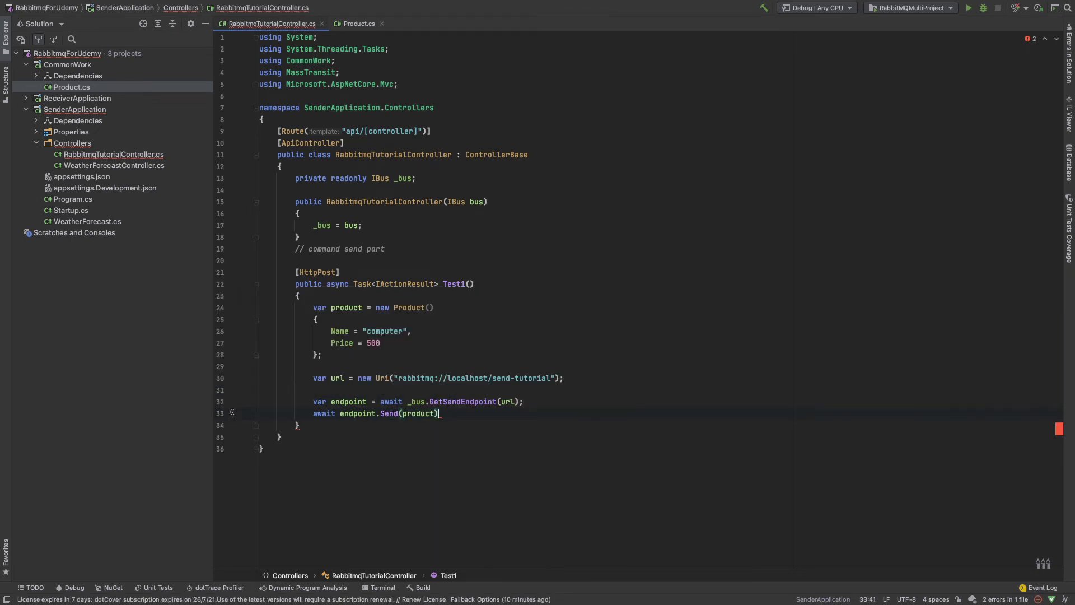
Make Test1 return Ok("hello command send tutorial")
text(return Ok(")
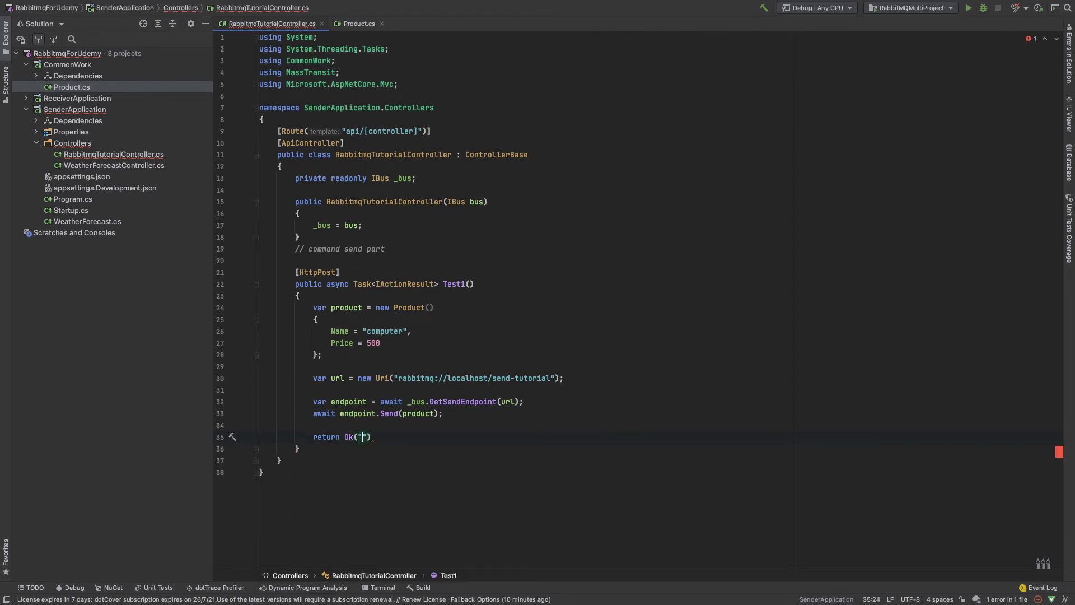
text(hello)
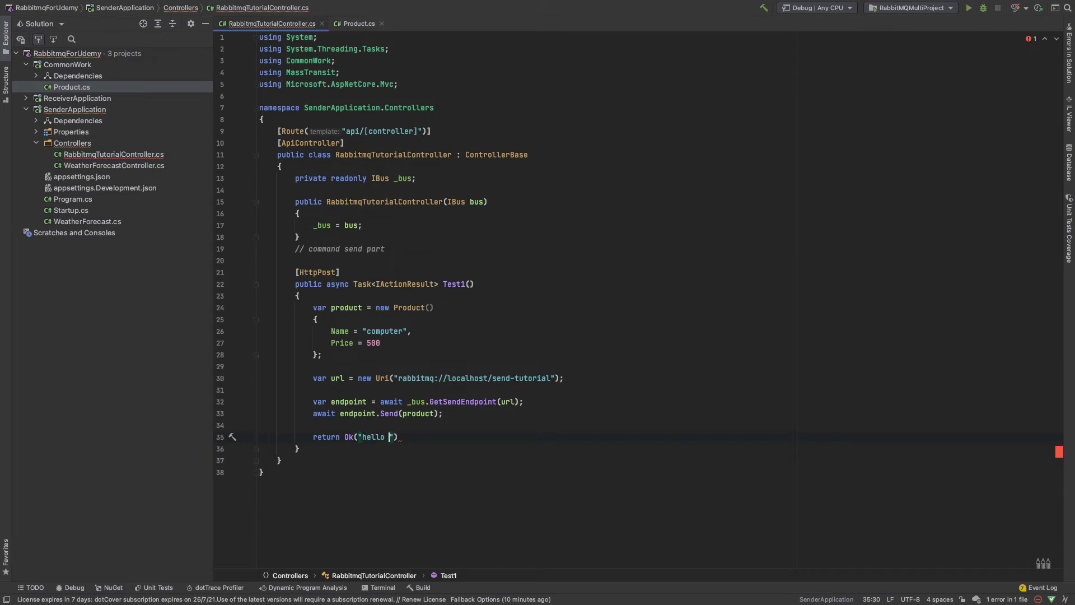
text(command send)
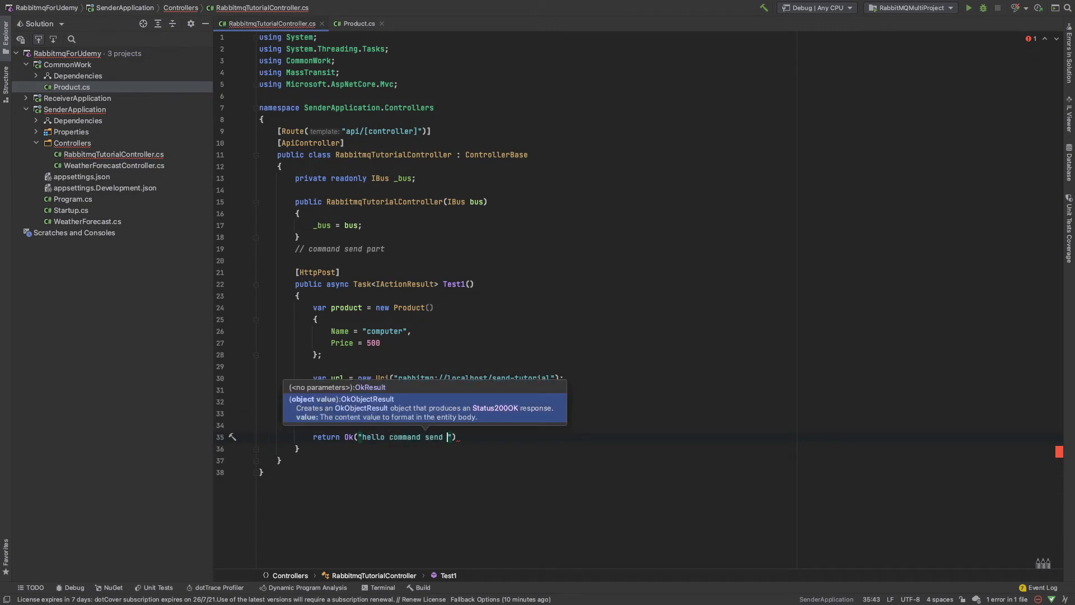
text(tutorial)
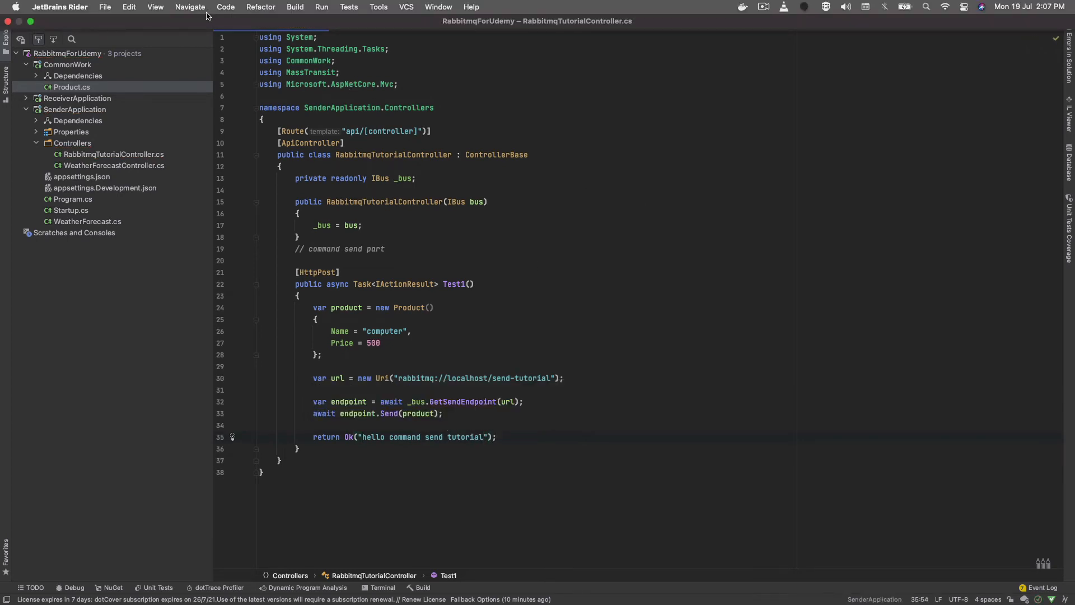
Debug the RabbitMQMultiProject configuration and switch to the ReceiverApplication Swagger tab
click(295, 7)
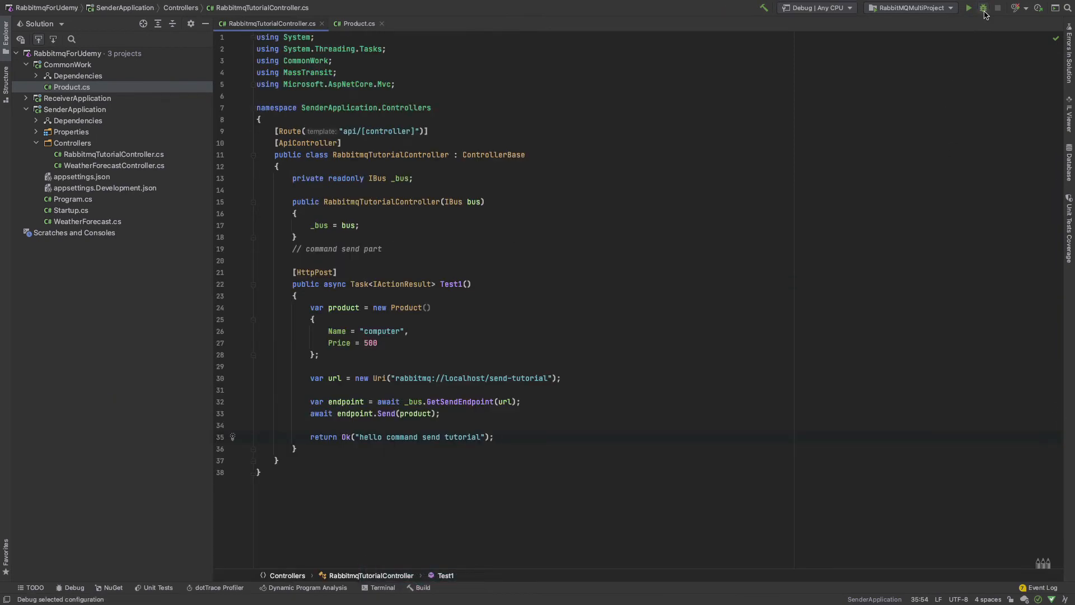
click(982, 7)
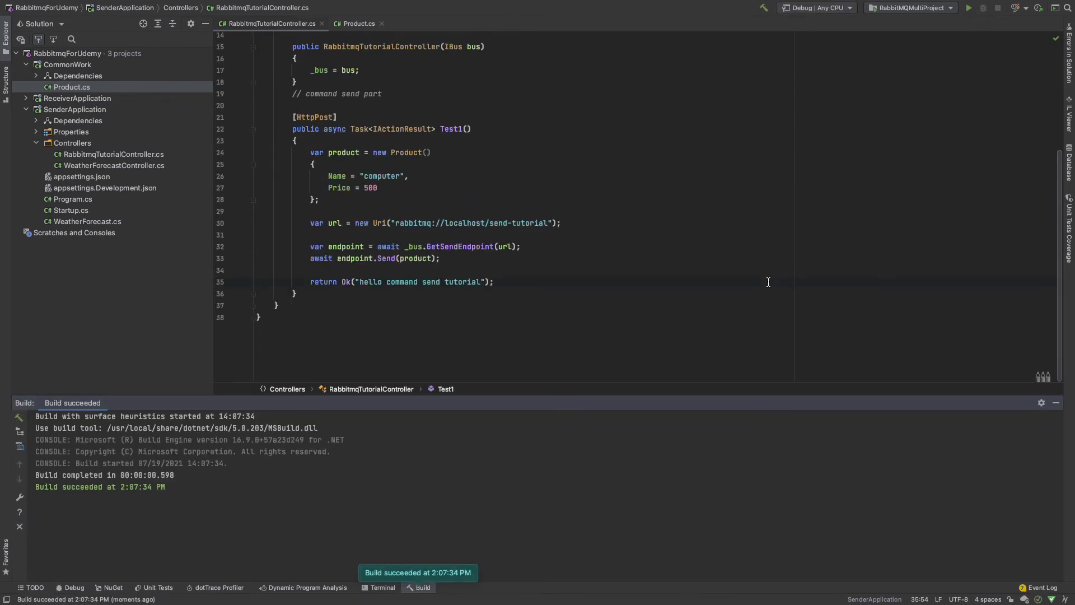
click(968, 7)
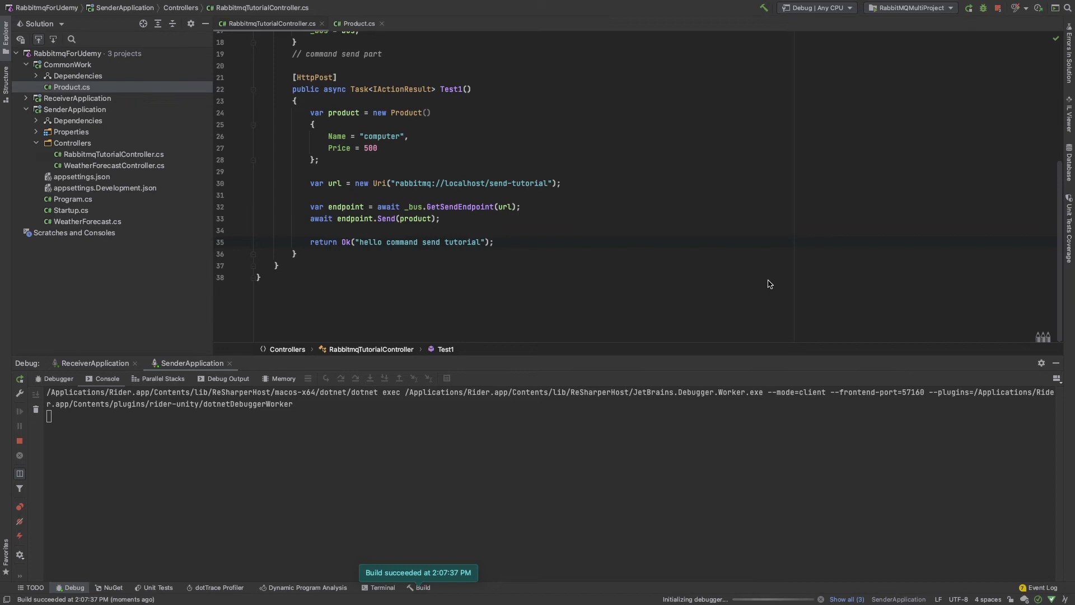
mouse_move(408, 252)
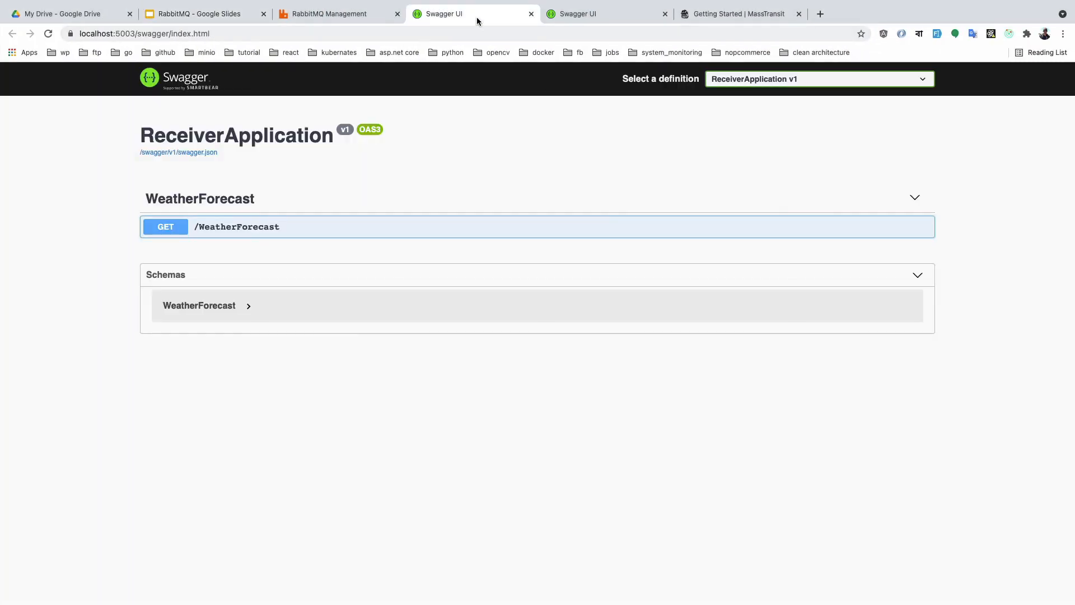
Show the SenderApplication Swagger page with its POST /api/RabbitmqTutorial endpoint
click(606, 13)
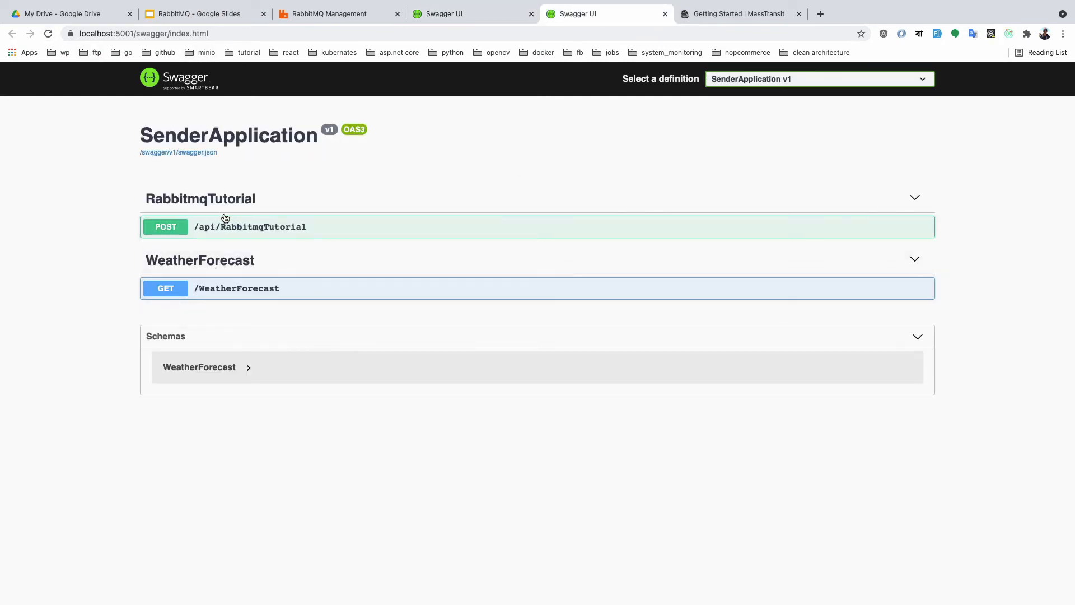
mouse_move(253, 218)
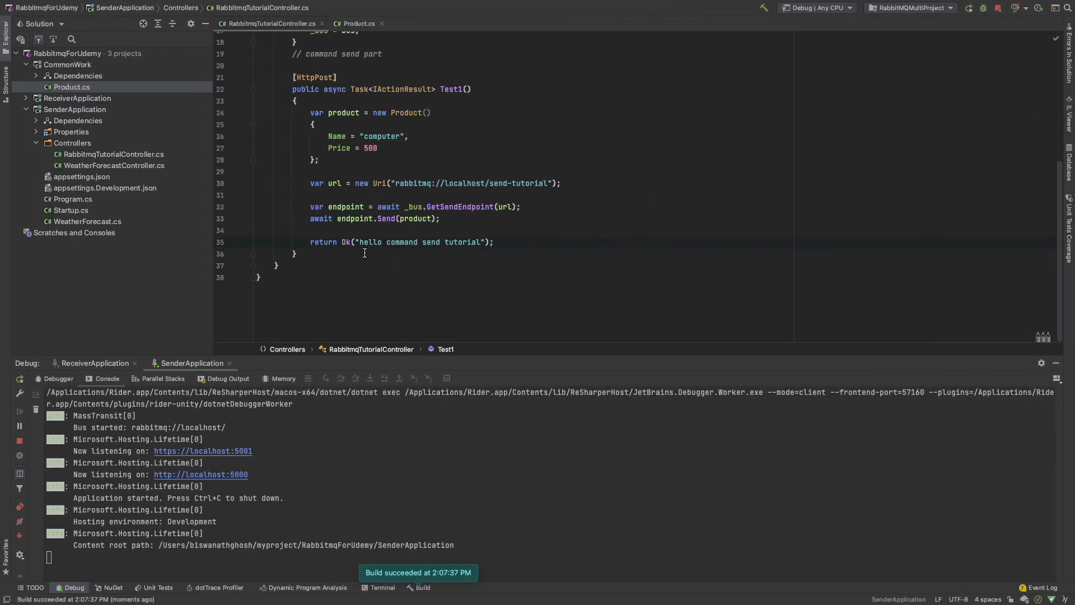
Set Test1's HttpPost route to "send-tutorial" and stop all running applications
click(995, 7)
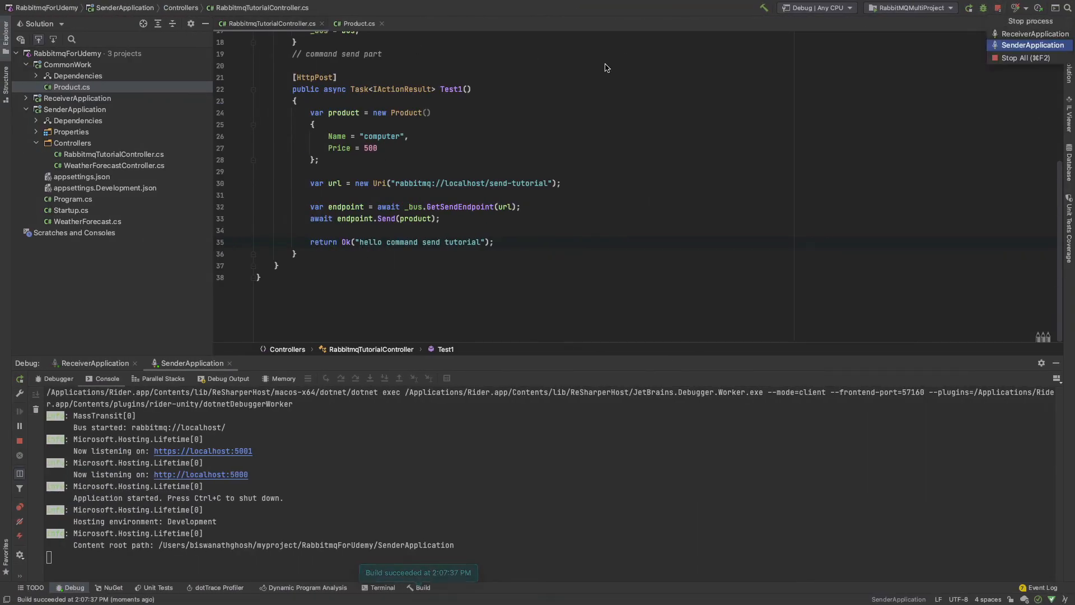
mouse_move(331, 207)
text(("send)
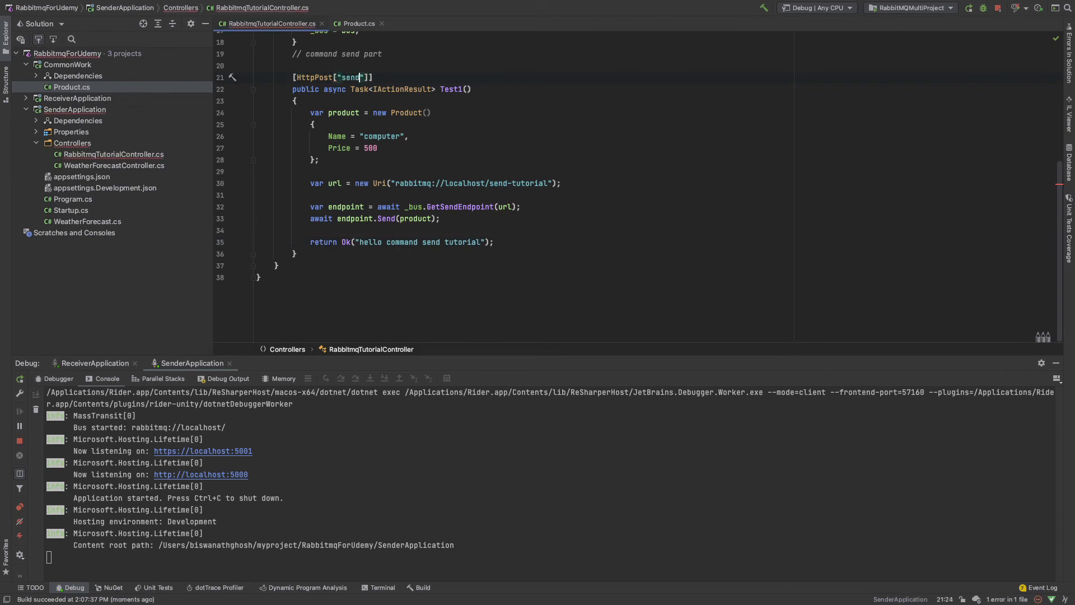
text(-)
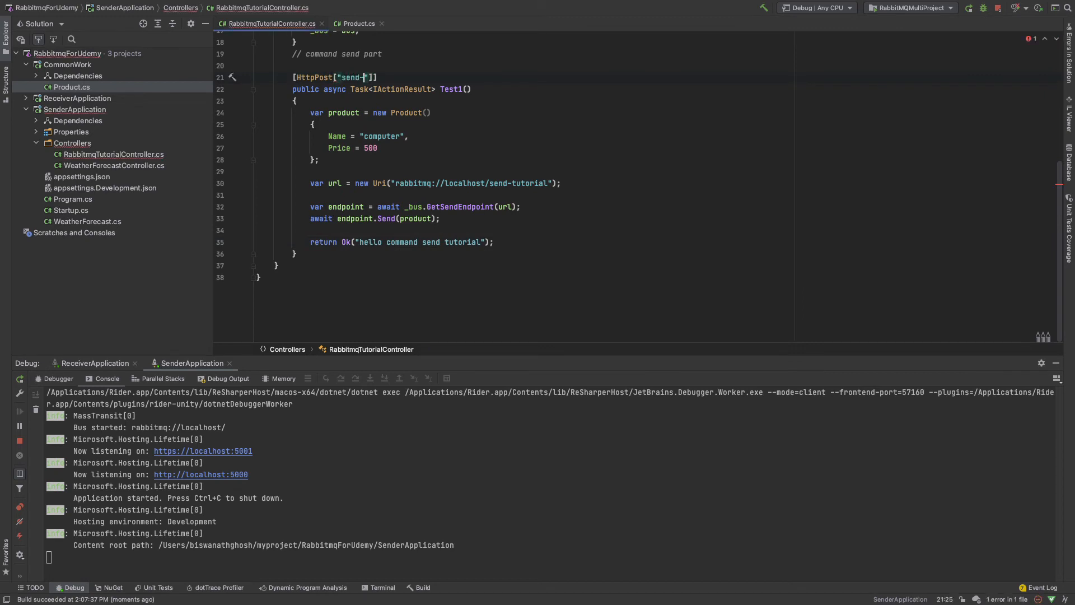
text(tutorial)
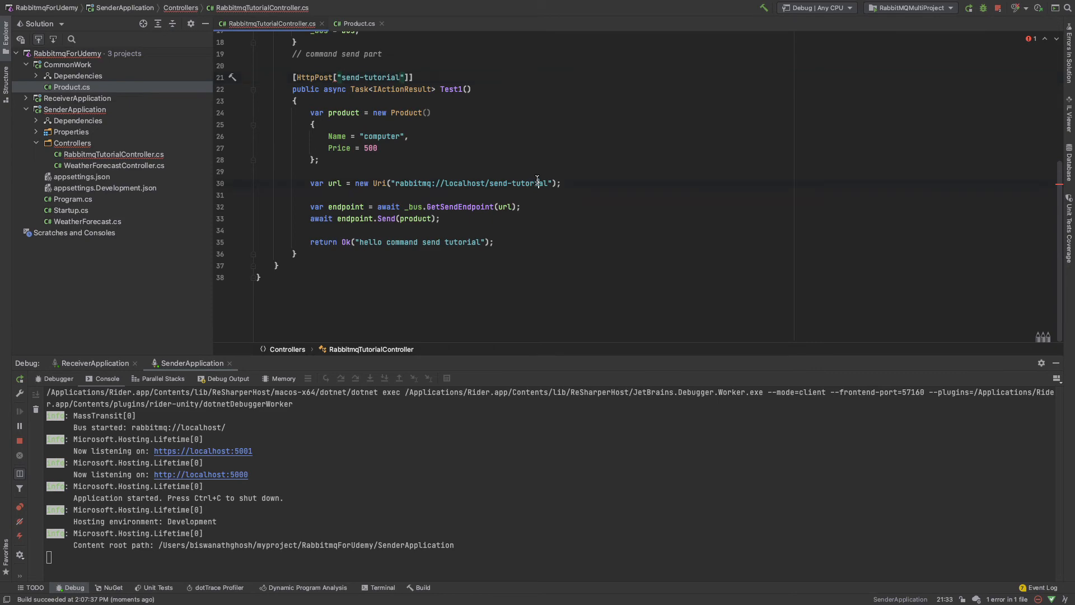
click(983, 8)
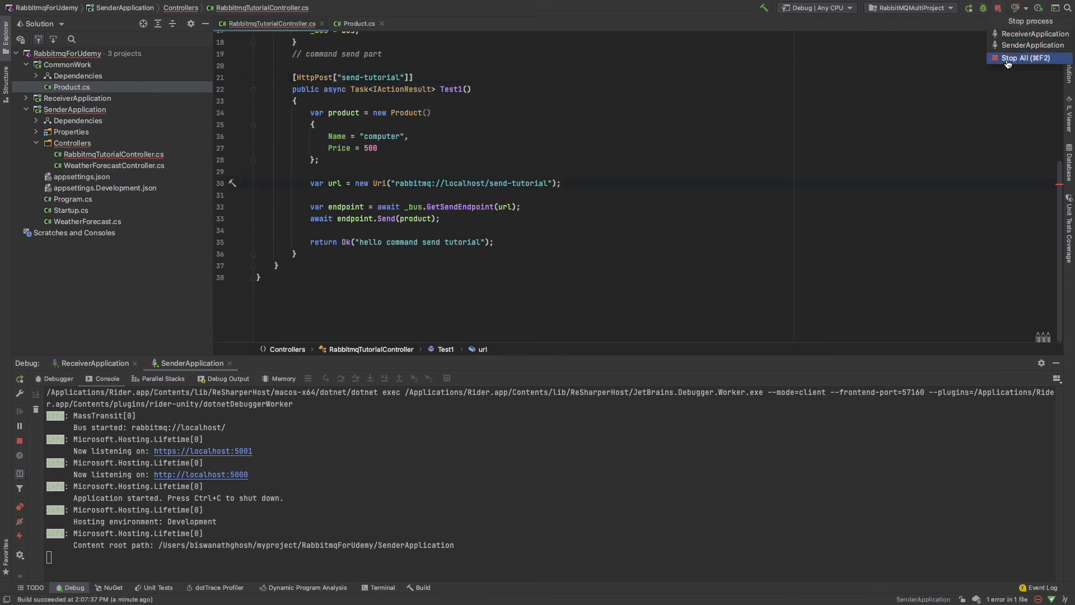
click(1027, 57)
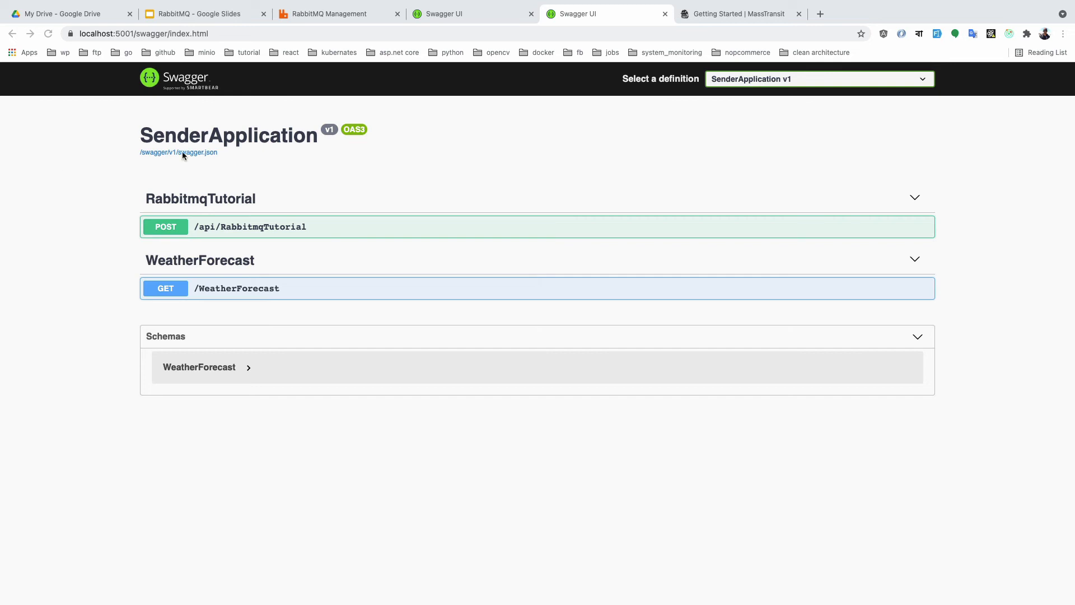
Reload the SenderApplication Swagger page, which refuses to connect, and return to Rider
click(48, 33)
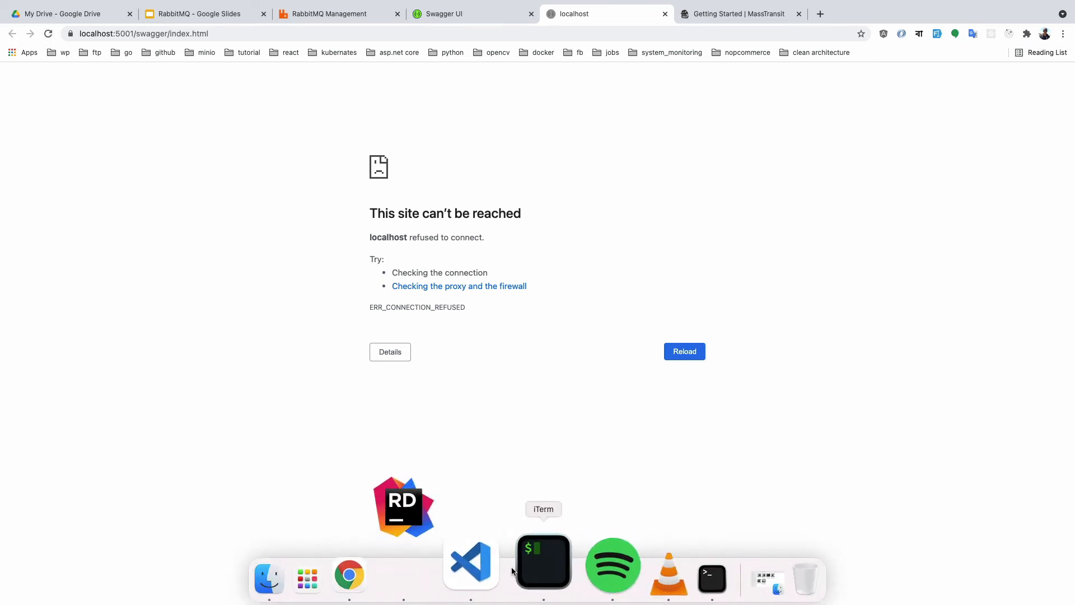
click(404, 507)
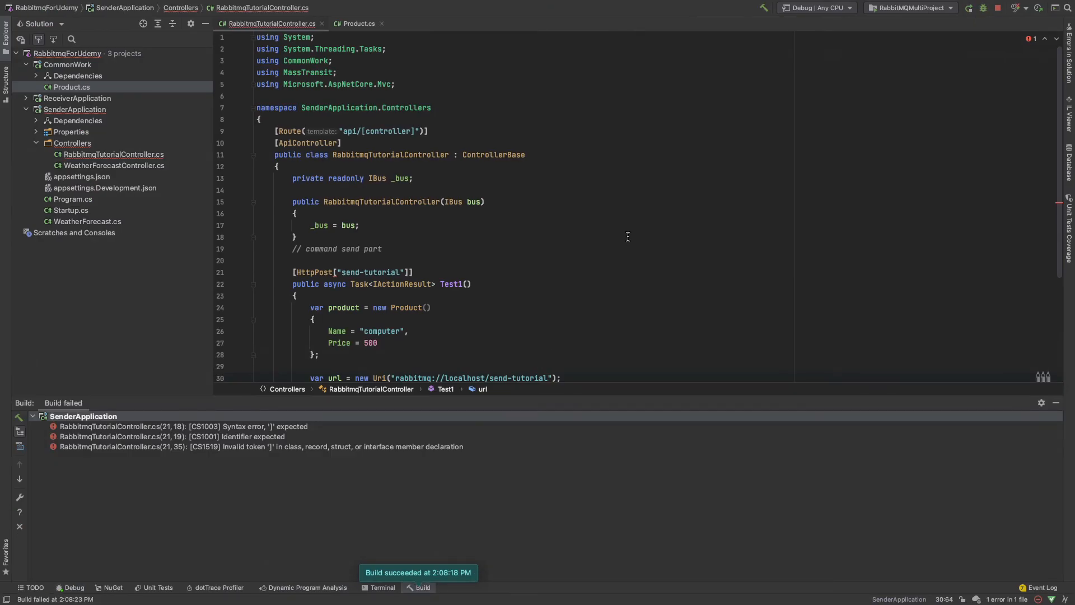
mouse_move(730, 141)
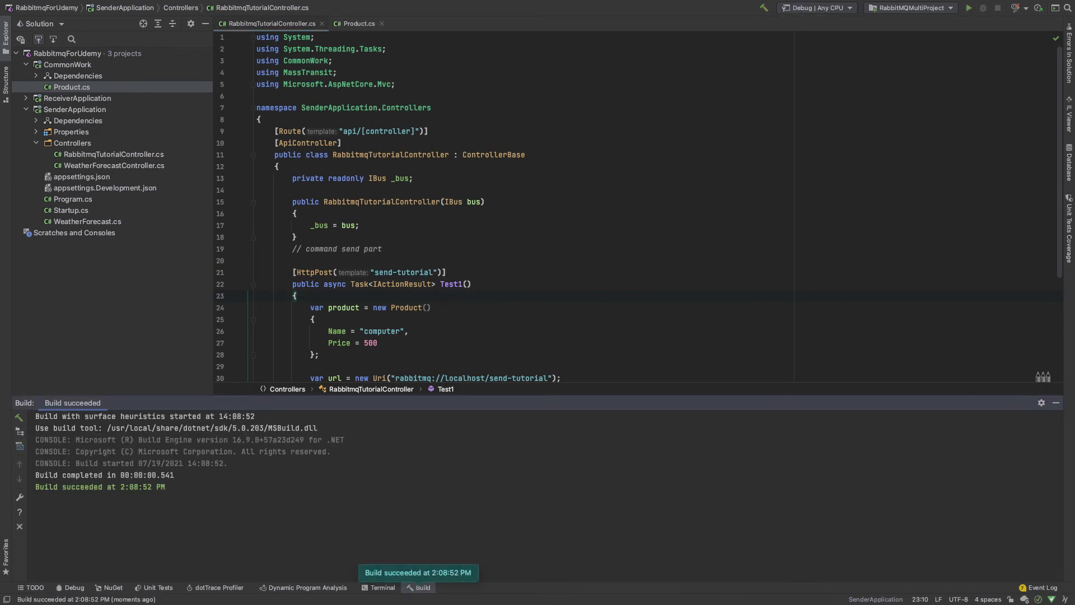
Rerun the applications under the debugger with the corrected send-tutorial route
click(969, 7)
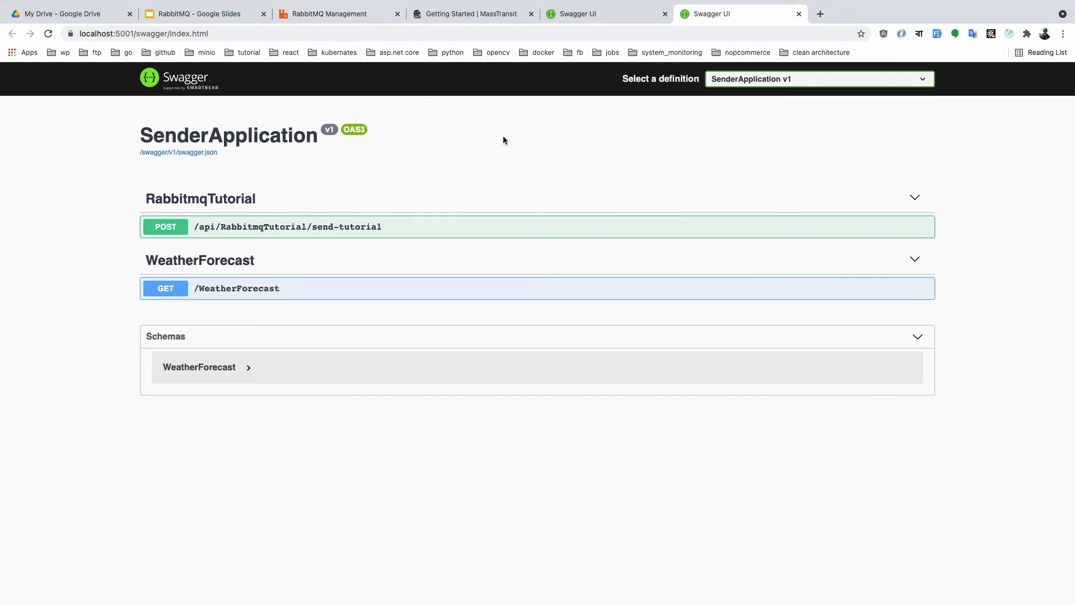
Verify RabbitMQ has one SenderApplication connection and channel, default exchanges, no queues, then return to Swagger
click(336, 14)
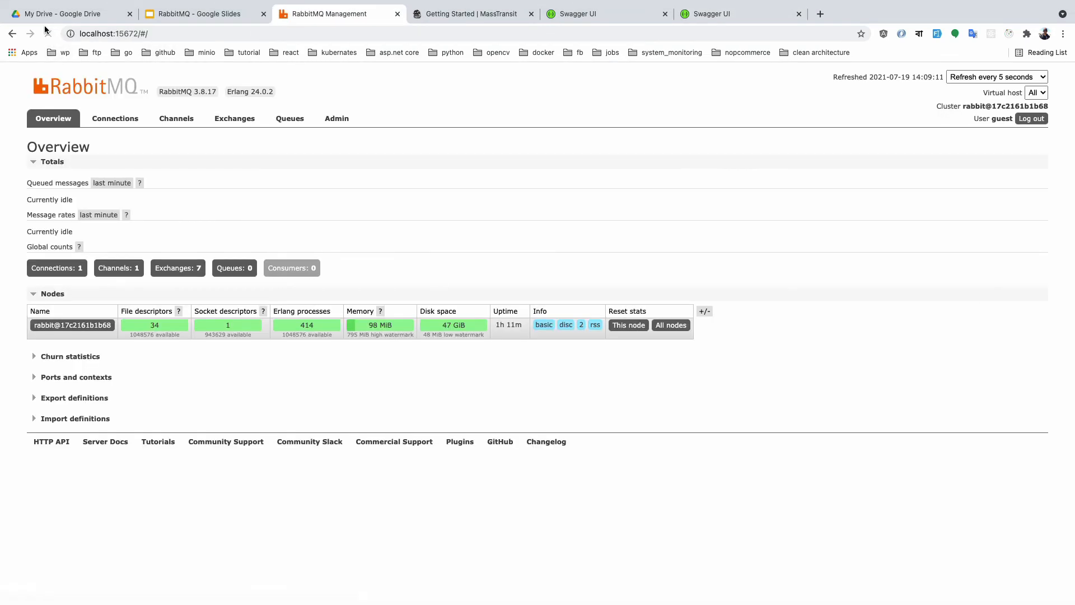
click(290, 118)
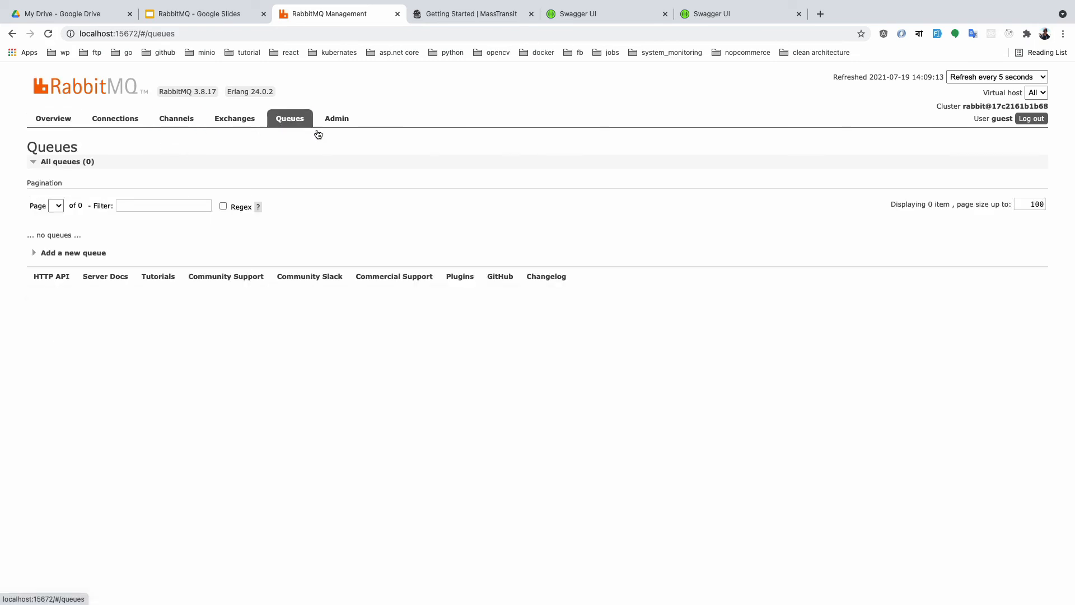
click(114, 118)
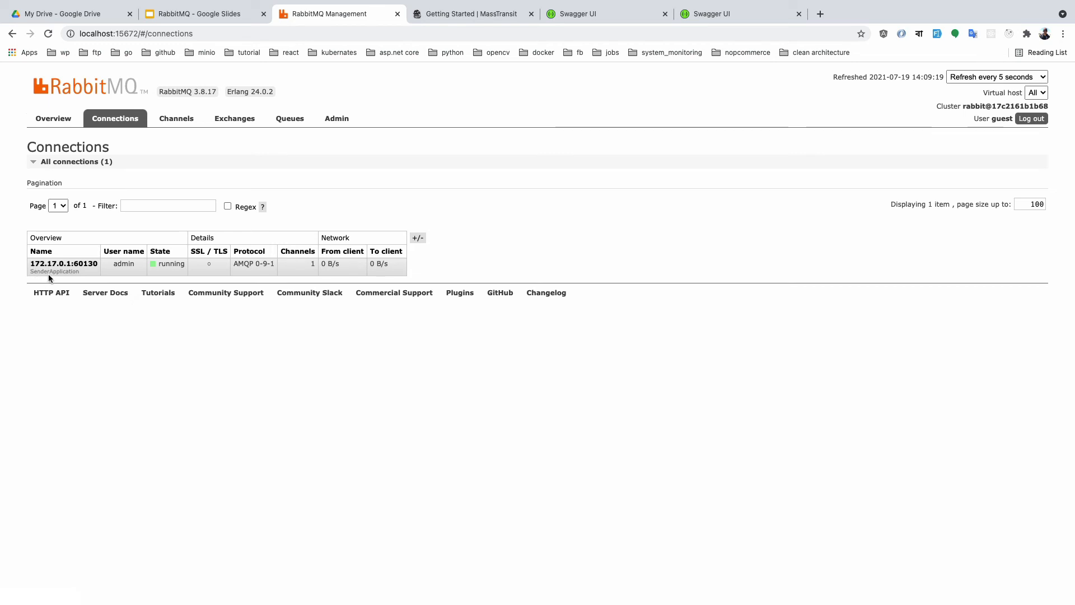
mouse_move(85, 276)
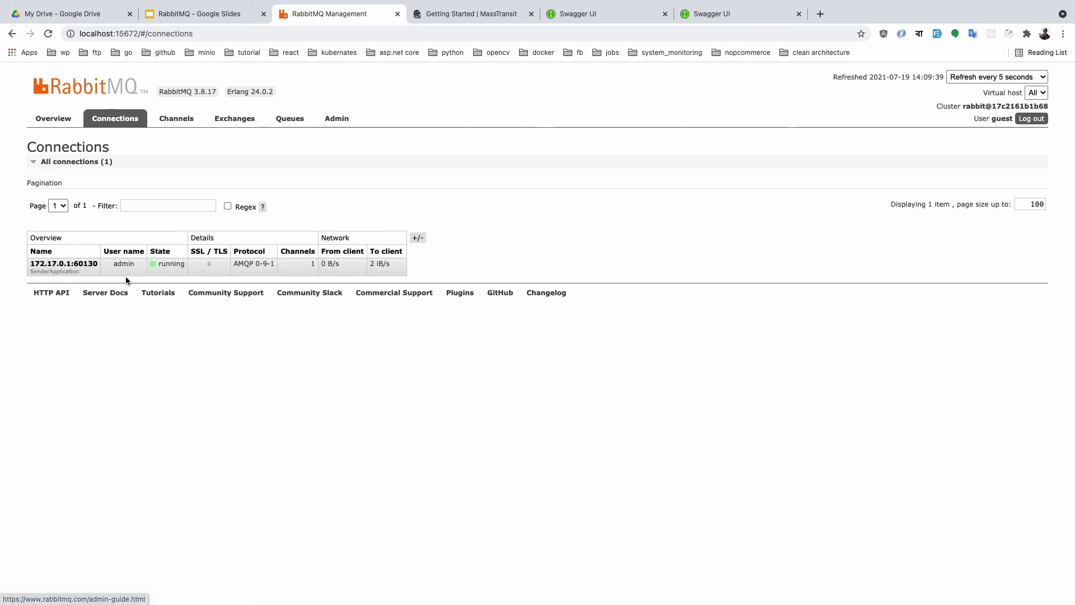
mouse_move(189, 128)
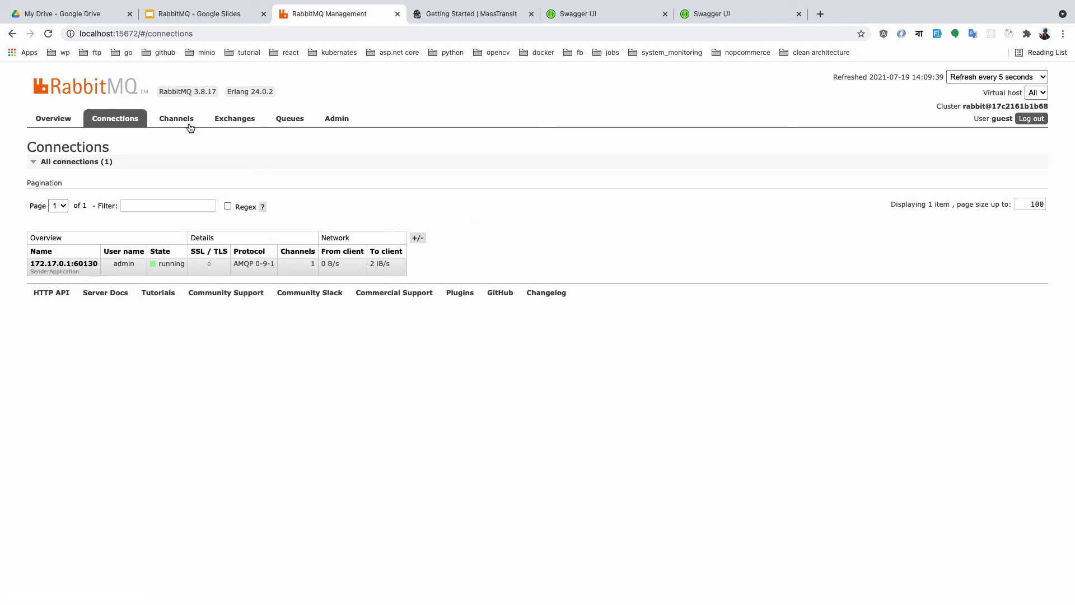
click(176, 118)
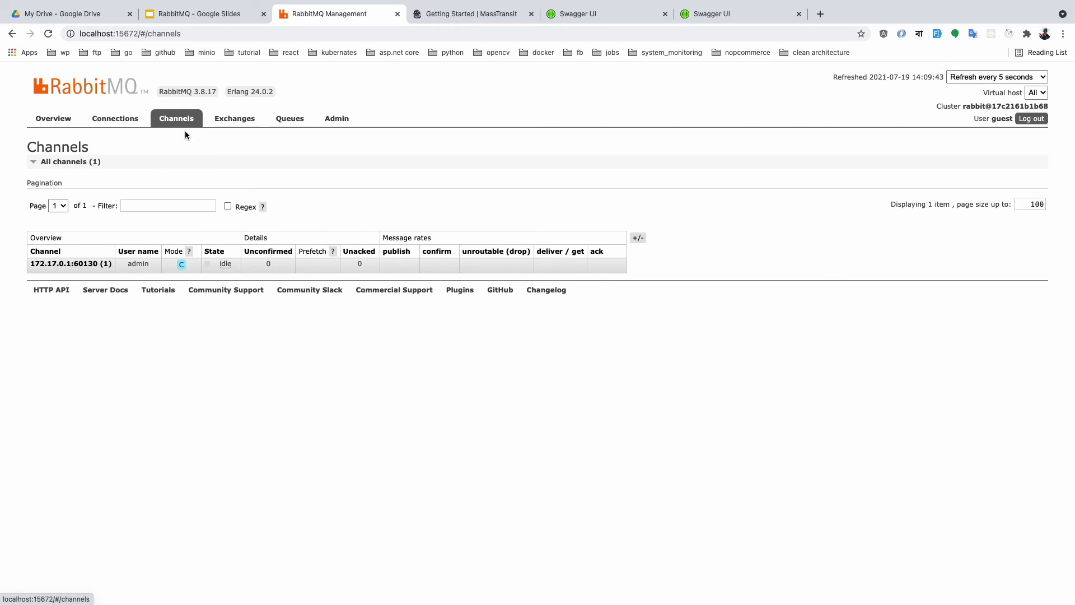
mouse_move(243, 129)
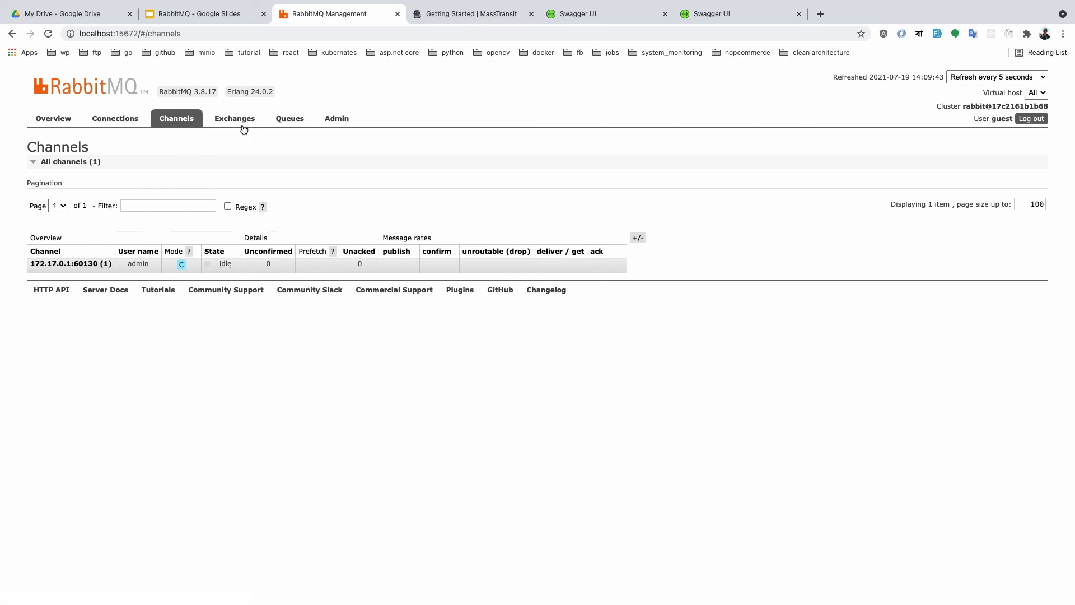
click(234, 118)
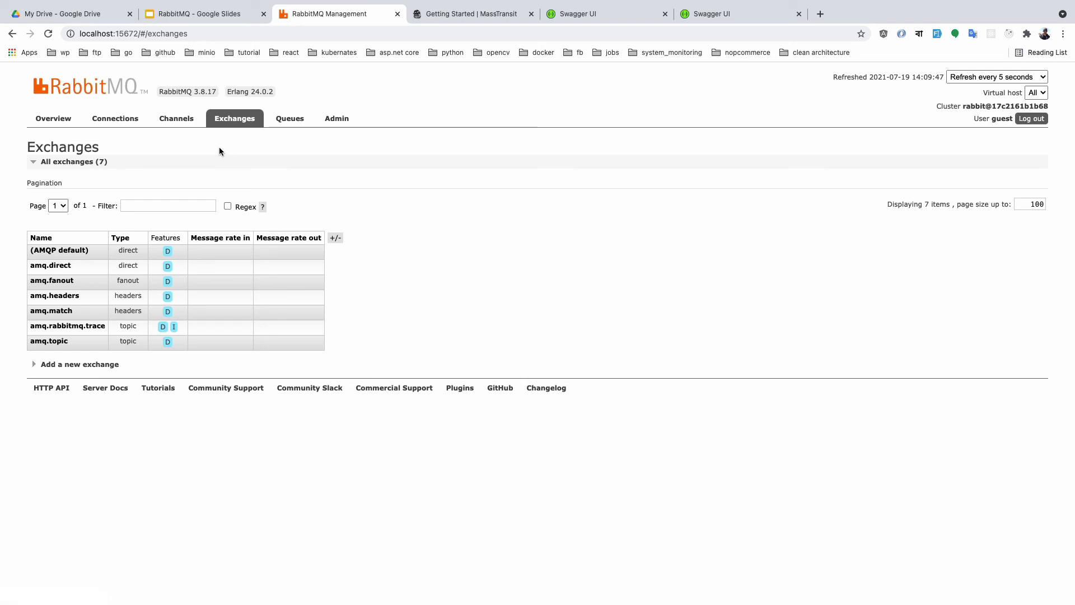
click(290, 118)
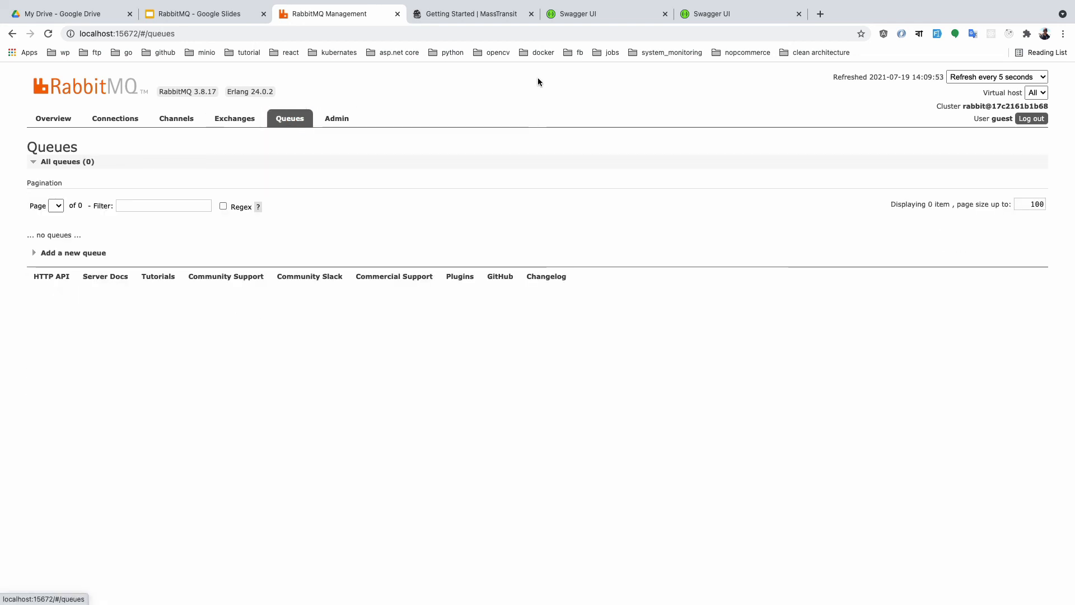
click(739, 13)
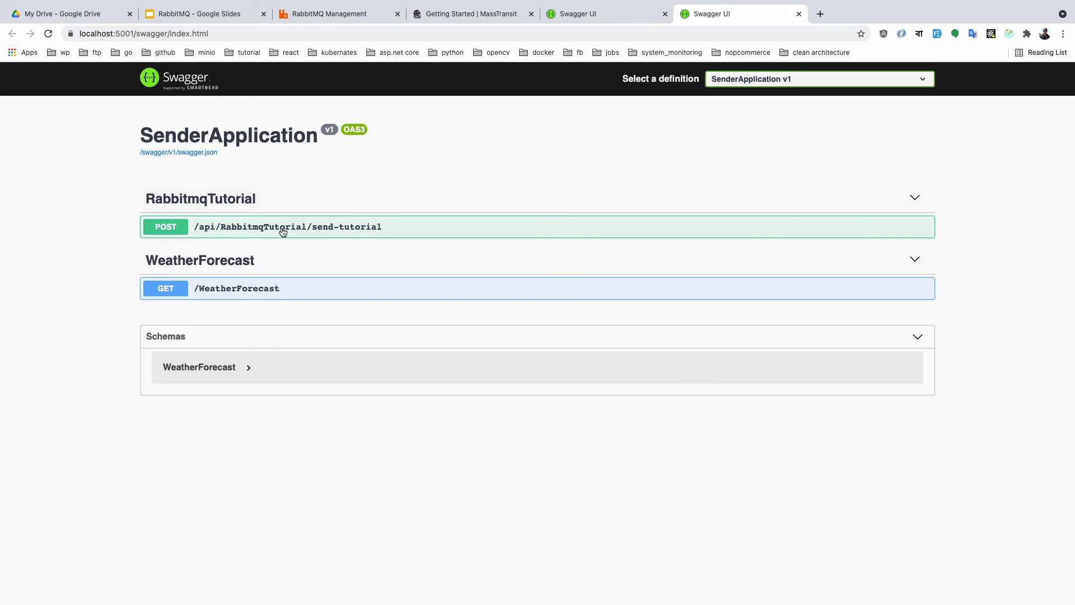
Expand POST /api/RabbitmqTutorial/send-tutorial and execute it, pausing at Test1's breakpoint
click(287, 226)
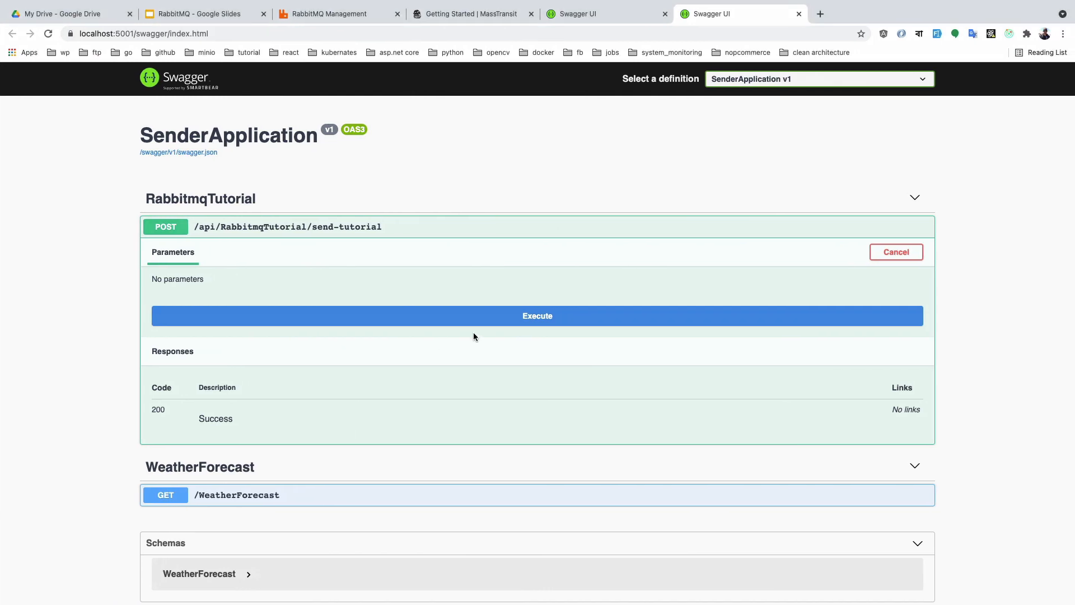
click(537, 315)
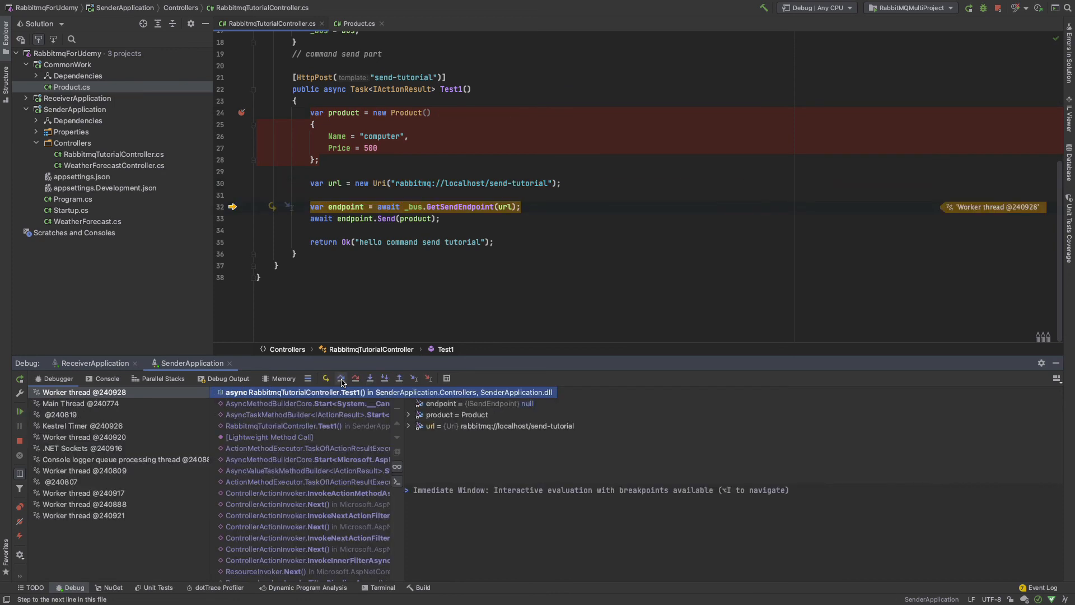
Resume the debugger so the request returns 200 "hello command send tutorial", then open RabbitMQ Management
click(355, 378)
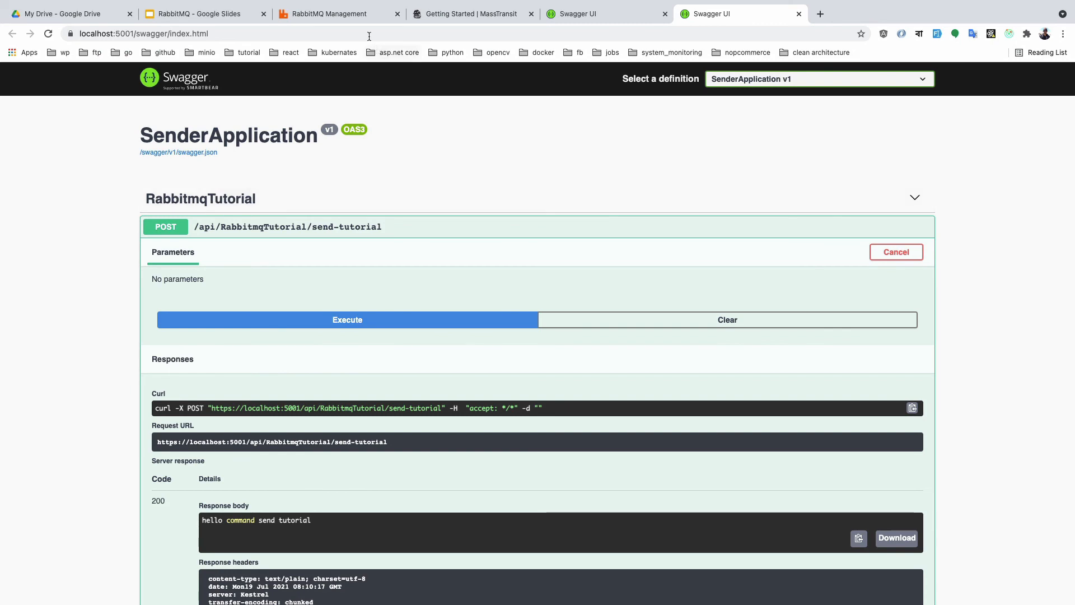
click(327, 13)
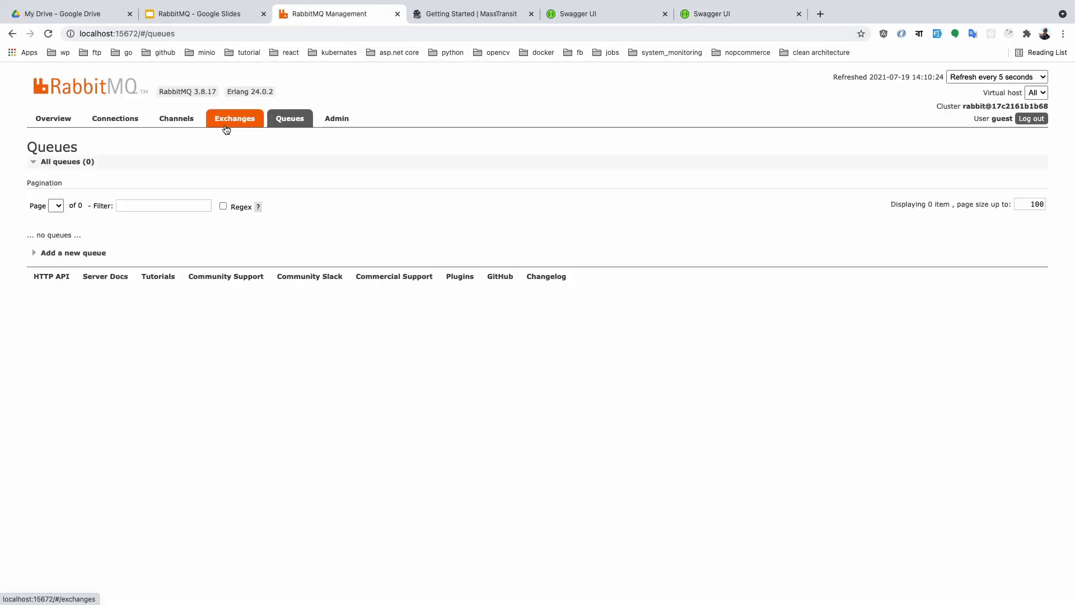
Browse channels, overview, queues, admin and connections, ending on exchanges showing the send-tutorial fanout exchange
click(176, 118)
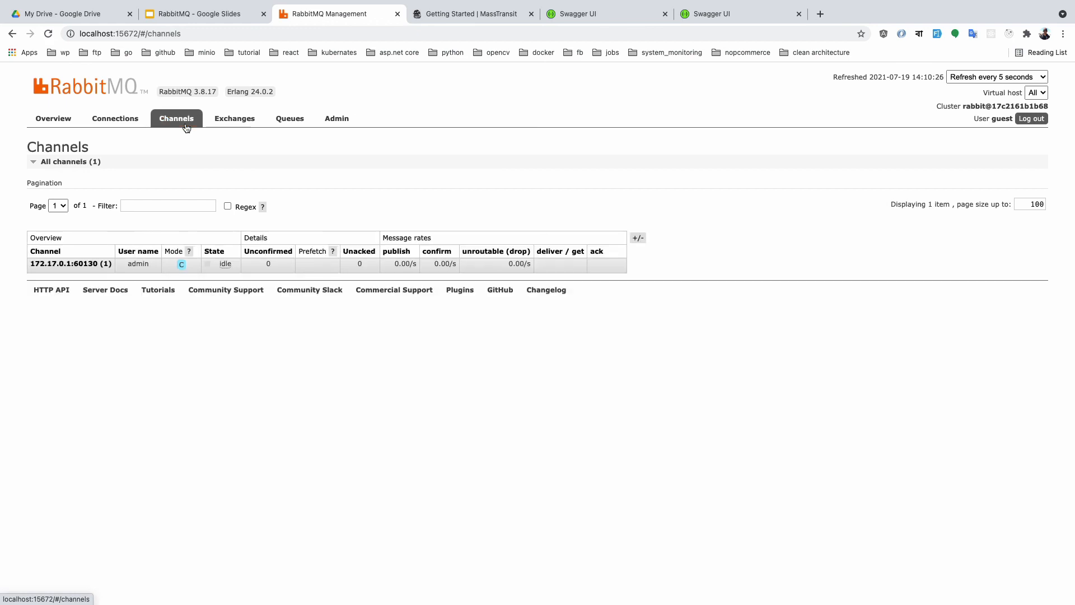
click(53, 118)
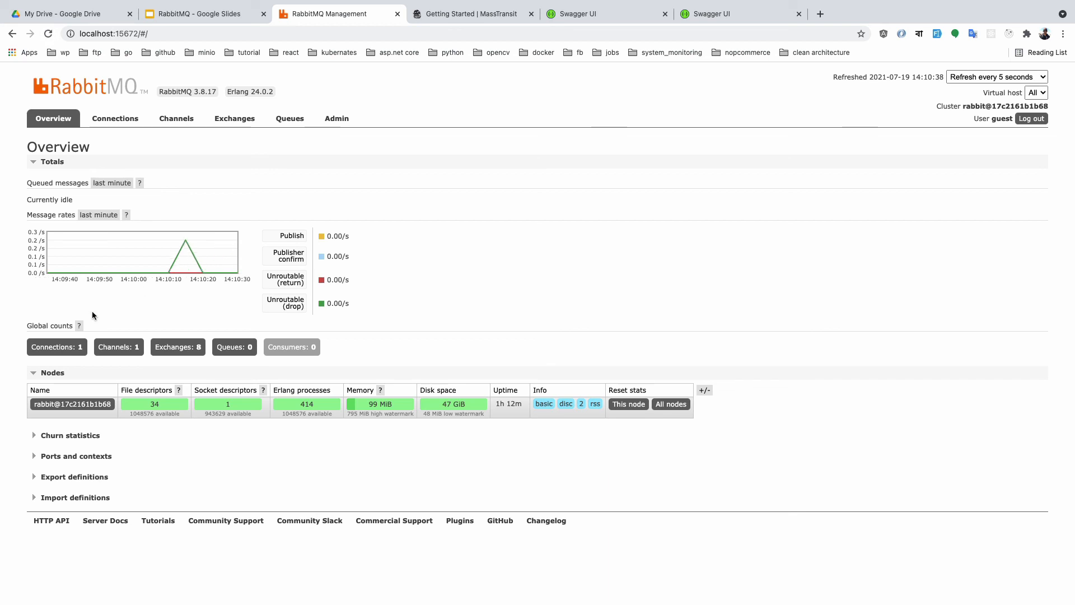
click(177, 118)
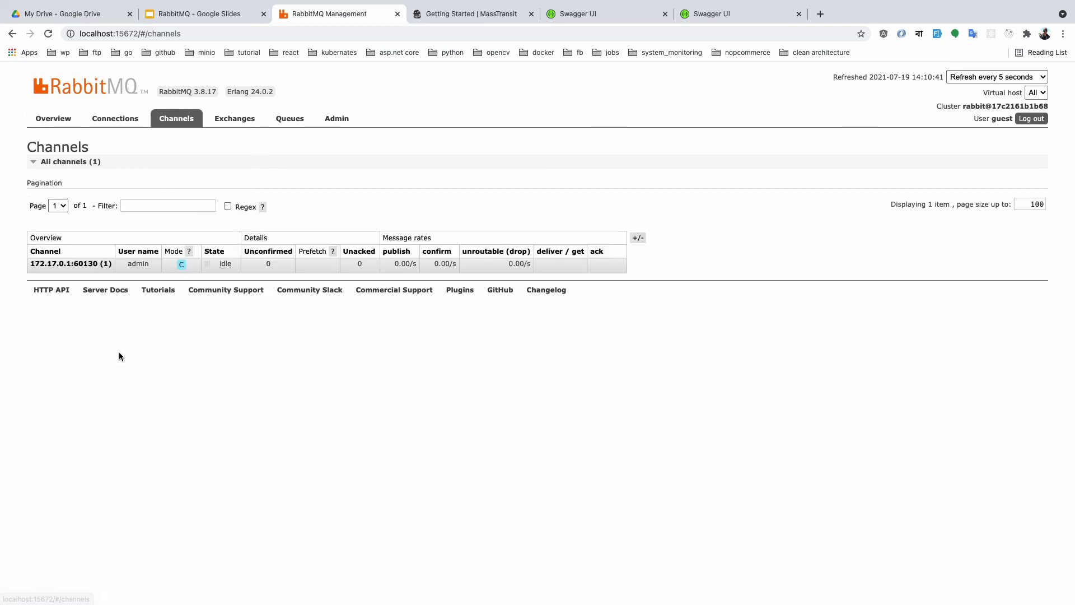
mouse_move(251, 131)
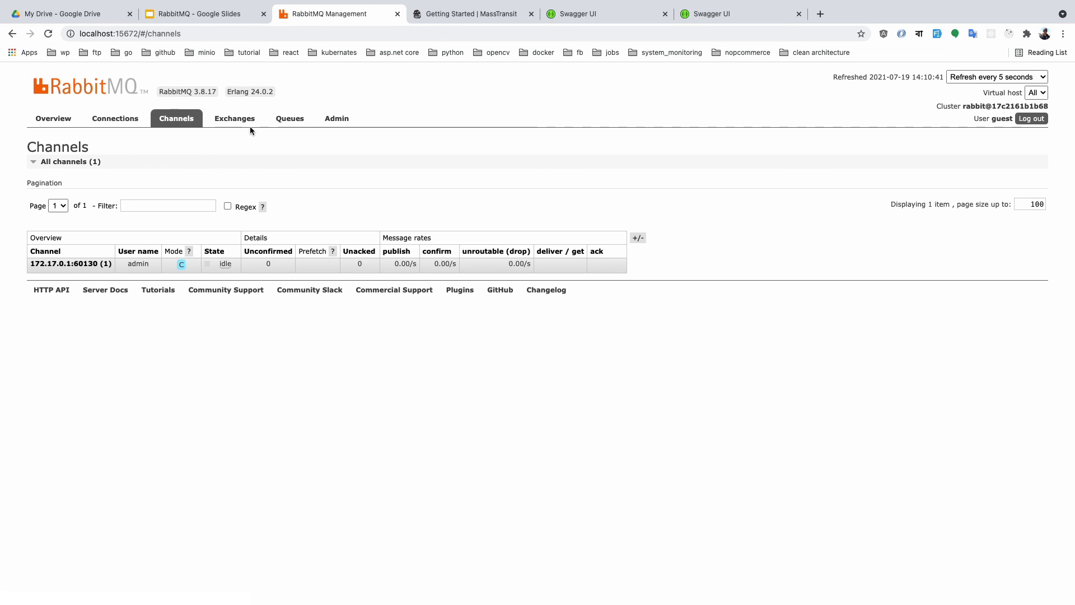
click(235, 118)
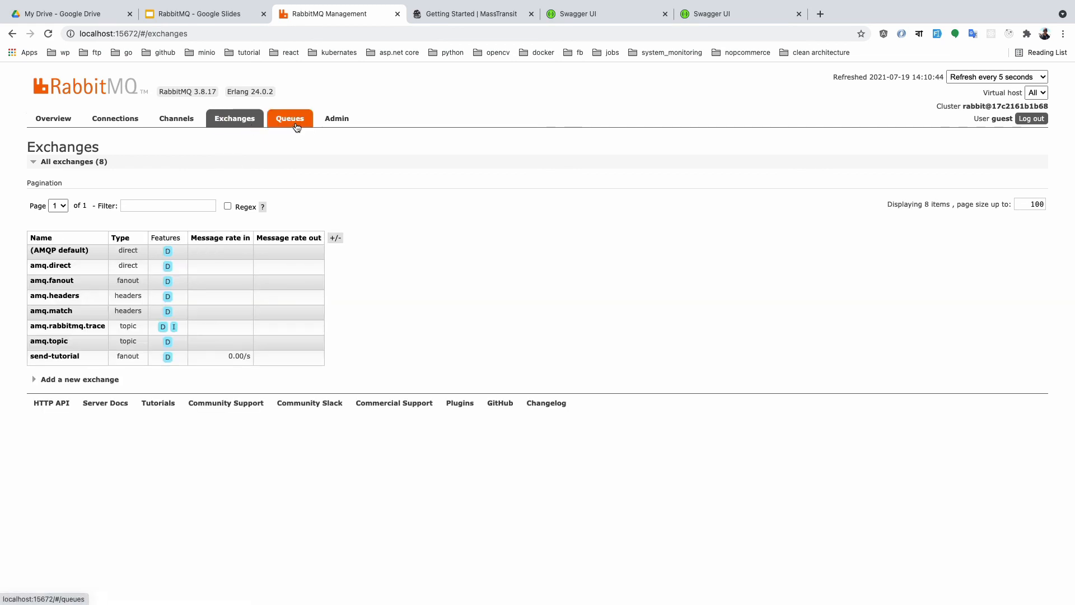
click(289, 118)
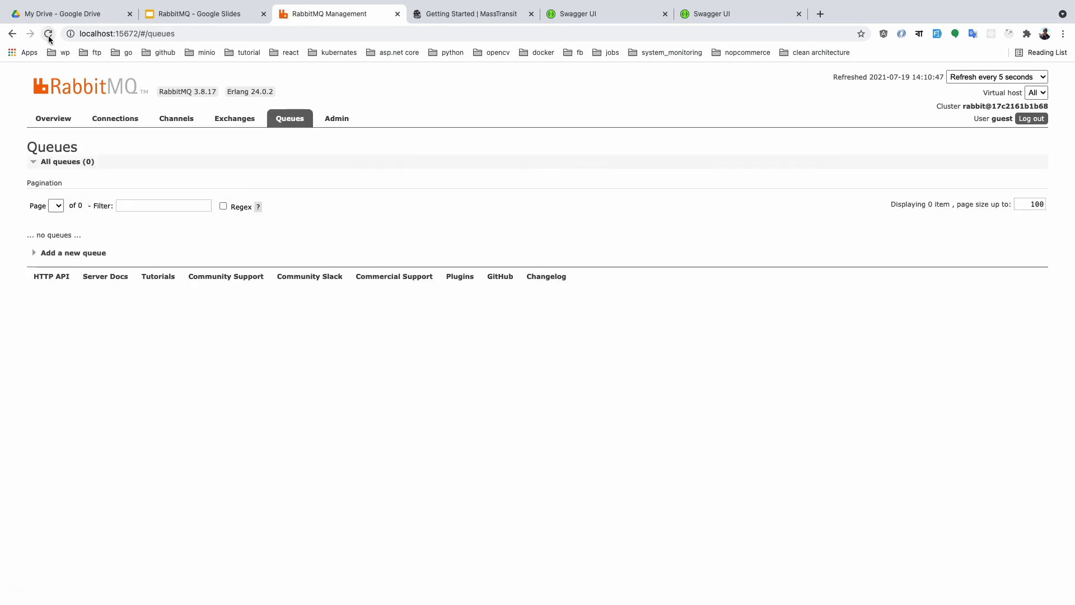
click(336, 118)
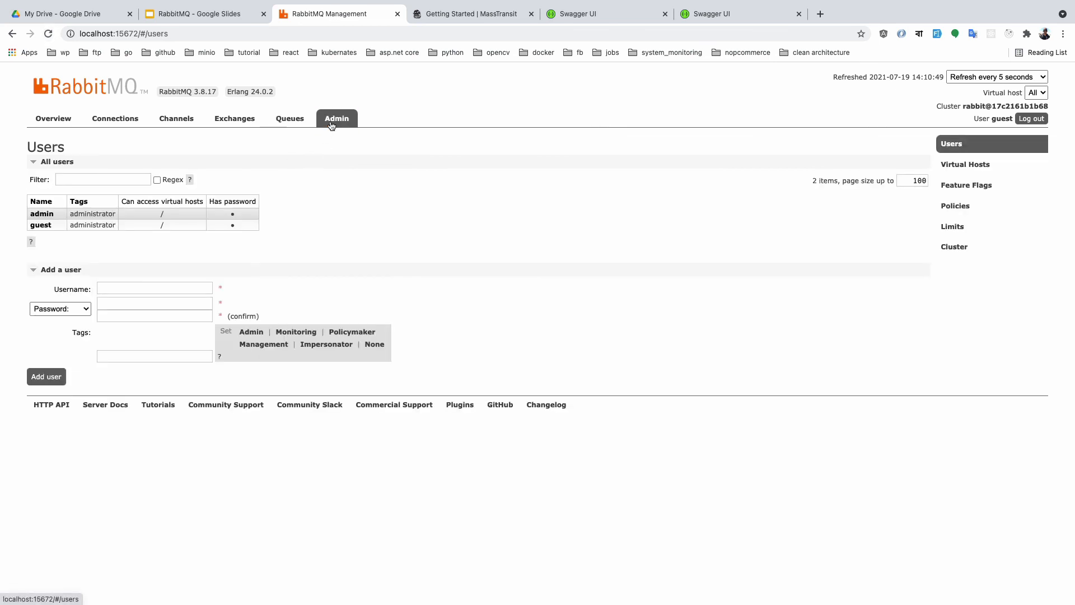
click(290, 118)
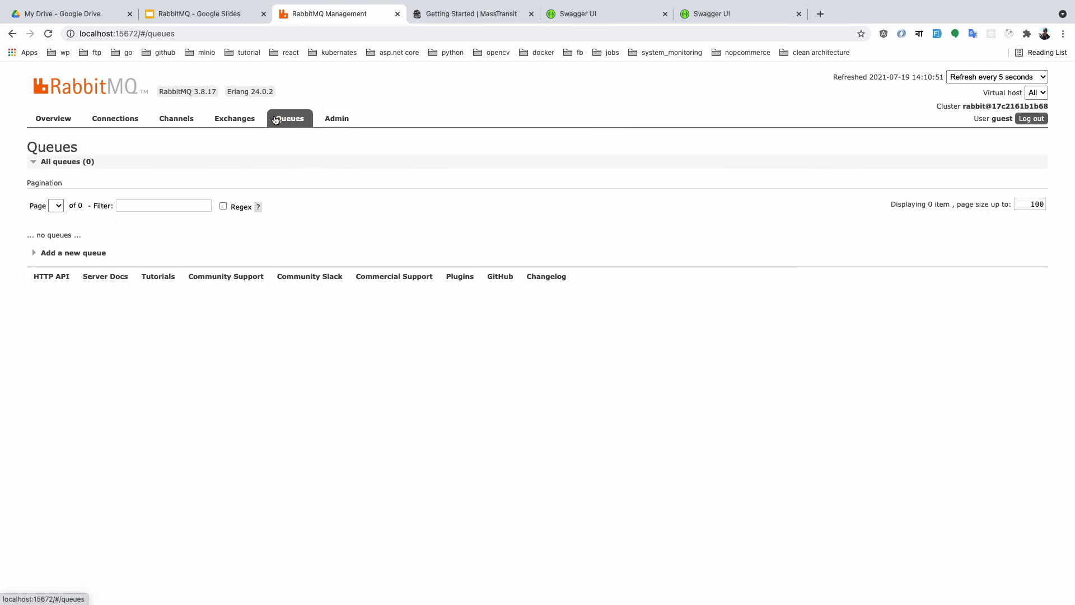
click(234, 118)
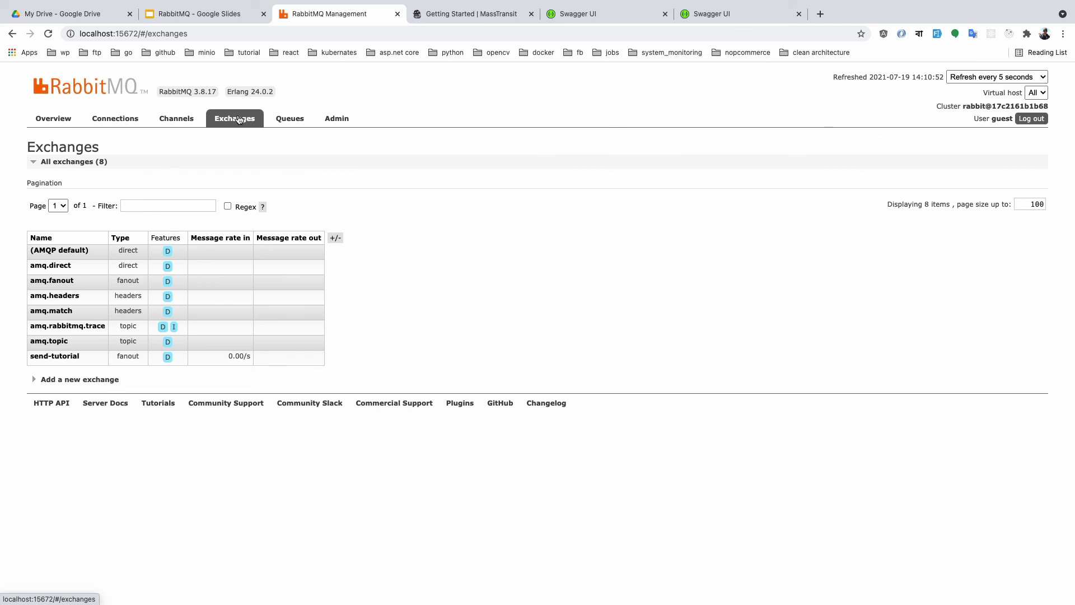
click(114, 118)
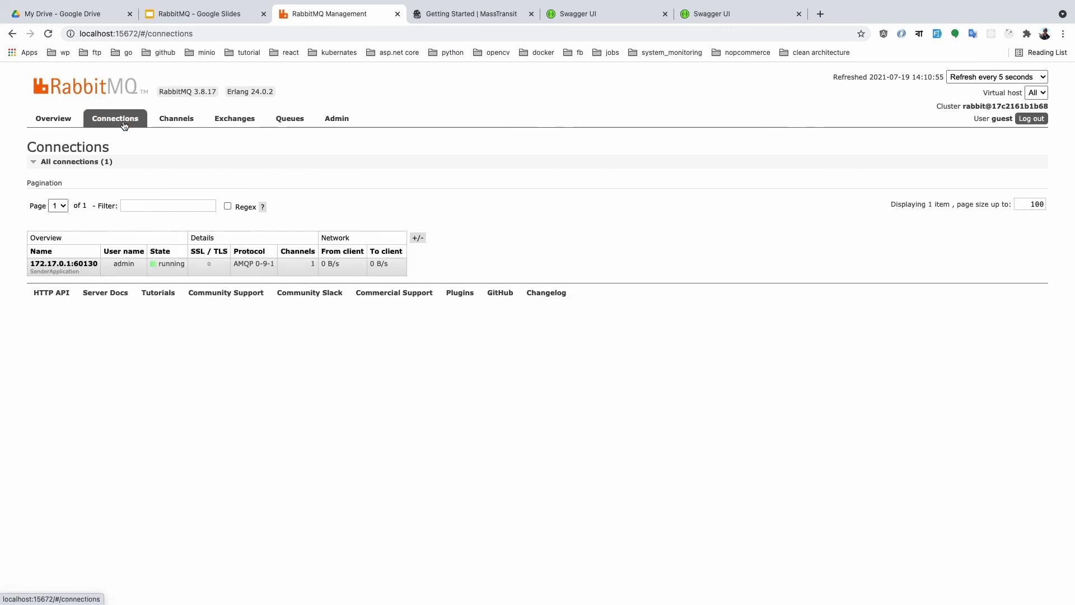
click(52, 118)
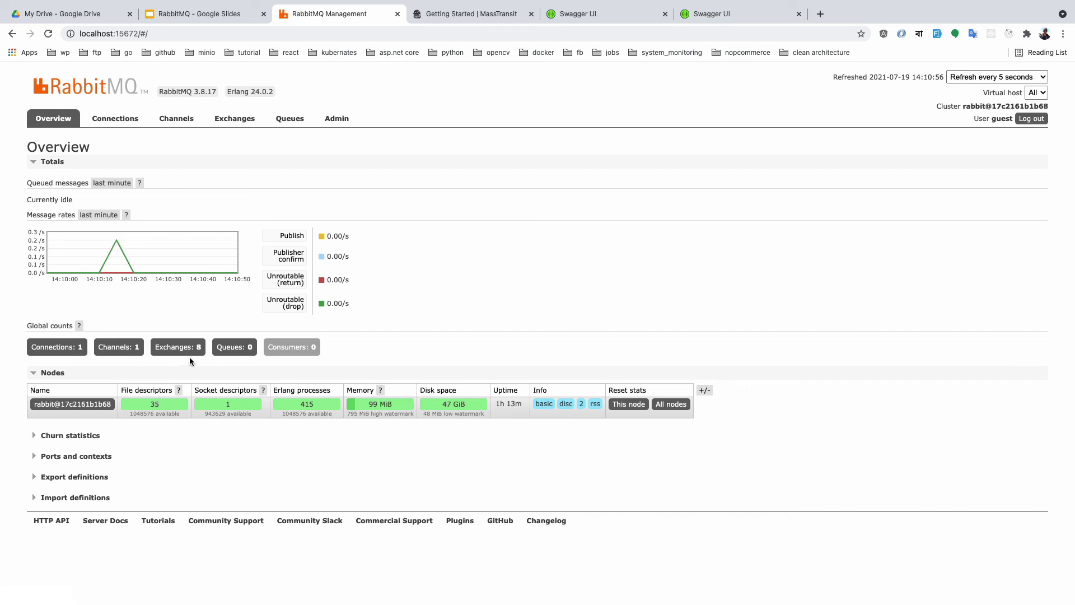
click(234, 118)
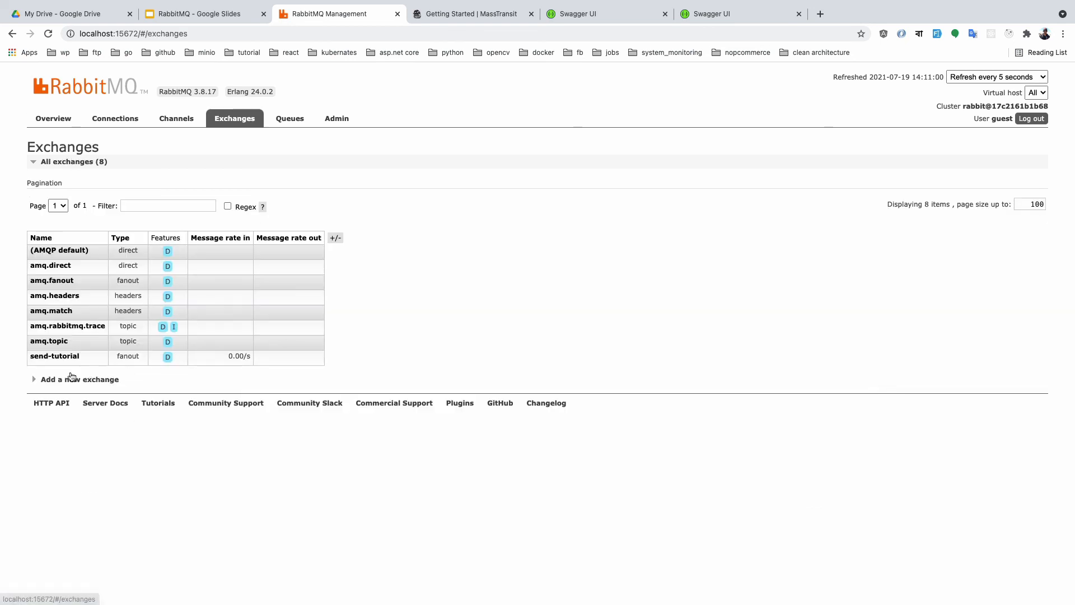
mouse_move(240, 127)
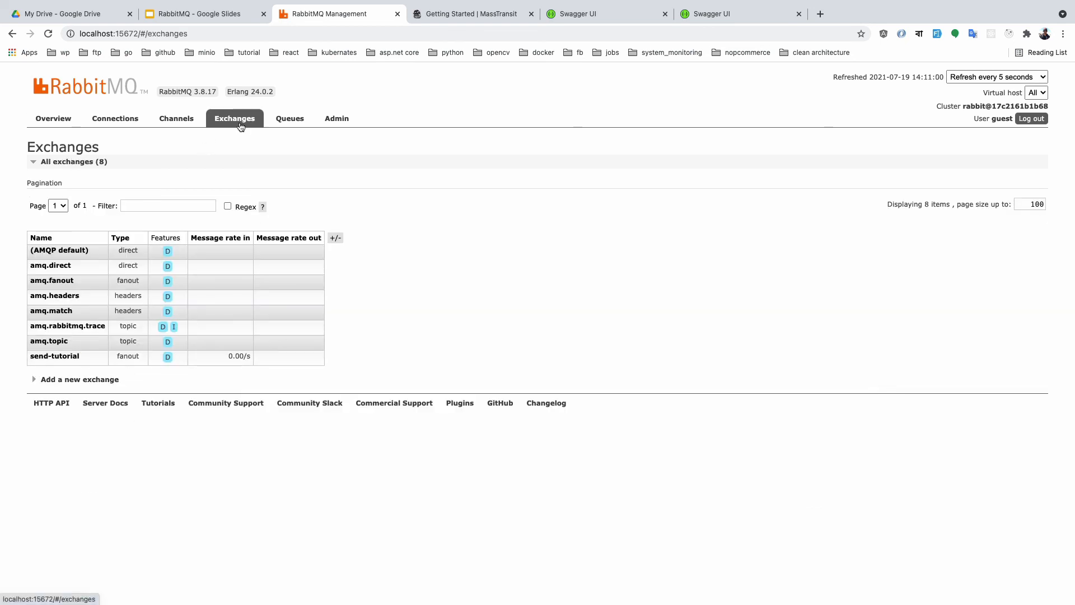
mouse_move(54, 356)
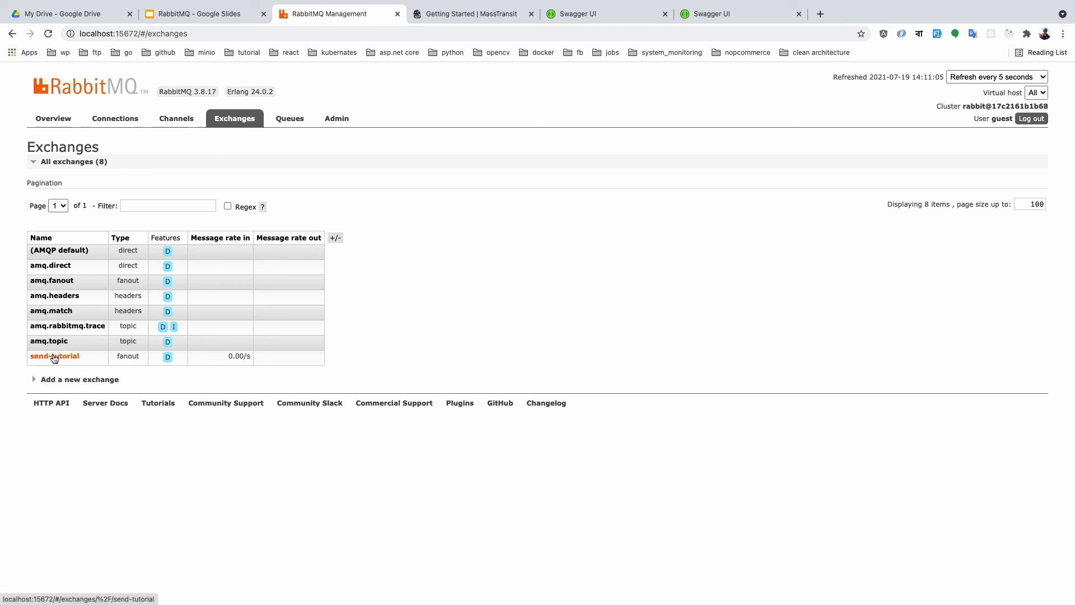
Verify the send-tutorial fanout exchange has no bindings and that the Queues list is empty
click(54, 356)
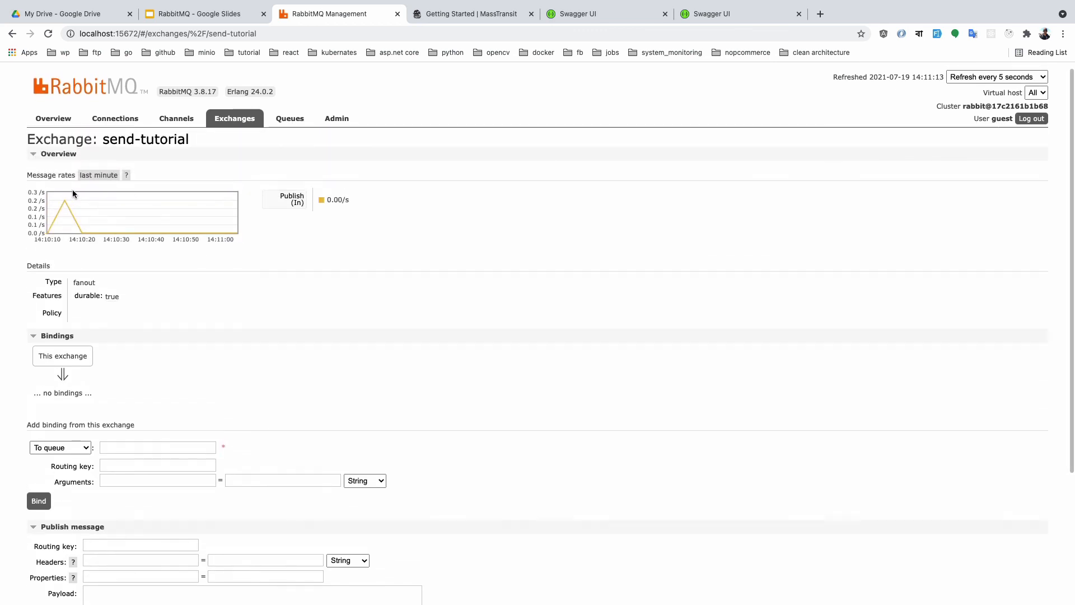
scroll(down, 3)
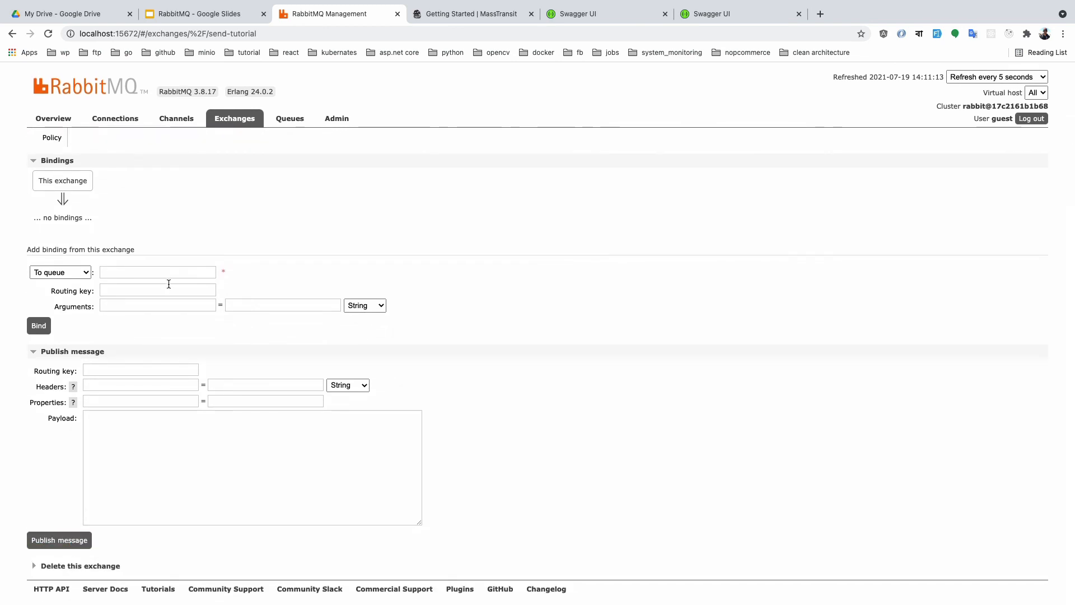
click(289, 118)
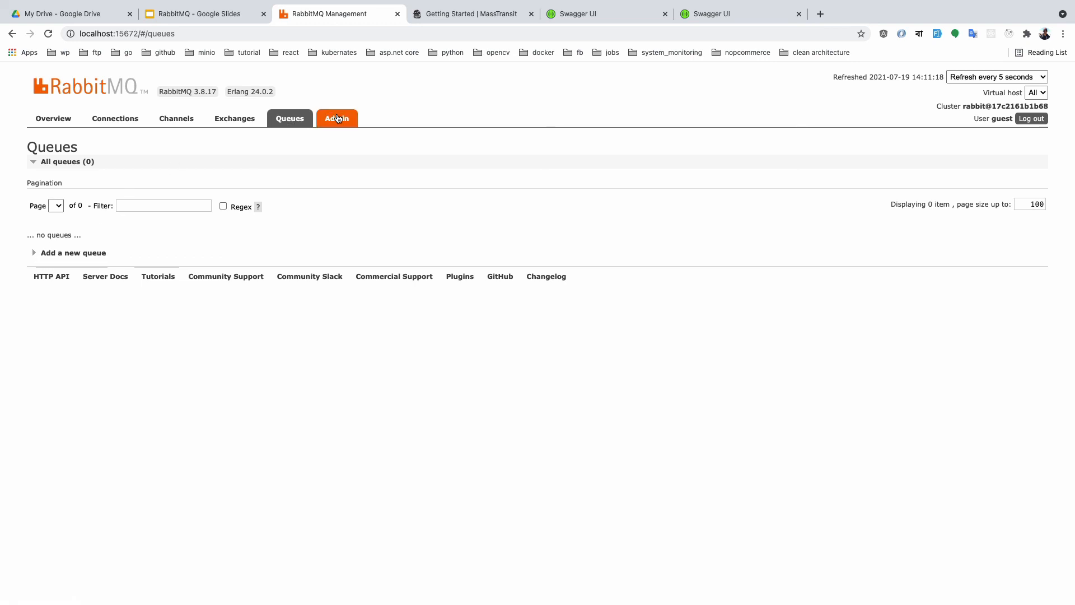
click(235, 118)
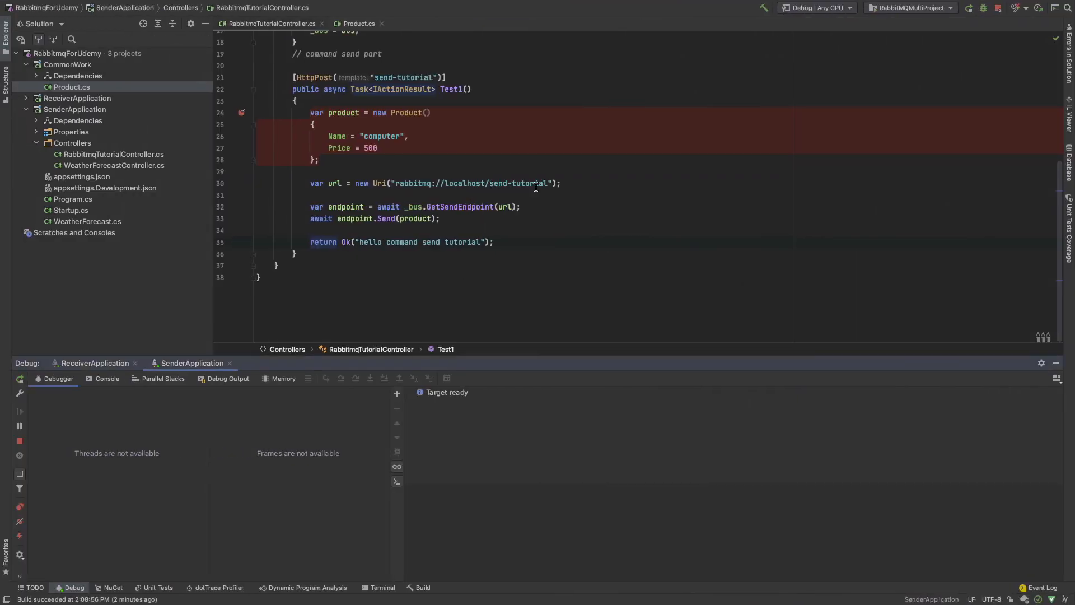
mouse_move(458, 199)
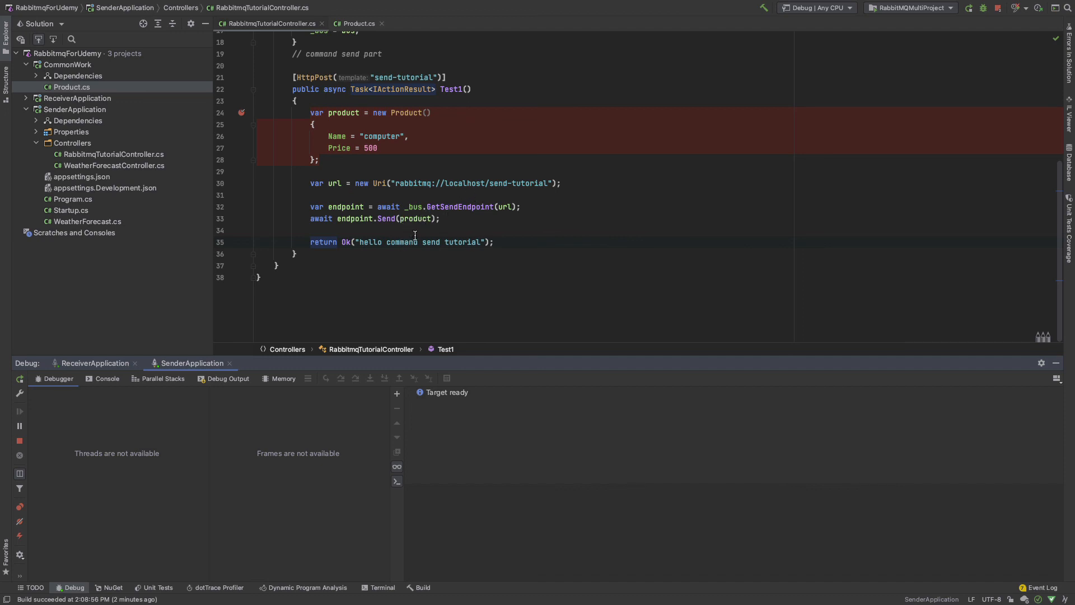
mouse_move(364, 225)
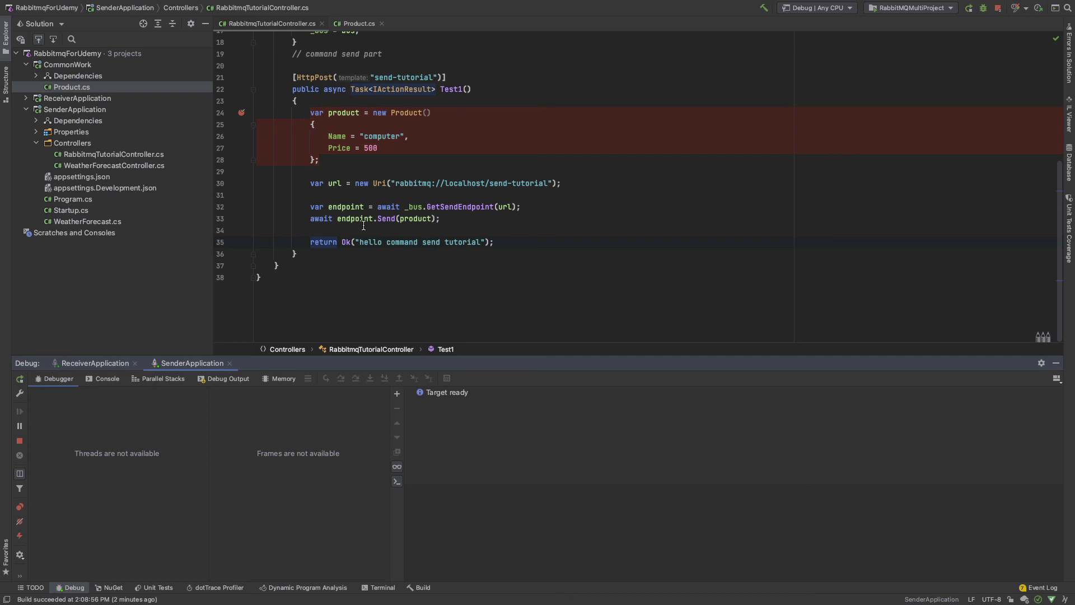
mouse_move(491, 180)
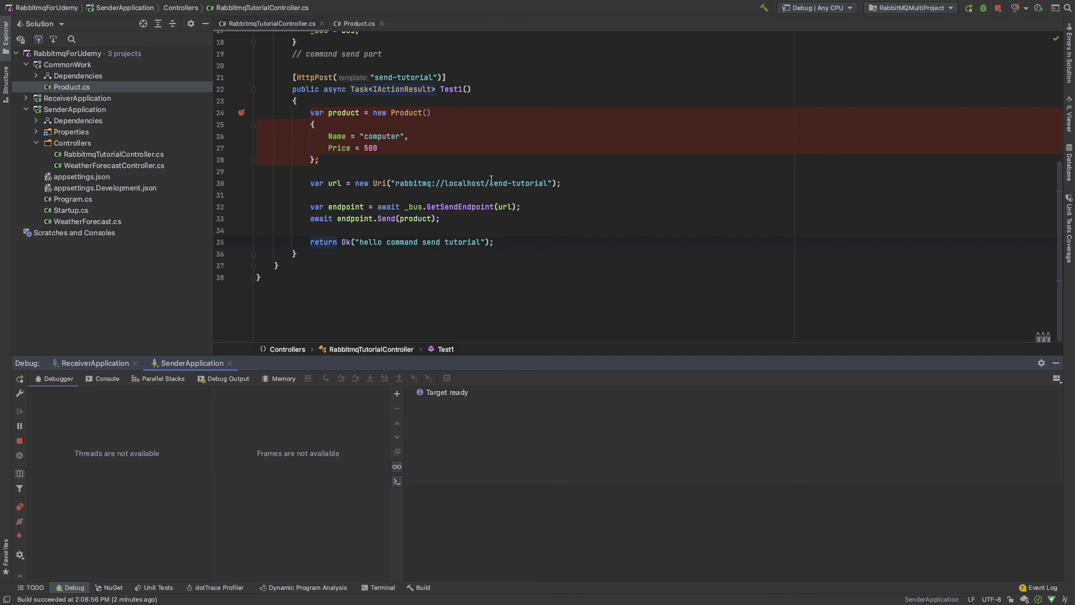